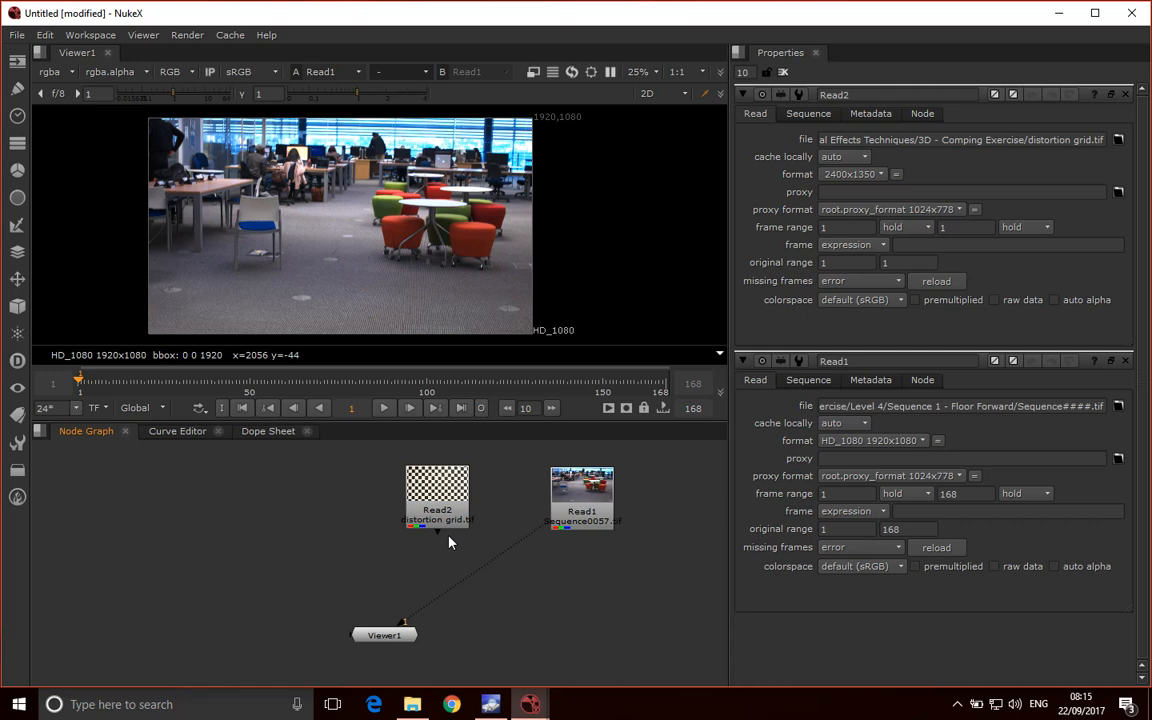
pyautogui.moveTo(576, 492)
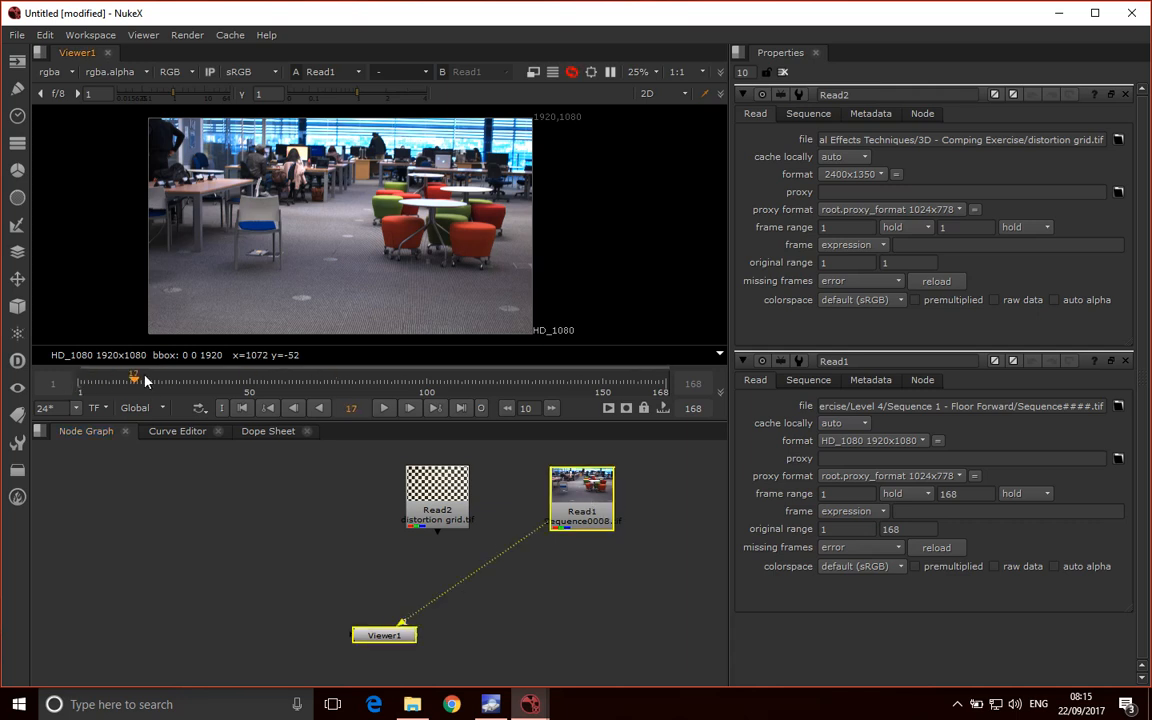
# - Scrub the Viewer1 timeline through the Read1 office sequence to frame 75
pyautogui.moveTo(132, 376); pyautogui.dragTo(456, 376)
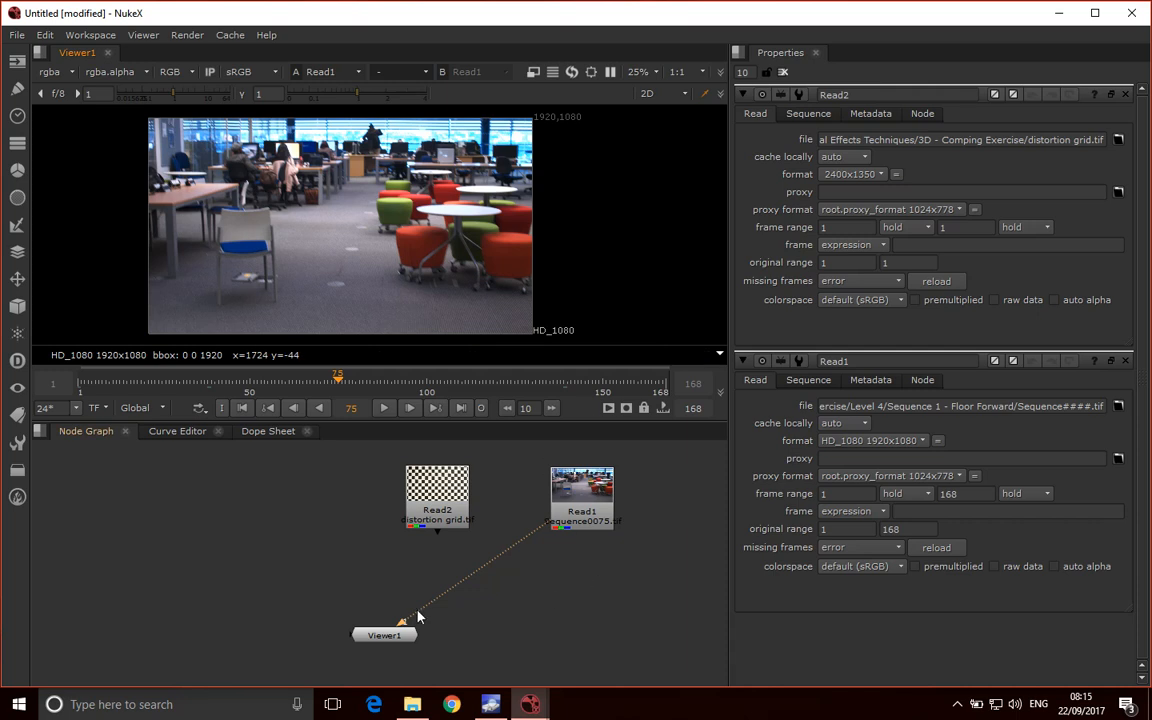
pyautogui.moveTo(556, 492)
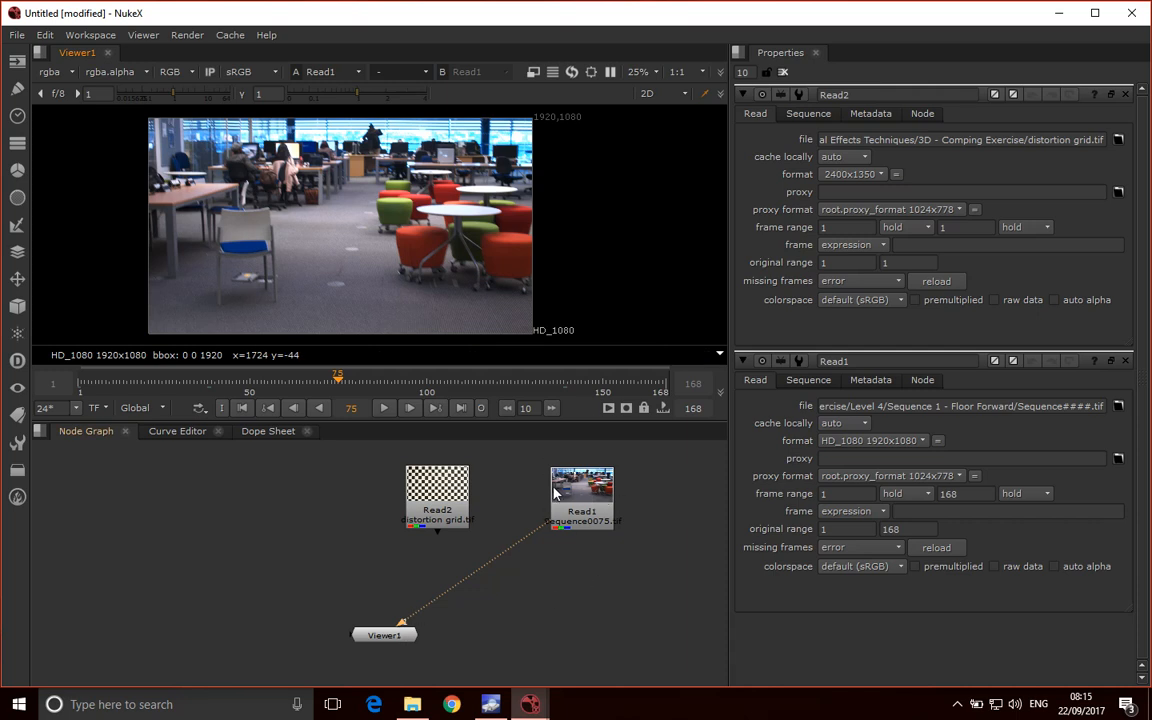
pyautogui.moveTo(596, 488)
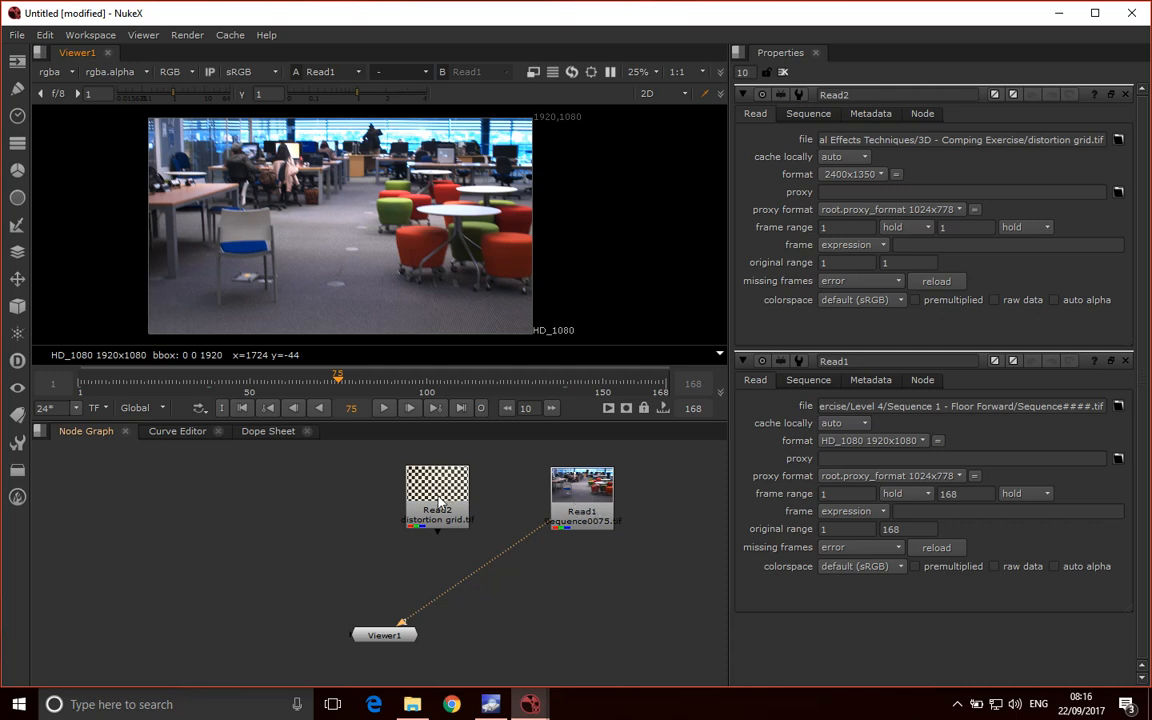
pyautogui.moveTo(364, 550)
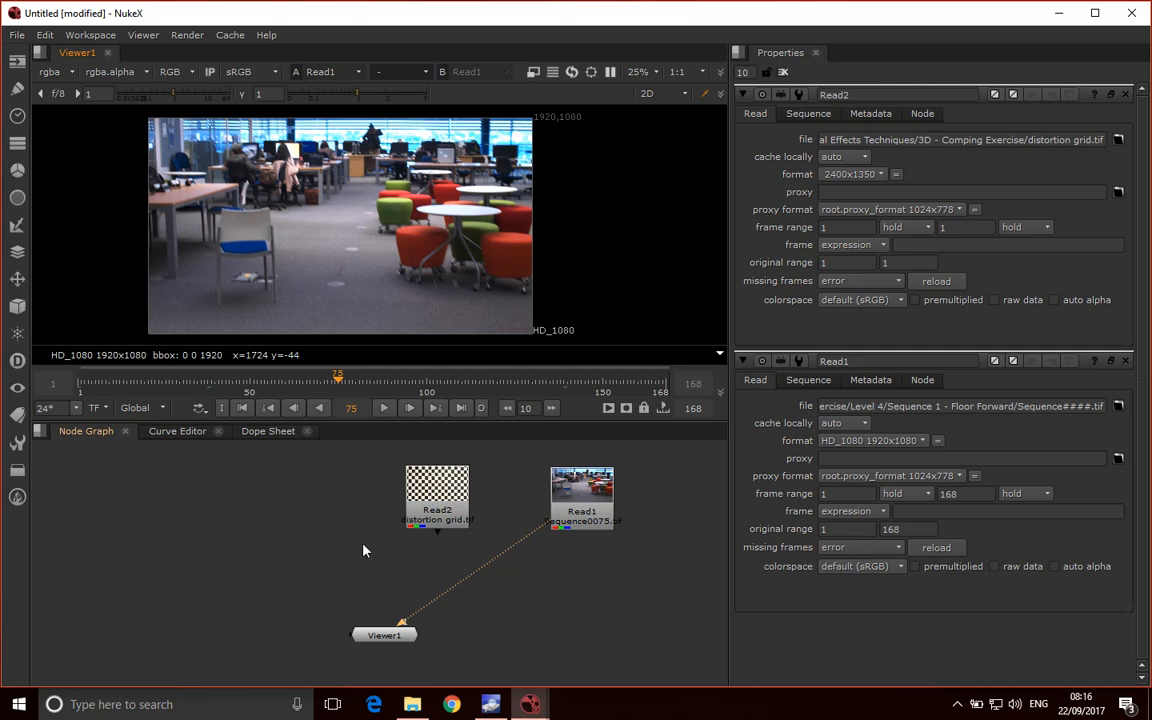
pyautogui.moveTo(410, 552)
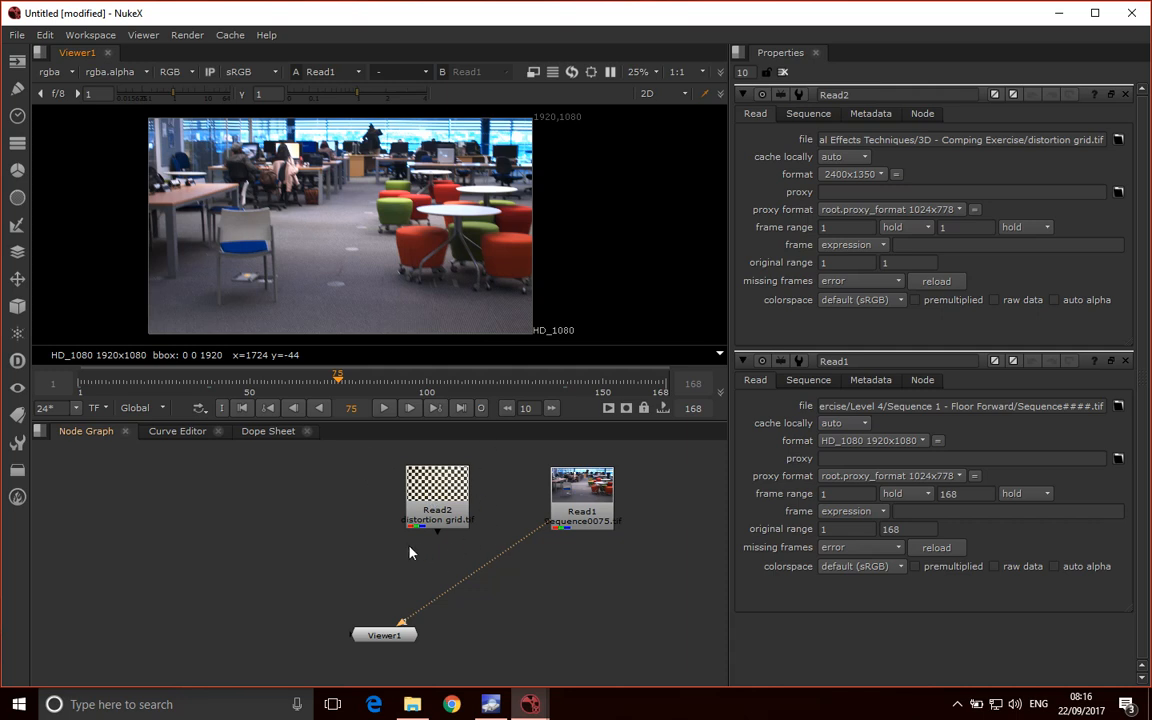
pyautogui.moveTo(374, 500)
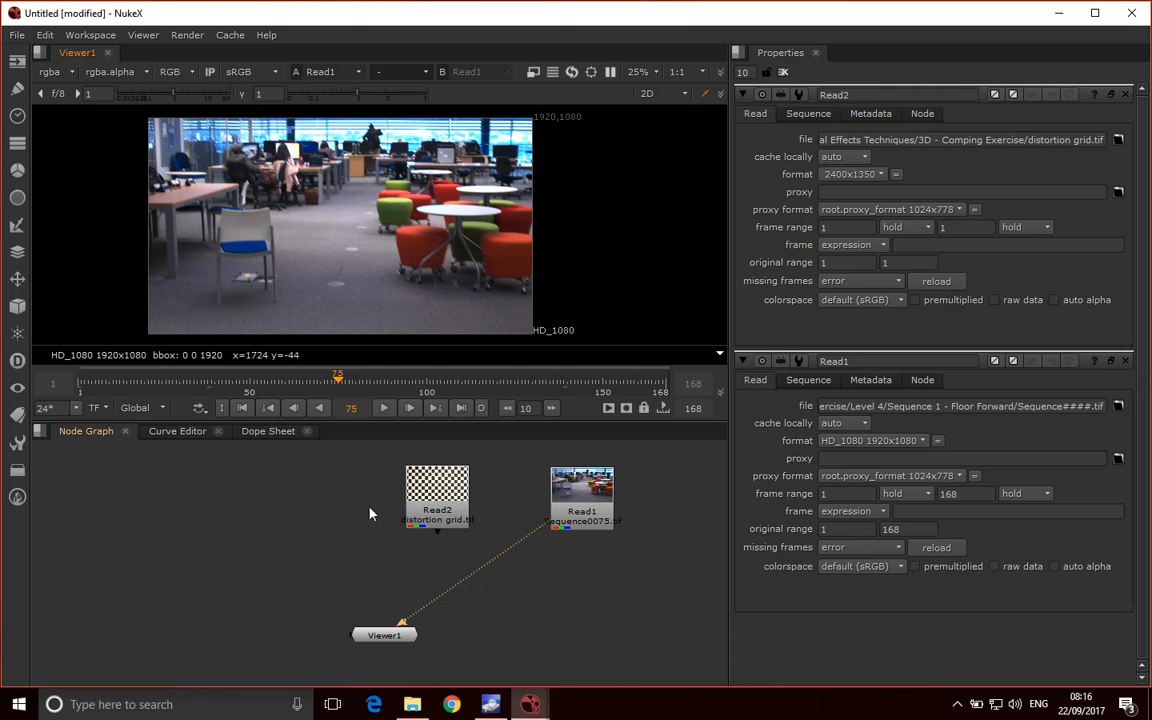
pyautogui.moveTo(488, 540)
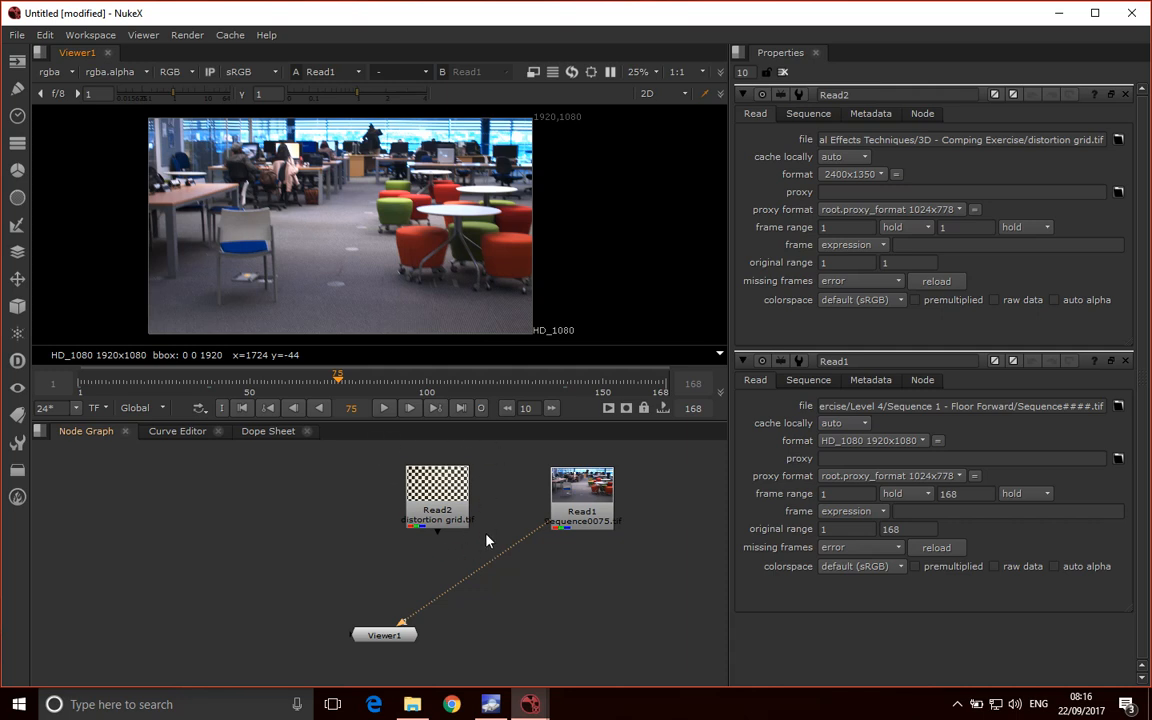
pyautogui.moveTo(408, 544)
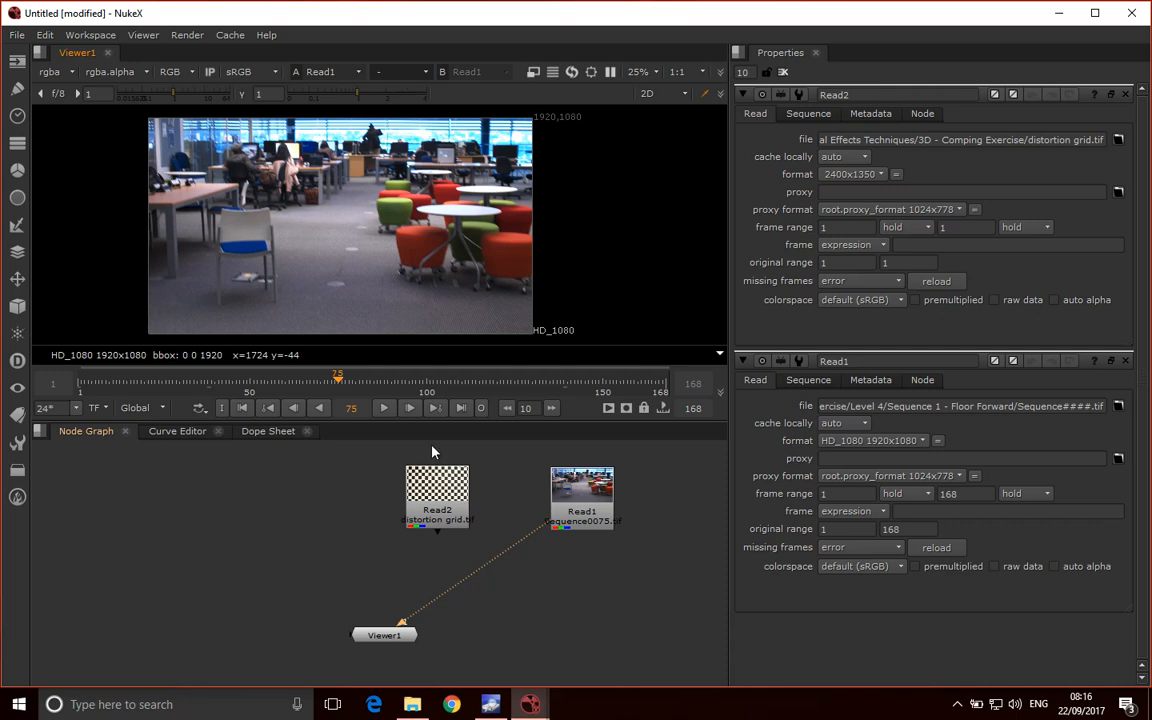
pyautogui.moveTo(444, 444)
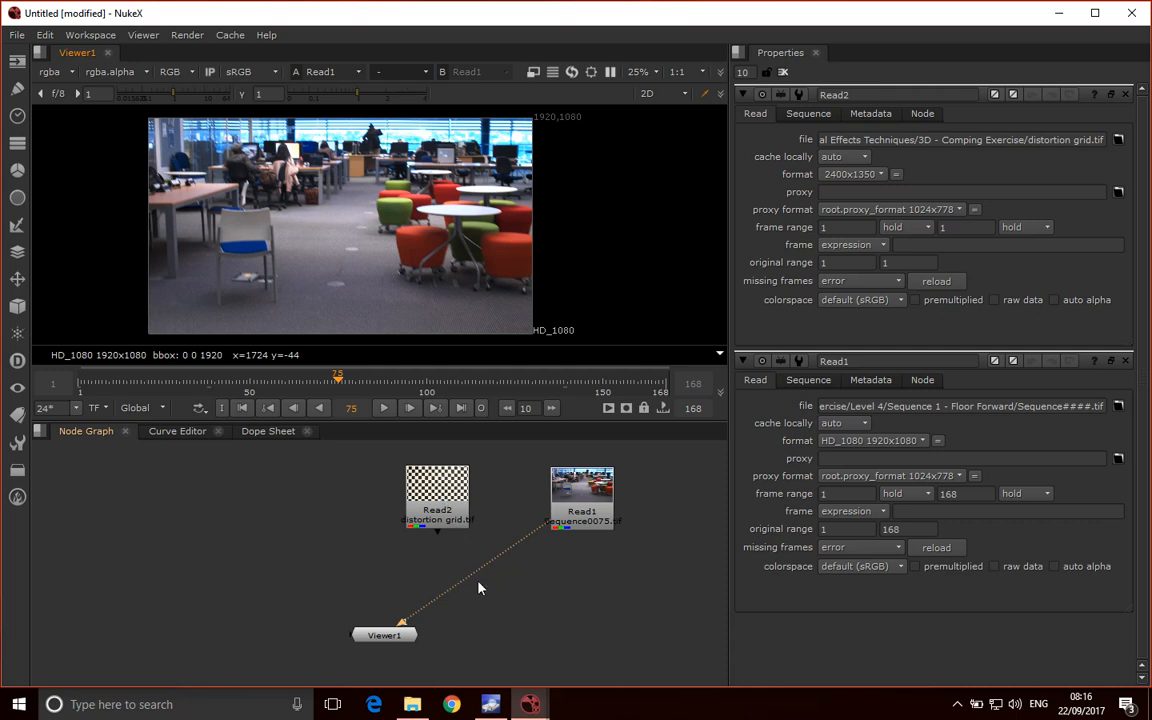
pyautogui.moveTo(436, 538)
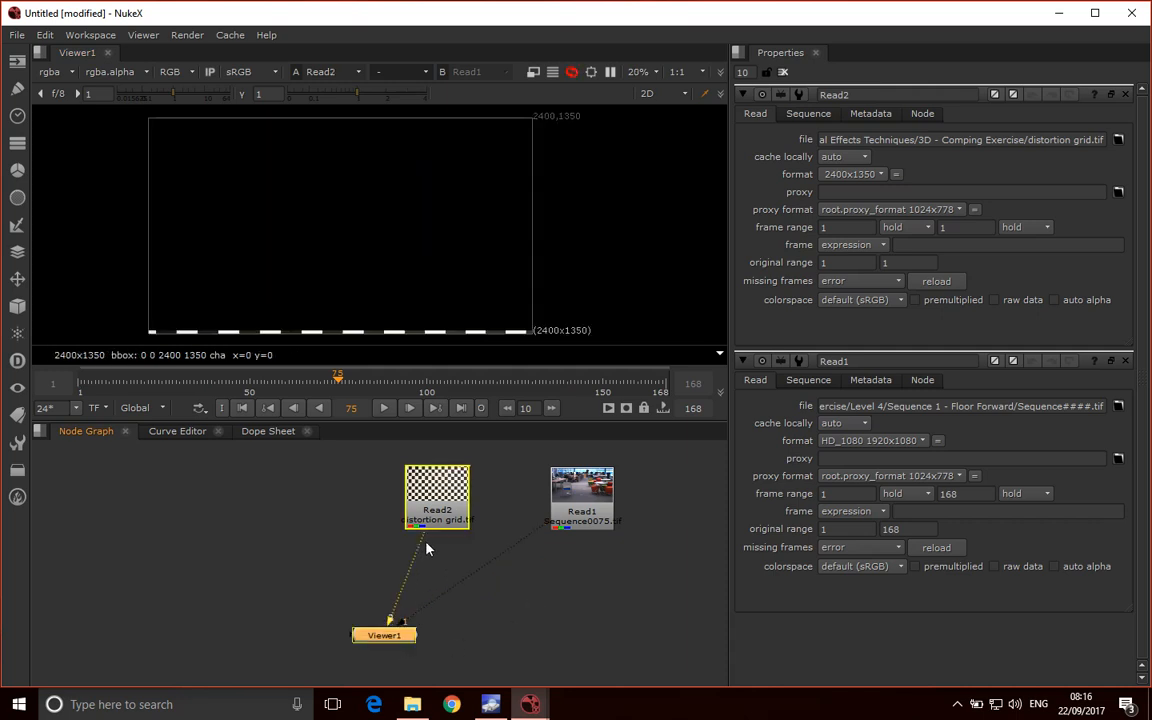
# - Point Viewer1 at the Read2 checkerboard grid and sample its pixel values
pyautogui.click(436, 496)
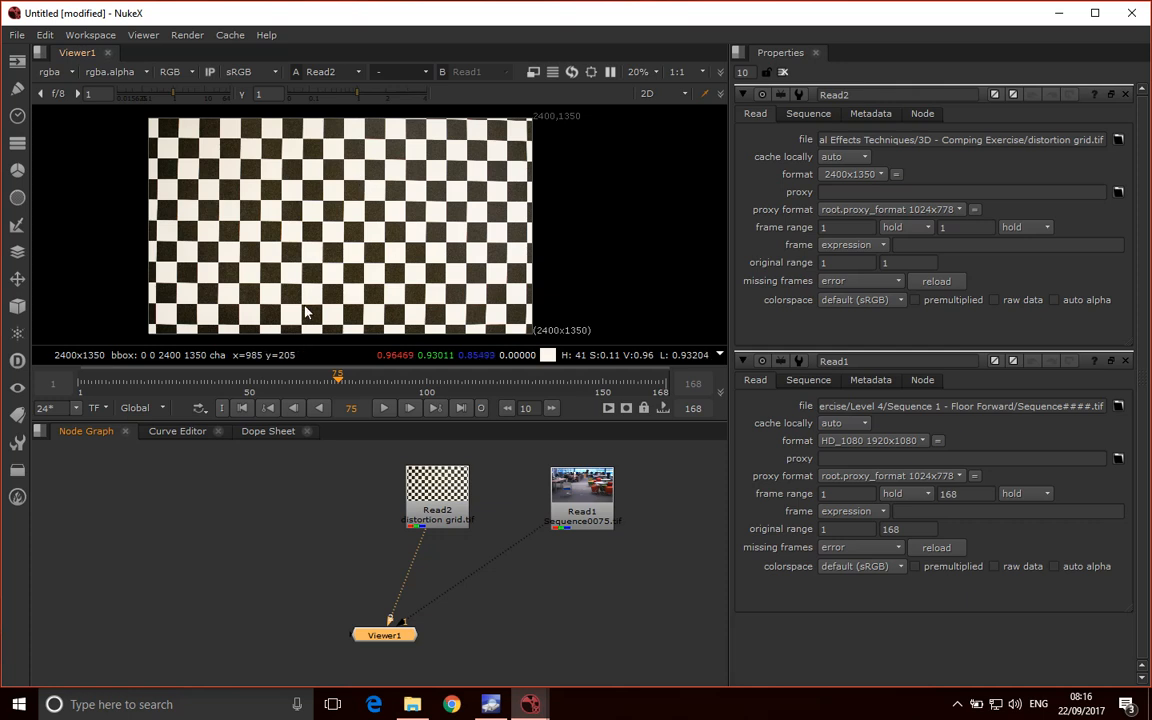
pyautogui.moveTo(248, 308)
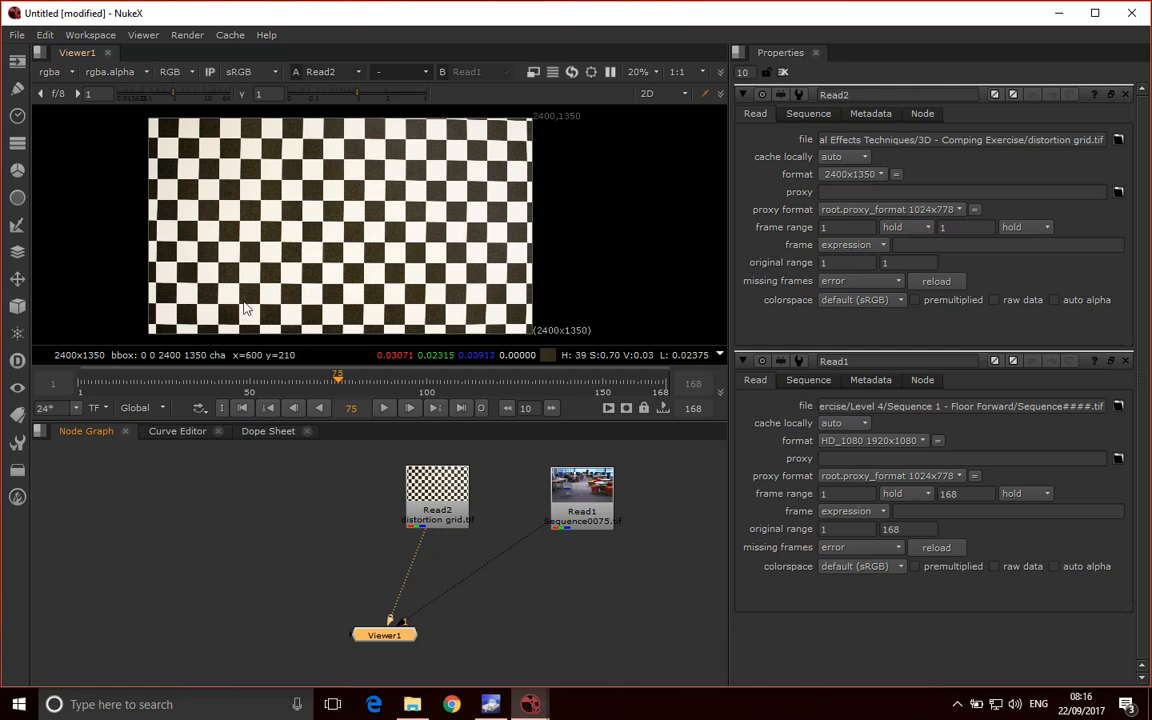
pyautogui.moveTo(248, 148)
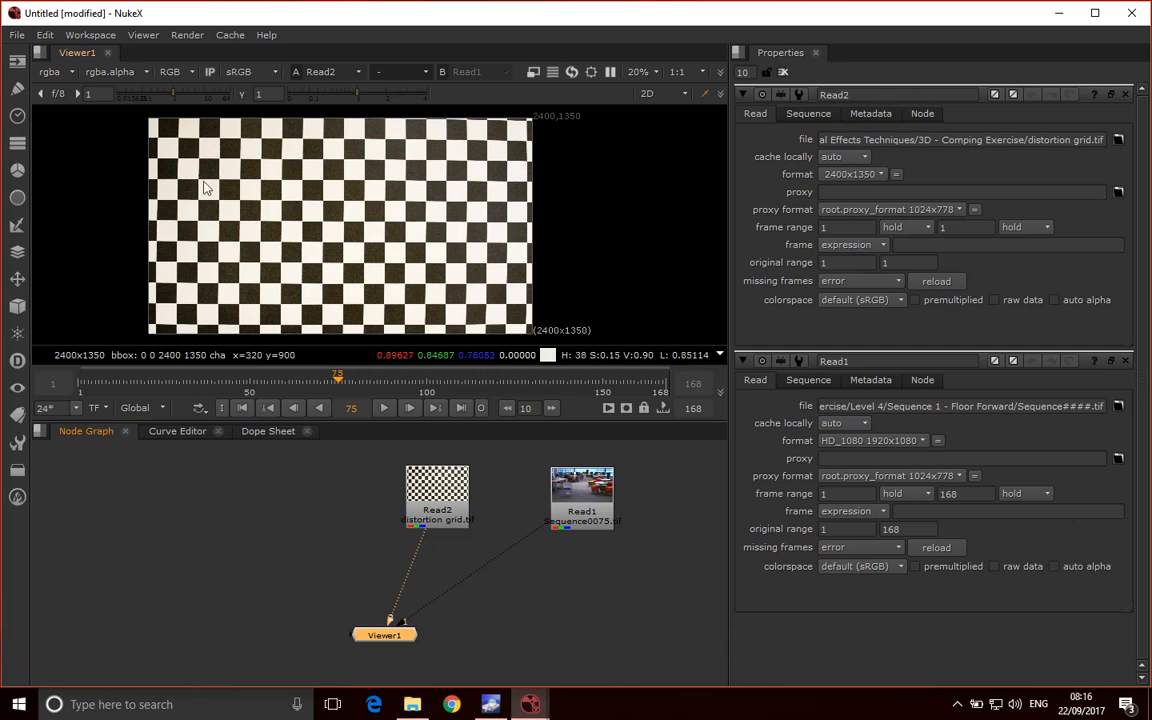
pyautogui.moveTo(418, 304)
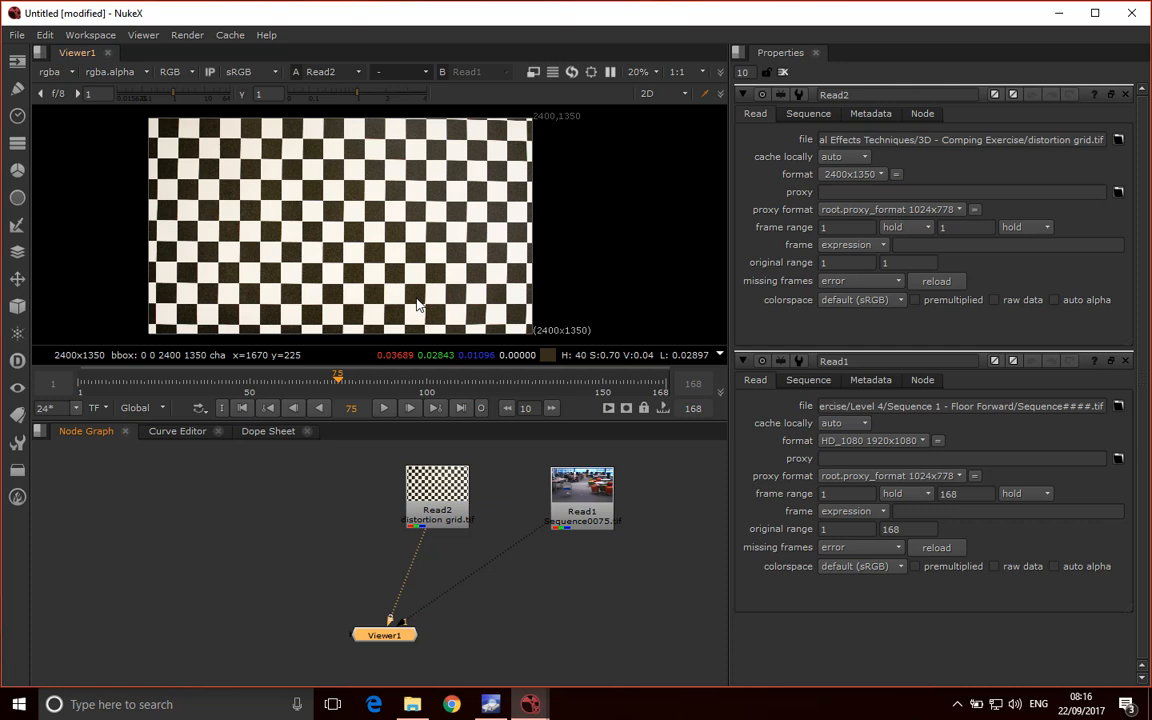
pyautogui.moveTo(516, 582)
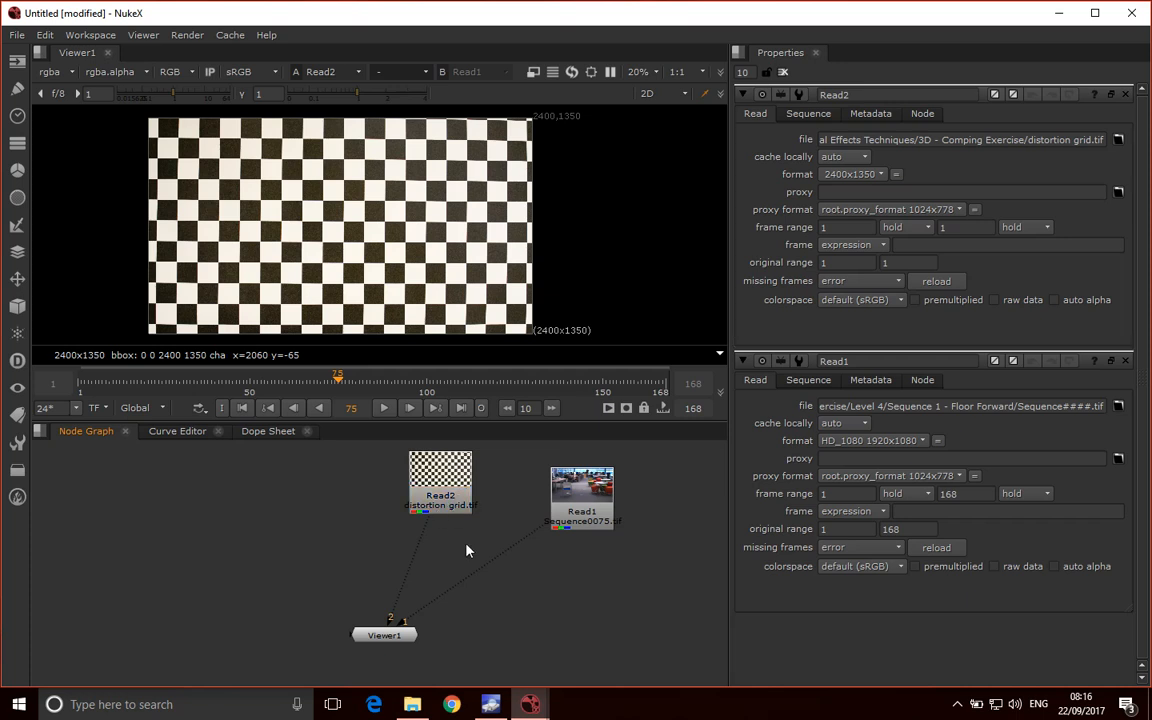
# - Attach a LensDistortion node to the grid Read and look over its properties panels
pyautogui.click(440, 480)
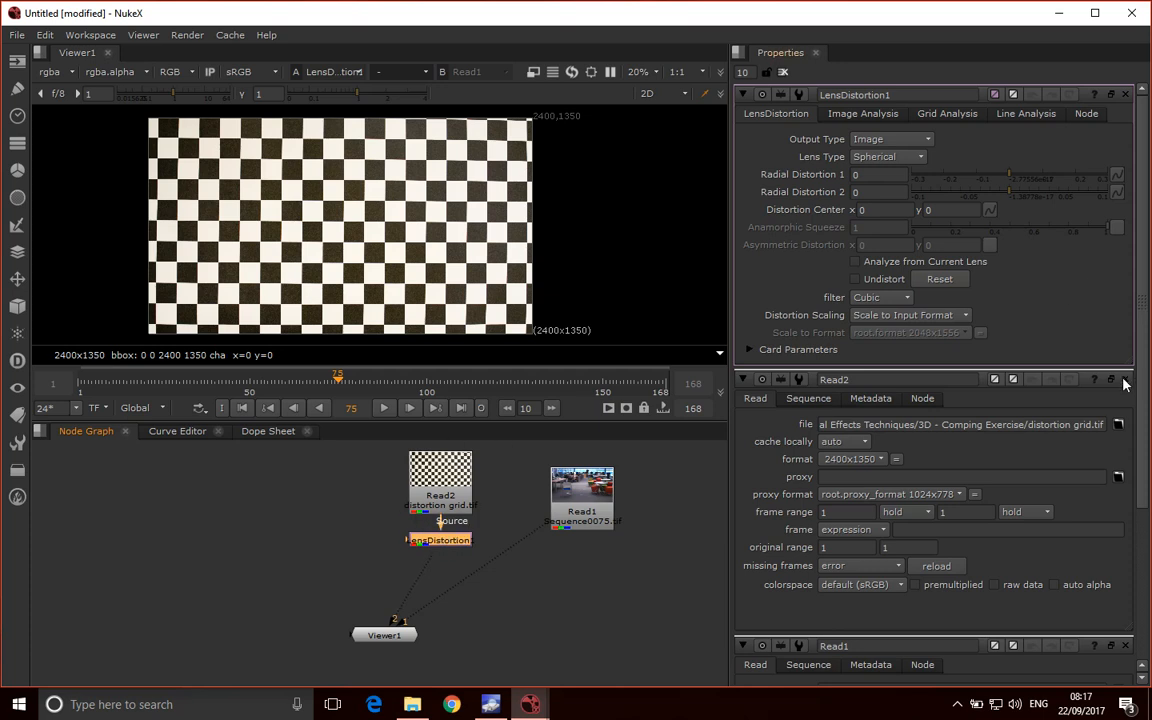
pyautogui.click(1124, 380)
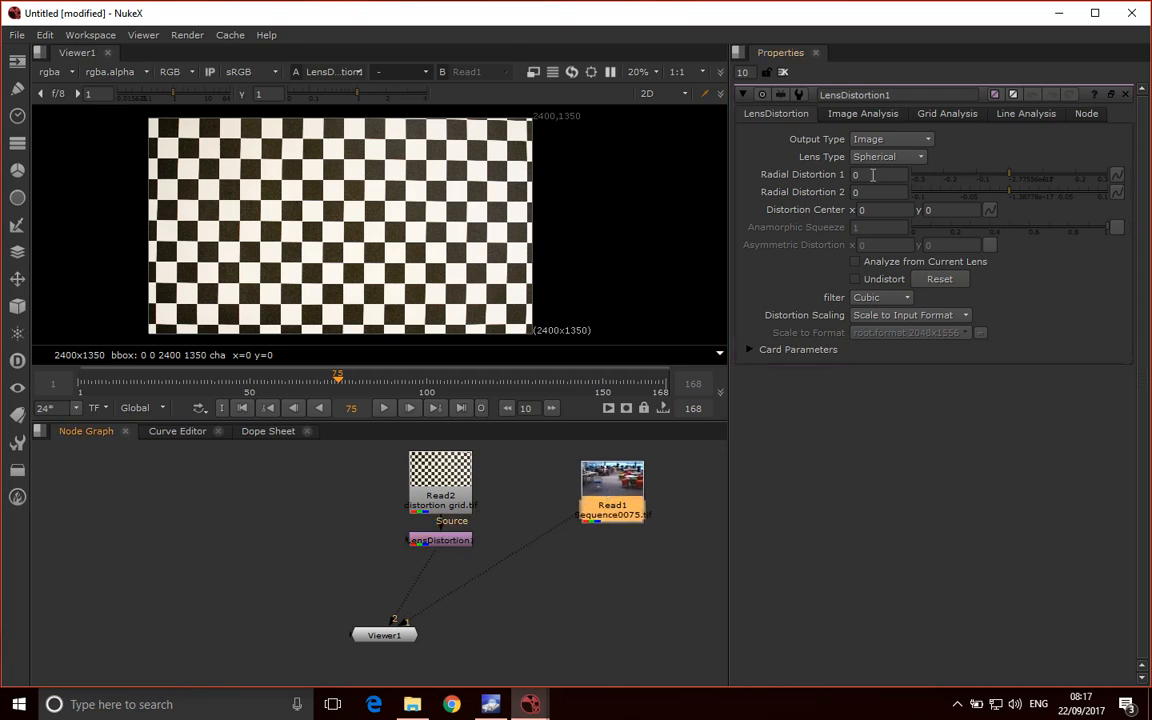
pyautogui.moveTo(510, 510)
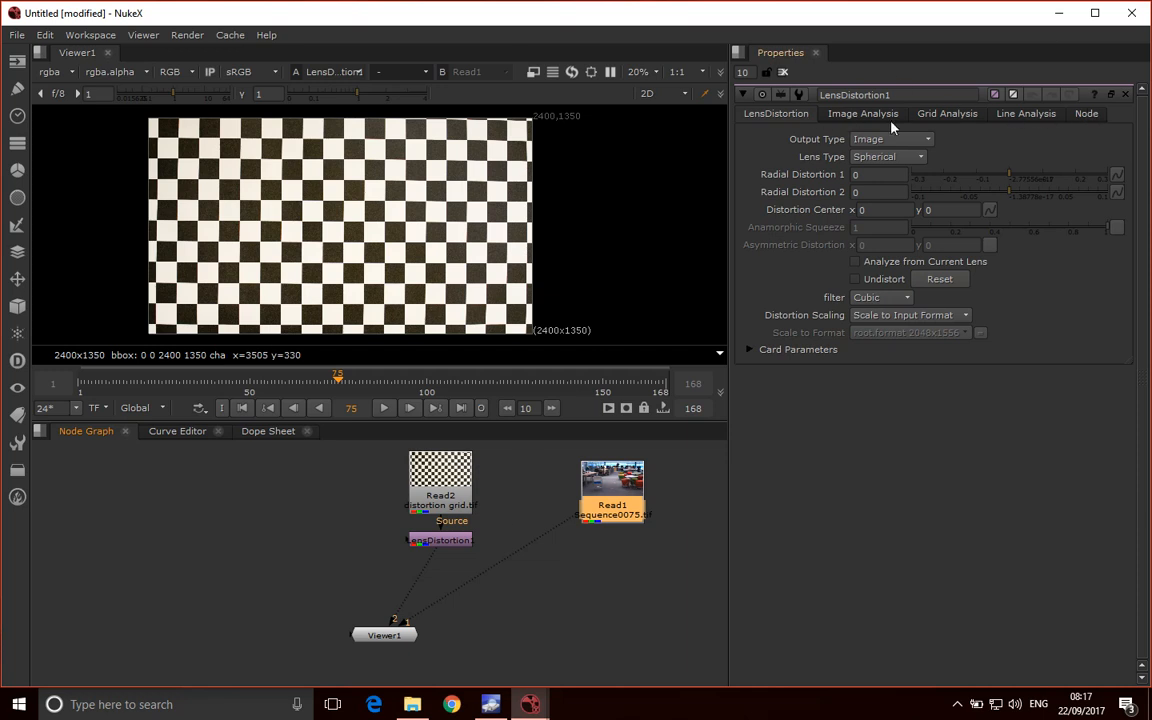
pyautogui.moveTo(978, 112)
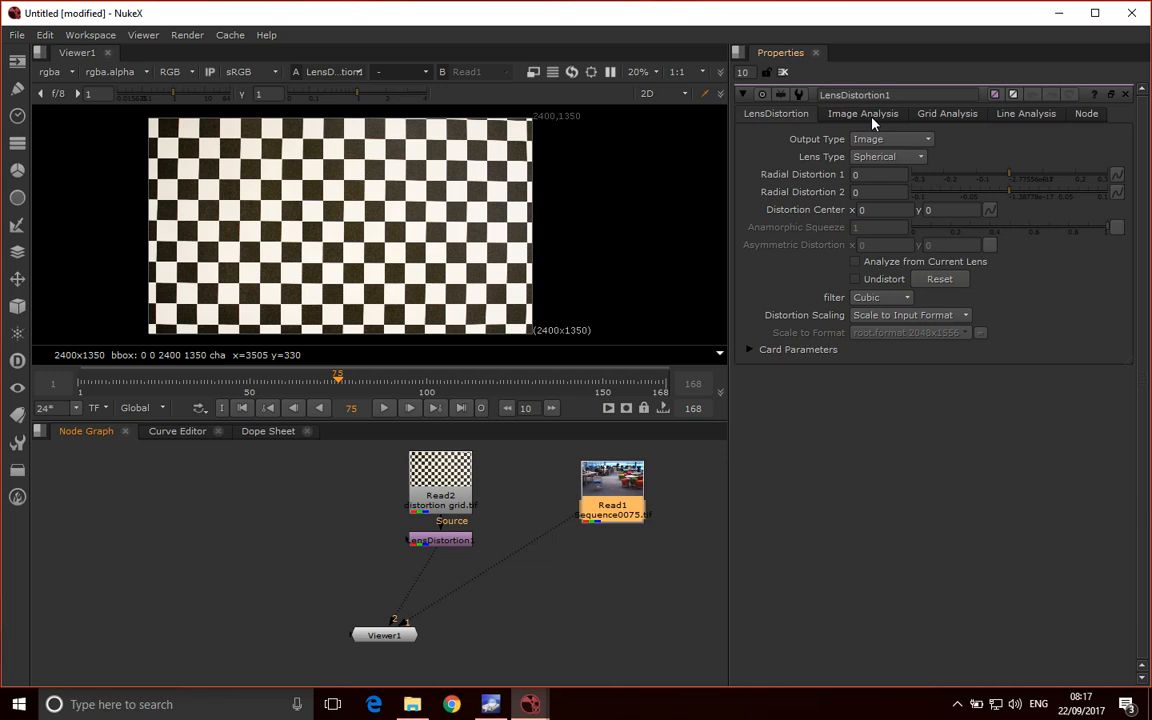
pyautogui.moveTo(952, 128)
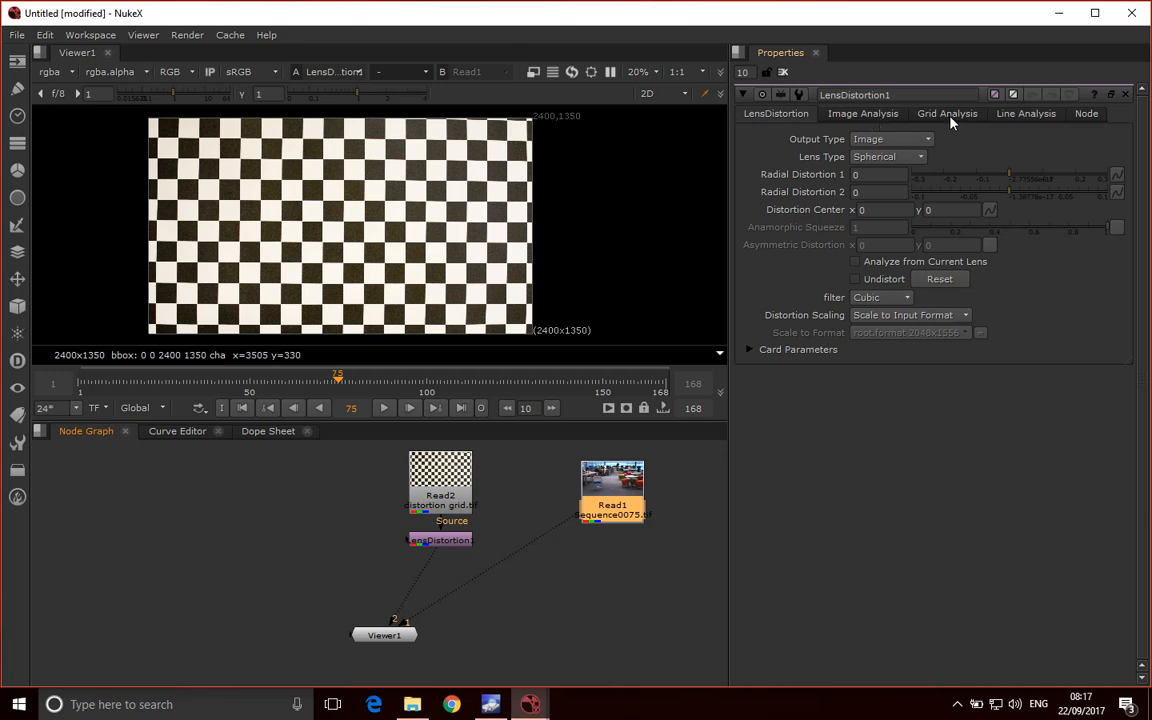
pyautogui.click(946, 112)
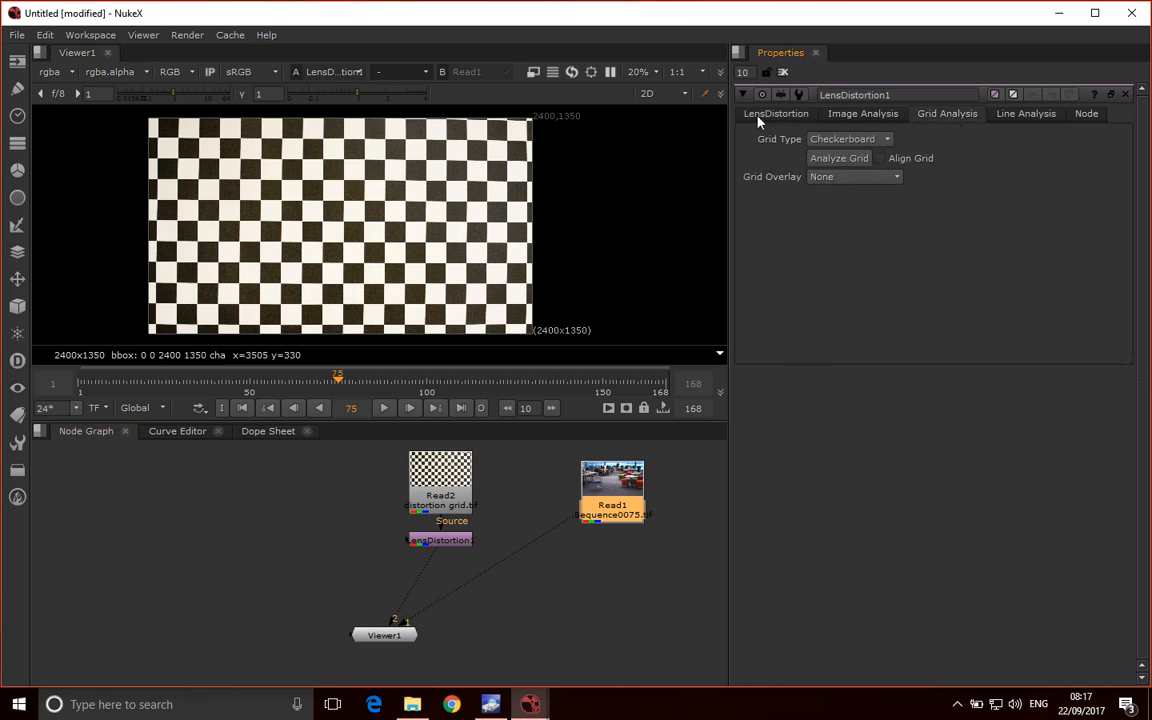
pyautogui.click(776, 112)
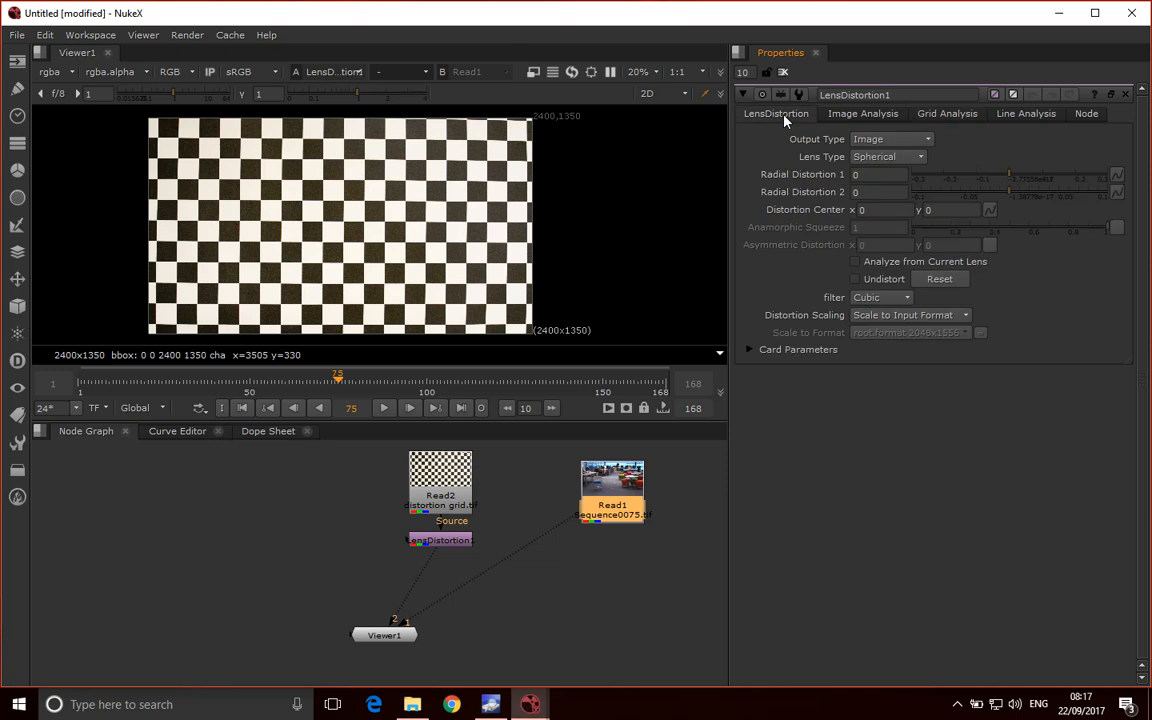
pyautogui.moveTo(1060, 176)
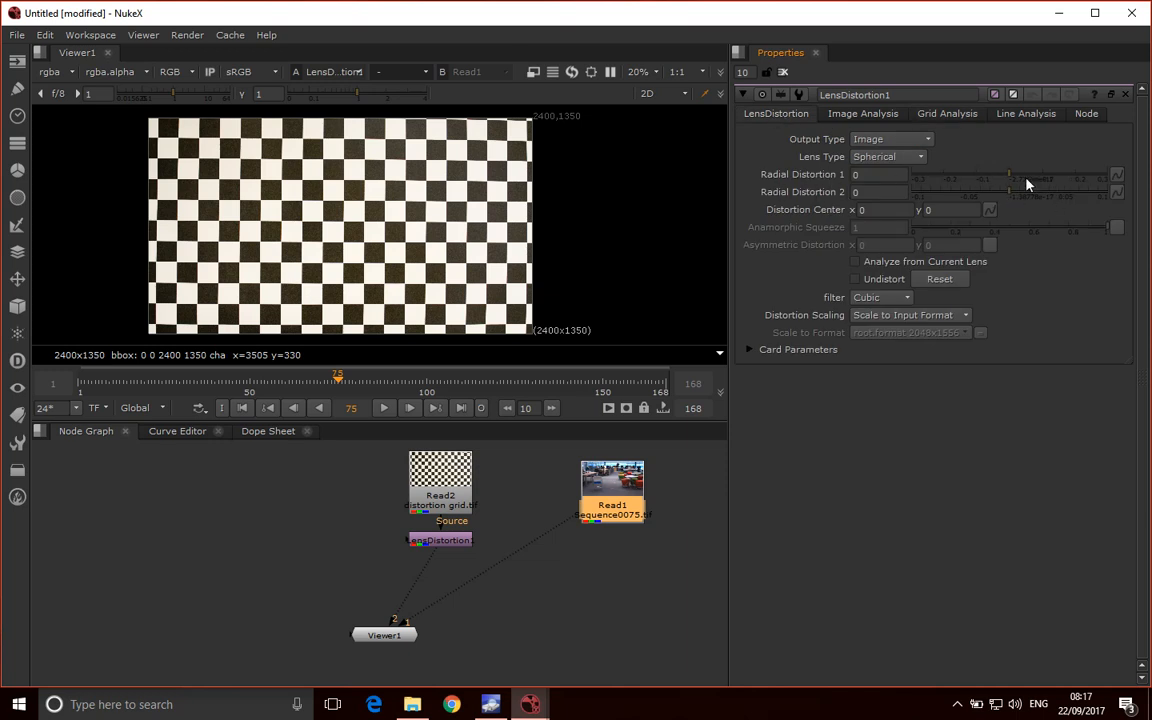
pyautogui.click(856, 278)
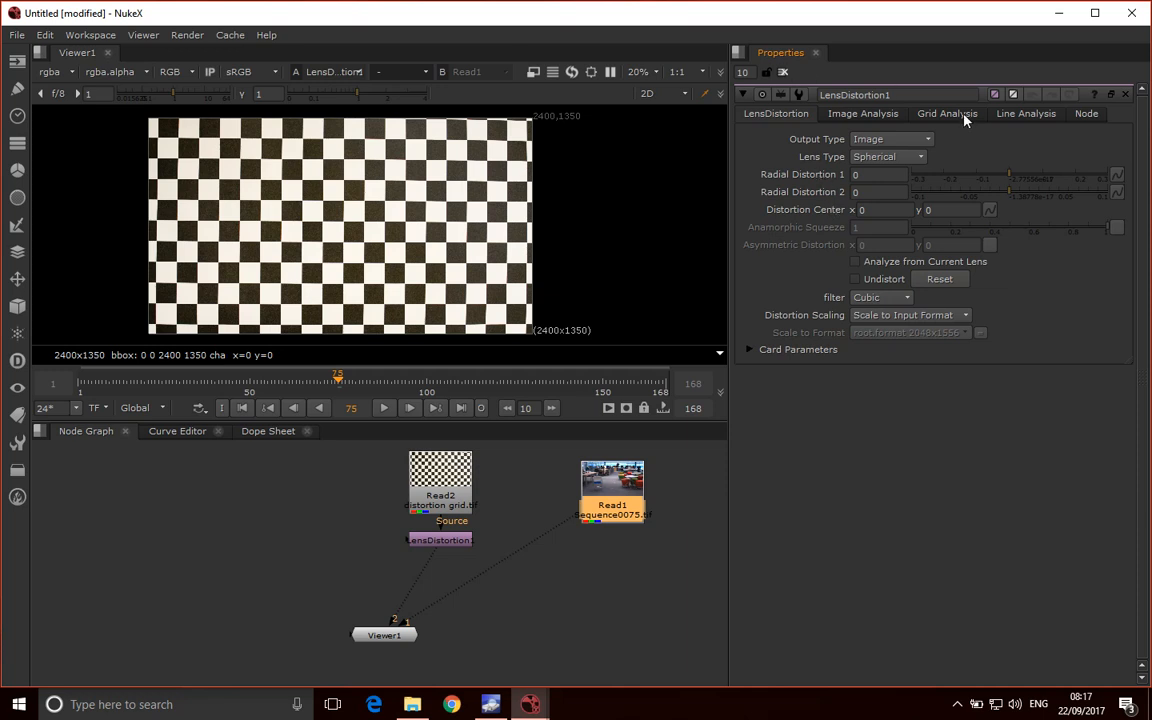
# - Run Analyze Grid with the checkerboard grid type on the selected LensDistortion node
pyautogui.click(946, 112)
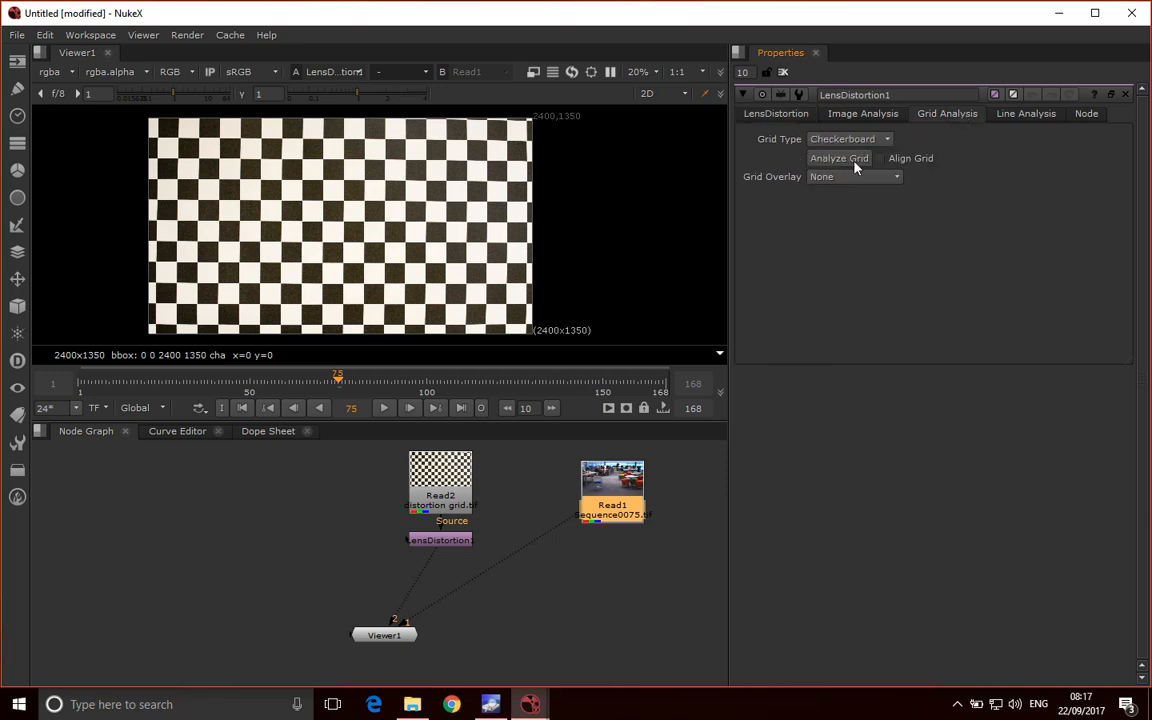
pyautogui.moveTo(840, 162)
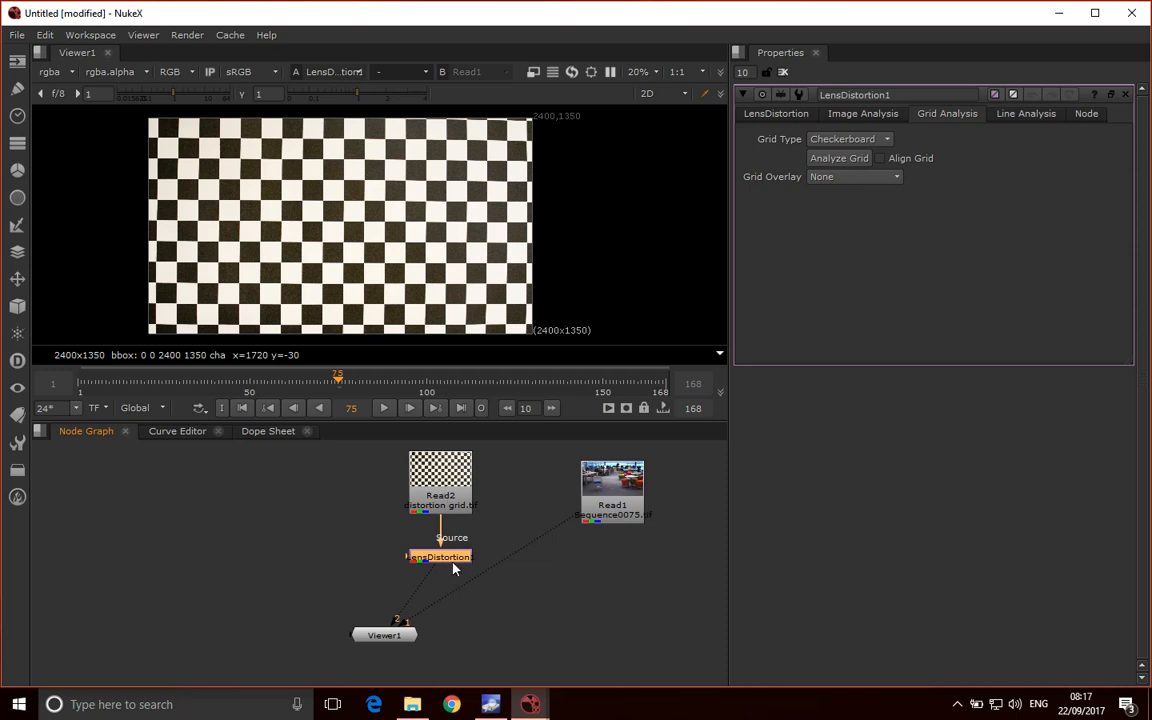
pyautogui.click(440, 496)
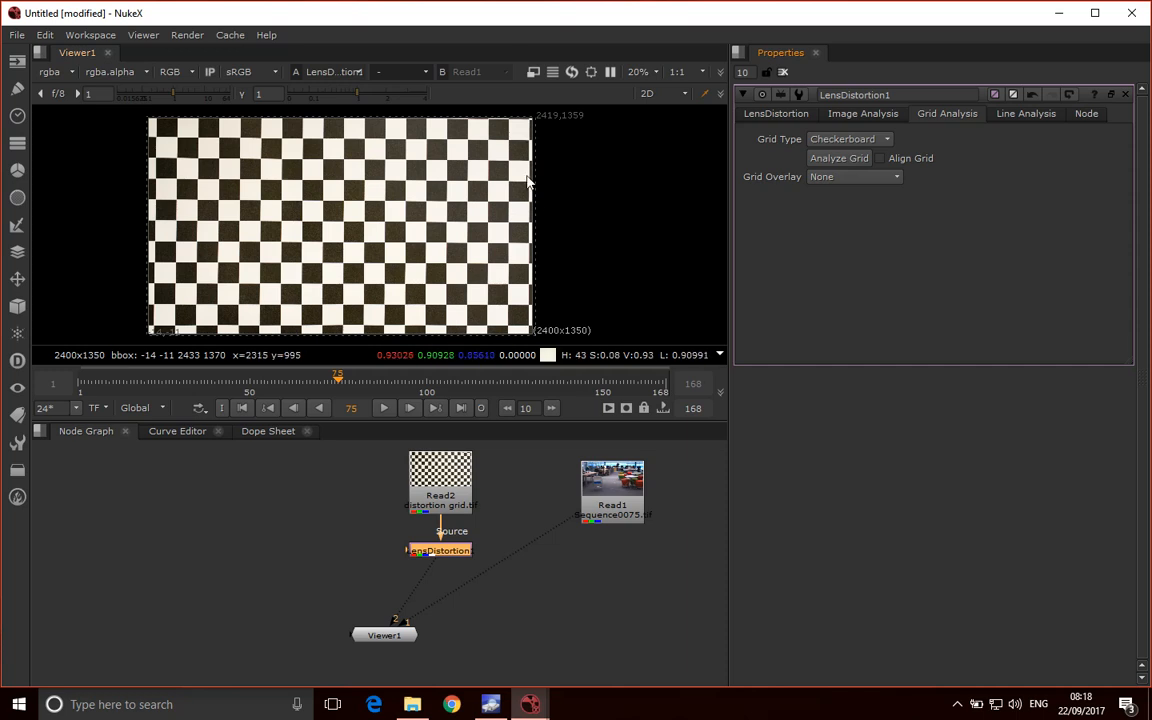
pyautogui.moveTo(404, 292)
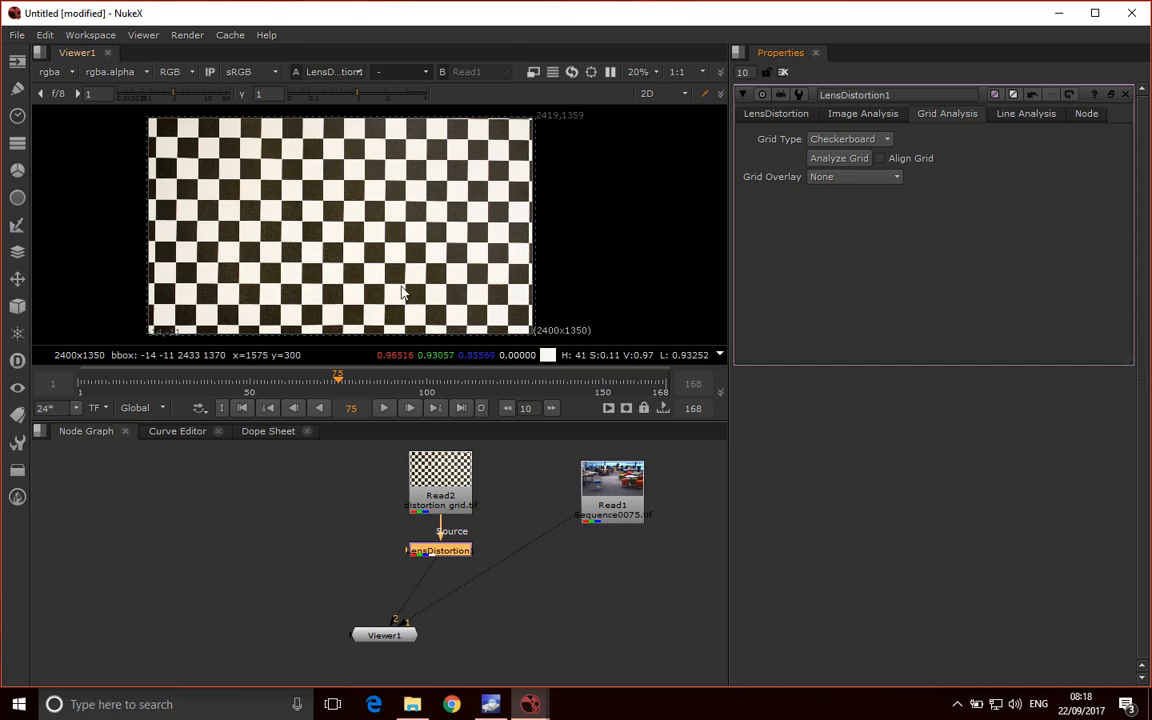
pyautogui.moveTo(668, 210)
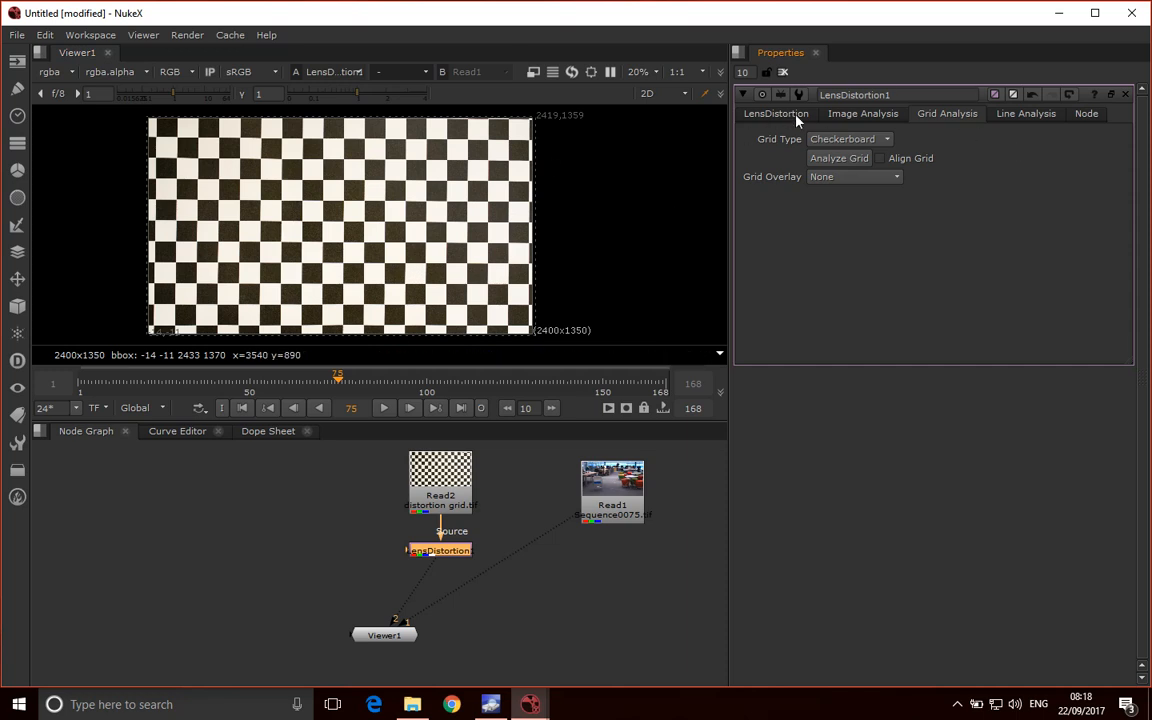
# - Review the estimated radial distortion values and toggle Undistort off and on once
pyautogui.click(776, 112)
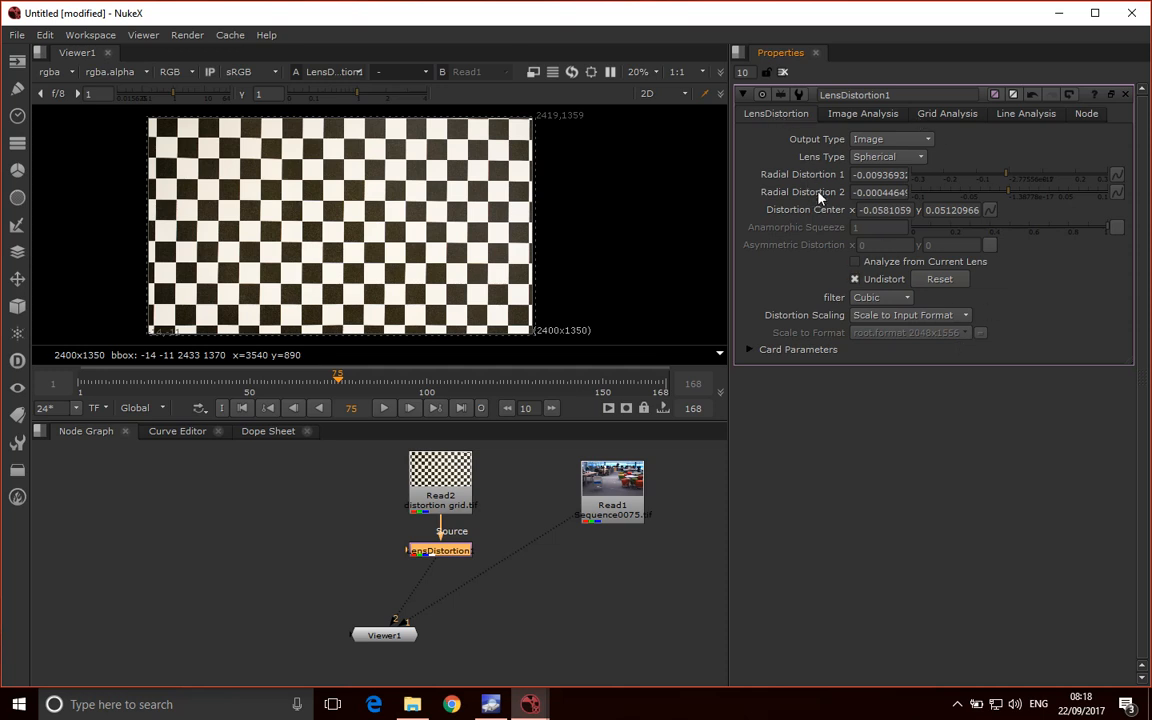
pyautogui.moveTo(838, 190)
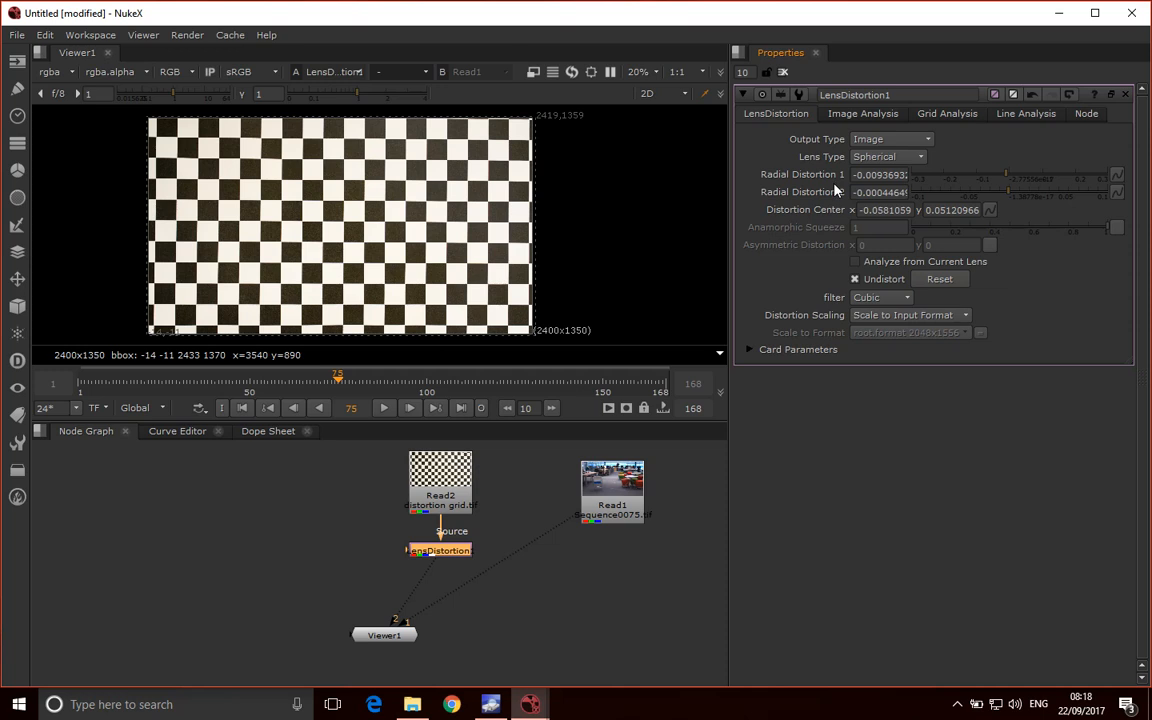
pyautogui.moveTo(948, 192)
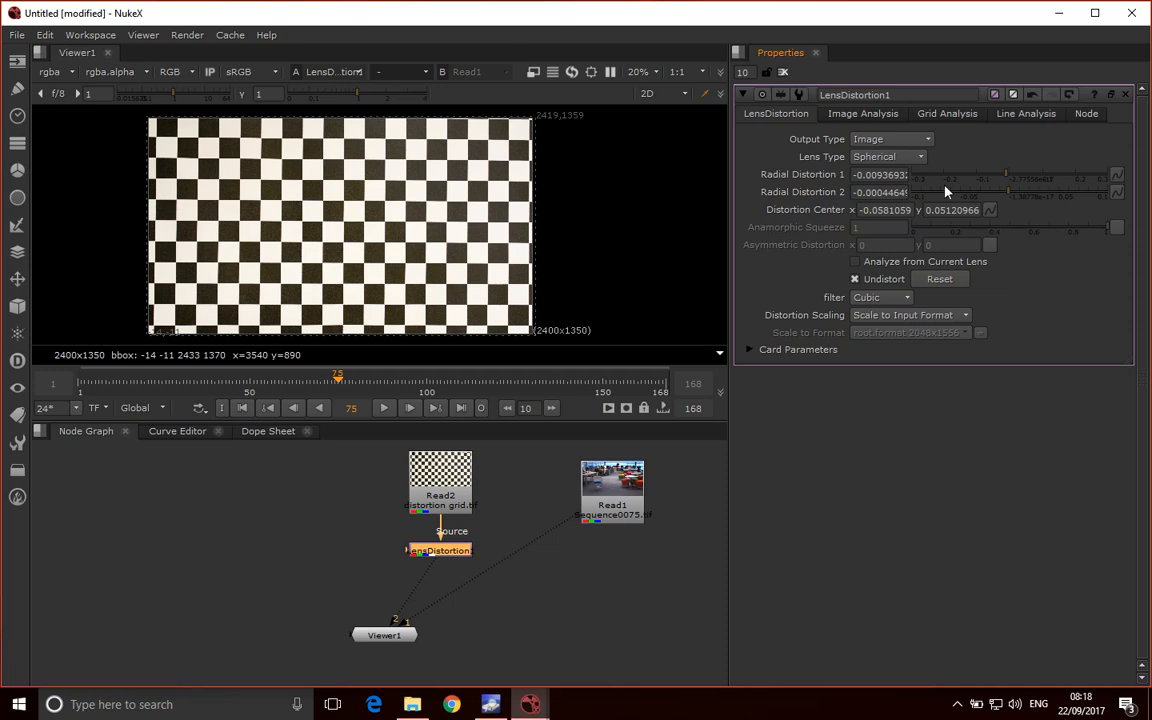
pyautogui.click(856, 280)
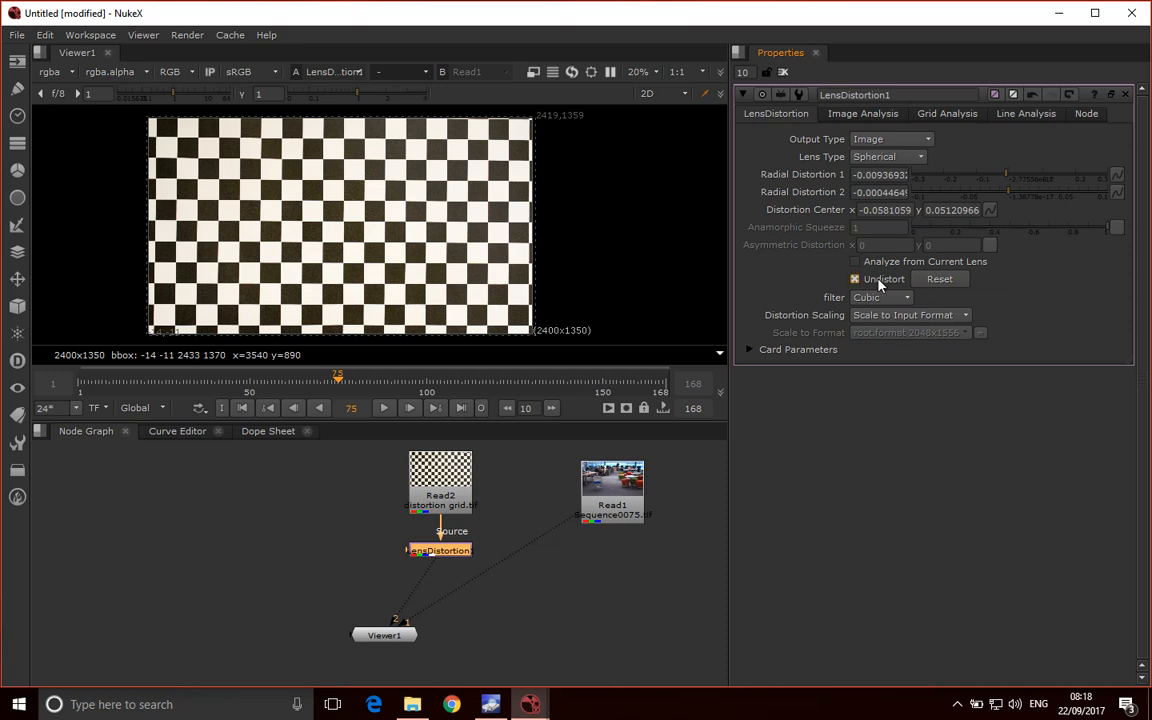
pyautogui.moveTo(882, 284)
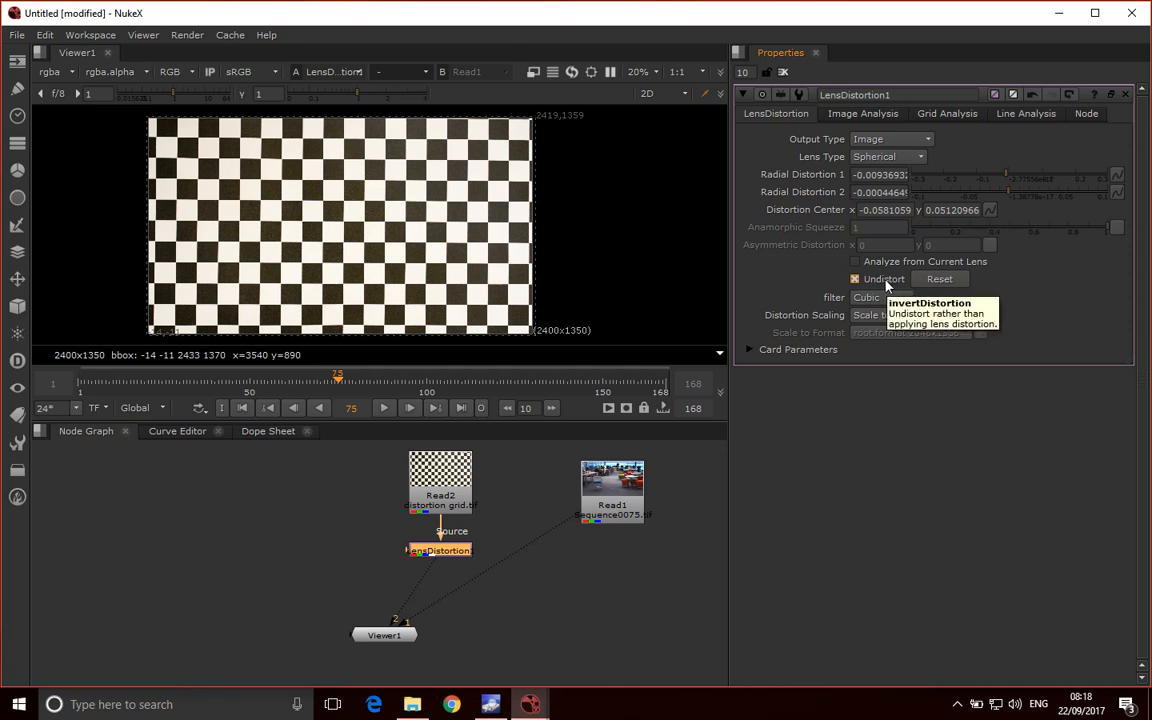
pyautogui.click(856, 280)
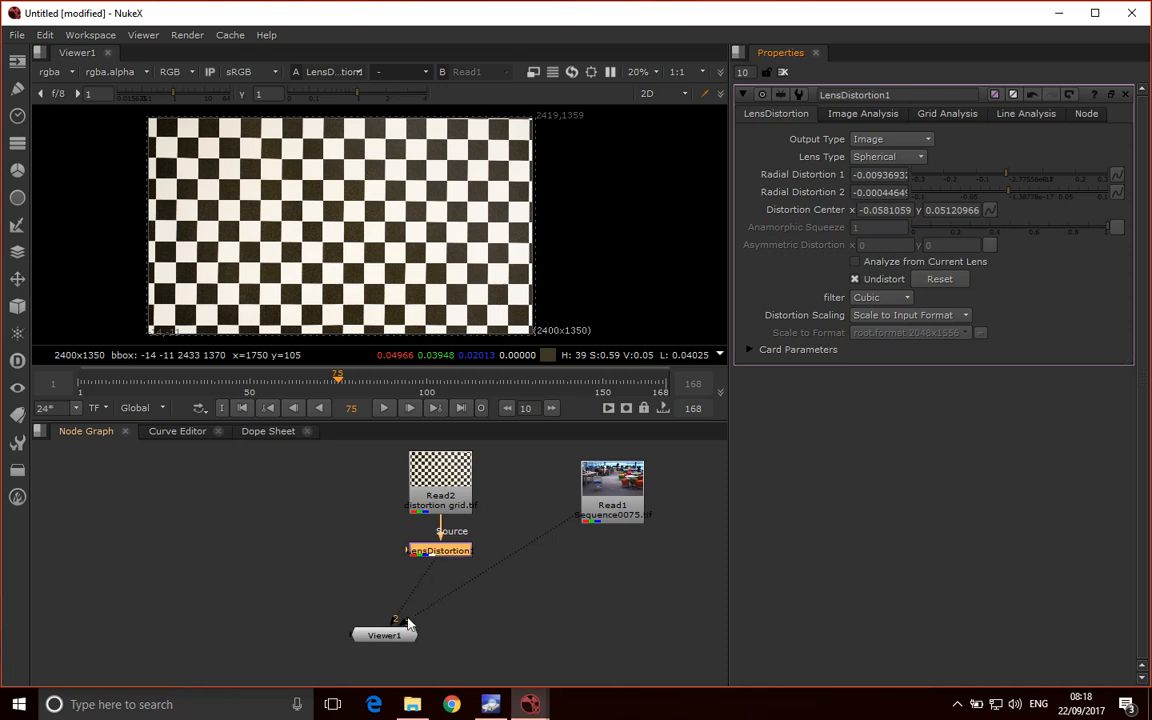
pyautogui.moveTo(432, 564)
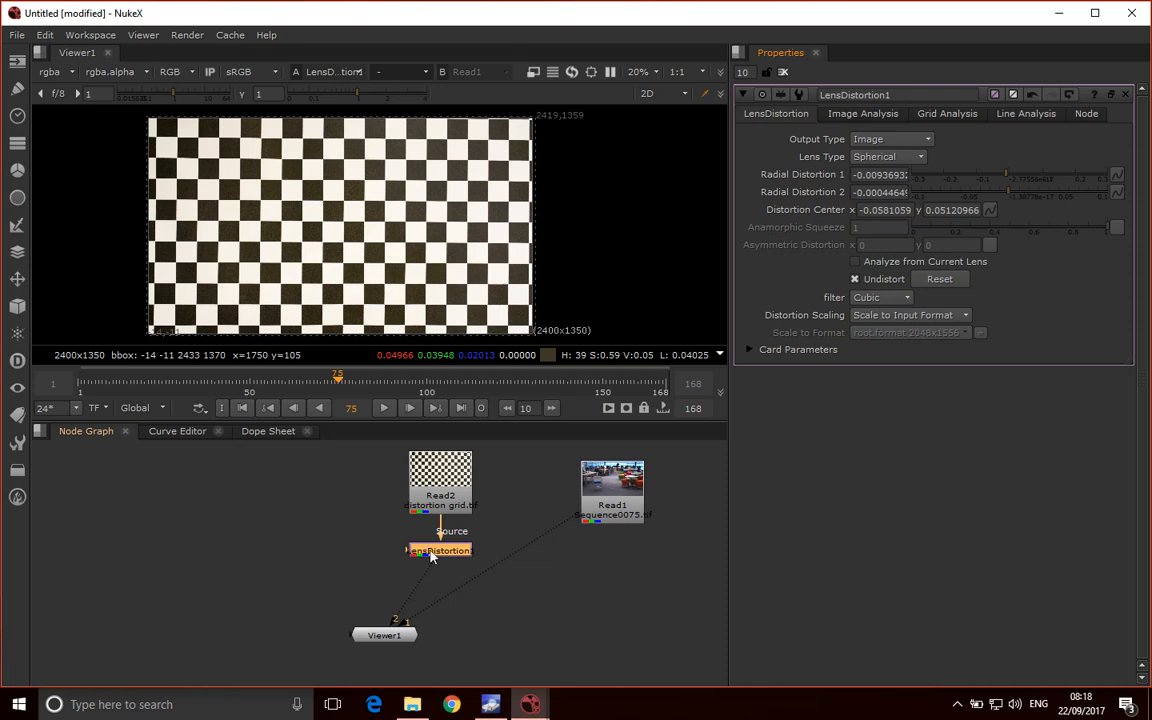
pyautogui.moveTo(418, 562)
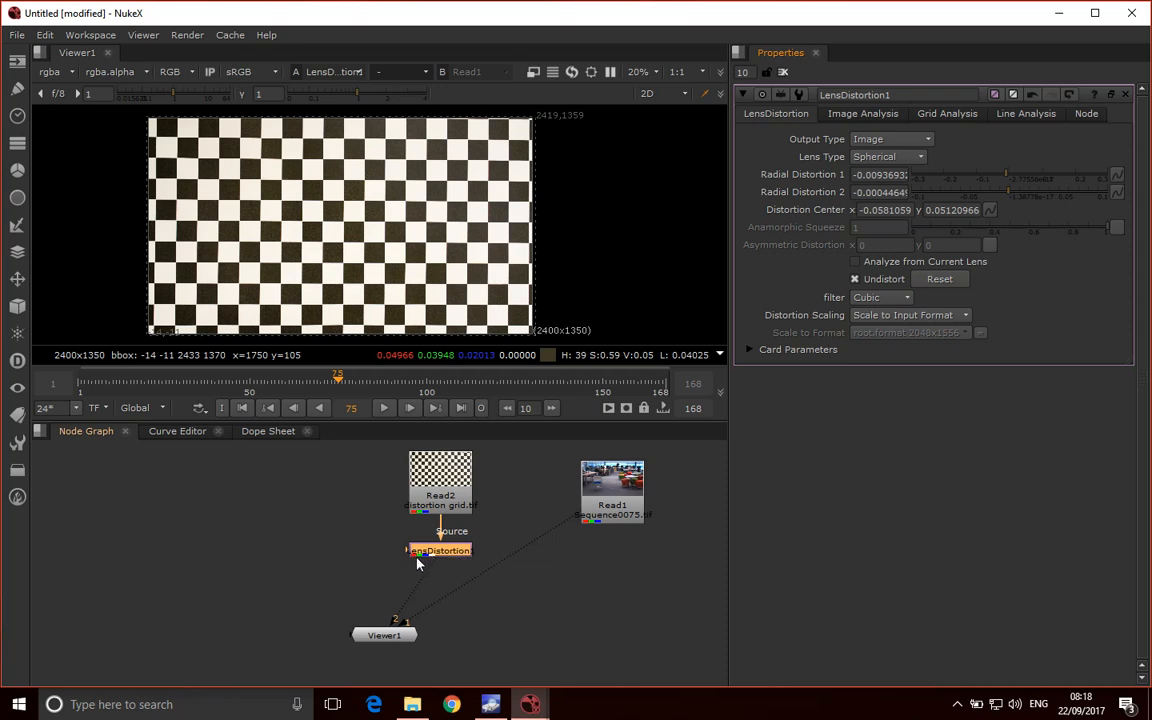
pyautogui.moveTo(392, 644)
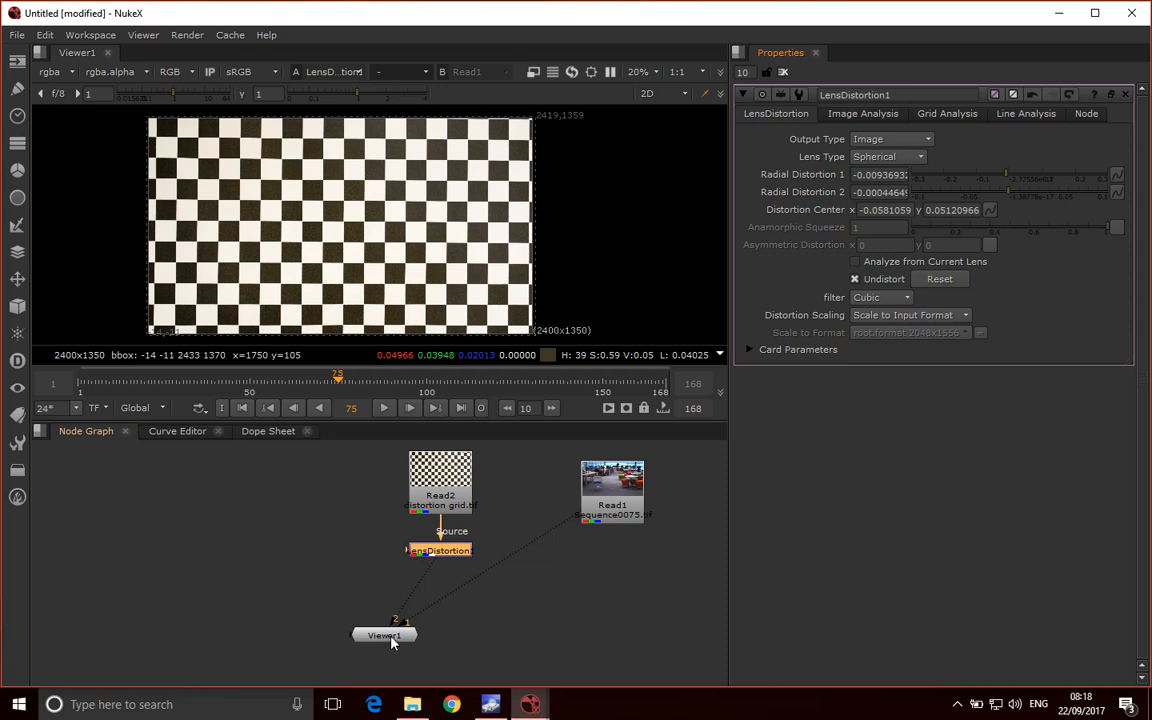
pyautogui.moveTo(418, 644)
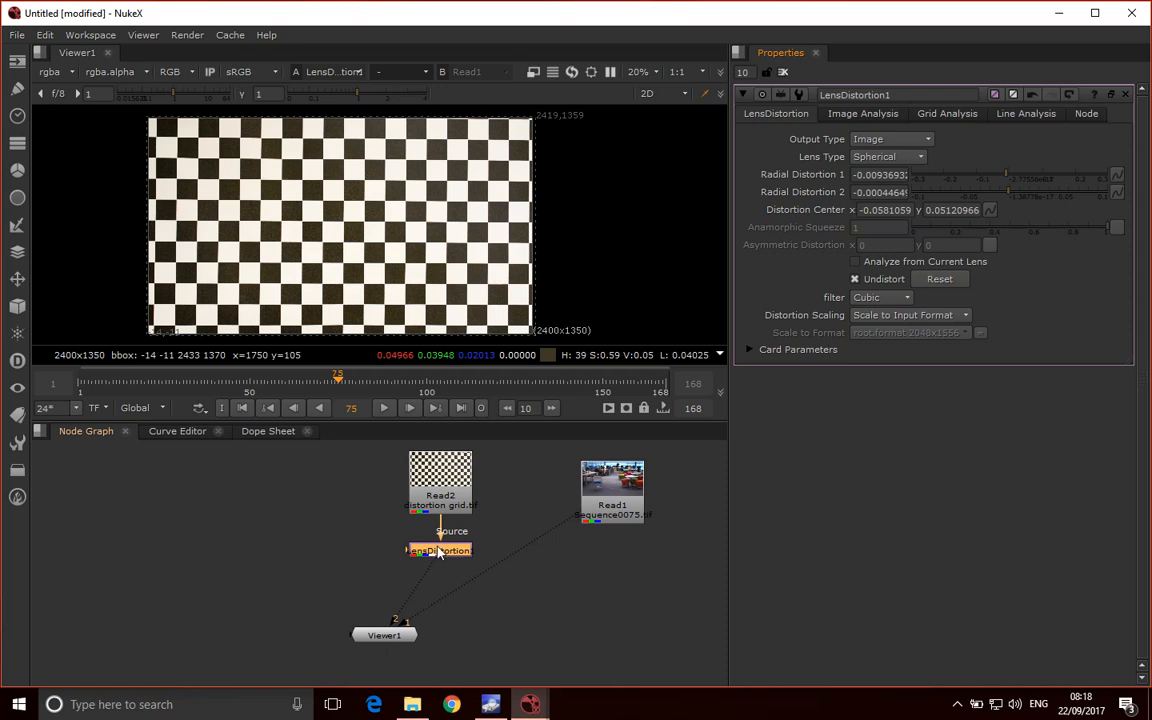
# - Compare the grid again without and with undistortion, leaving Undistort enabled
pyautogui.click(854, 260)
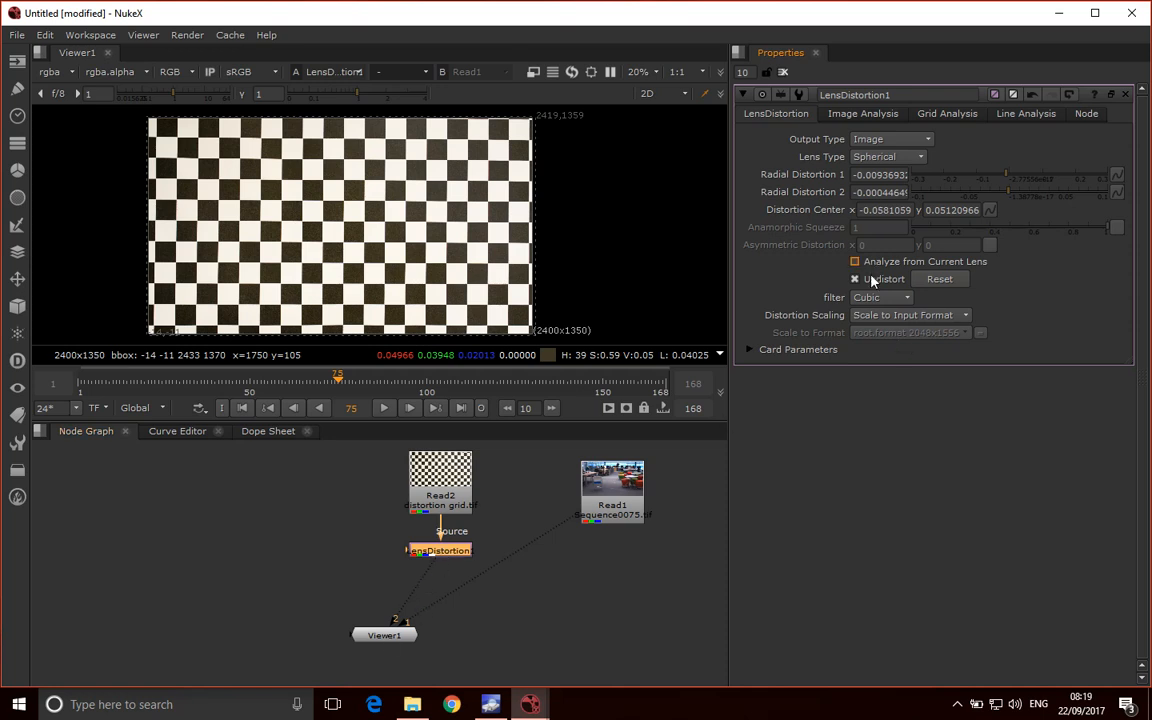
pyautogui.click(856, 280)
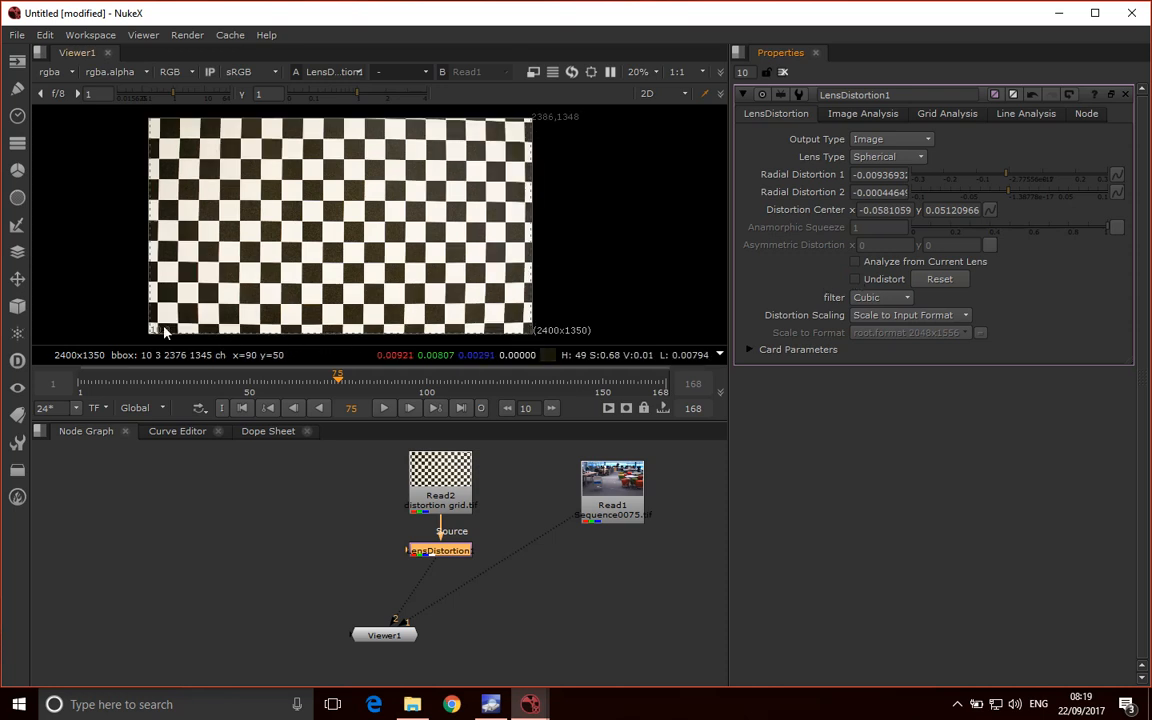
pyautogui.click(856, 280)
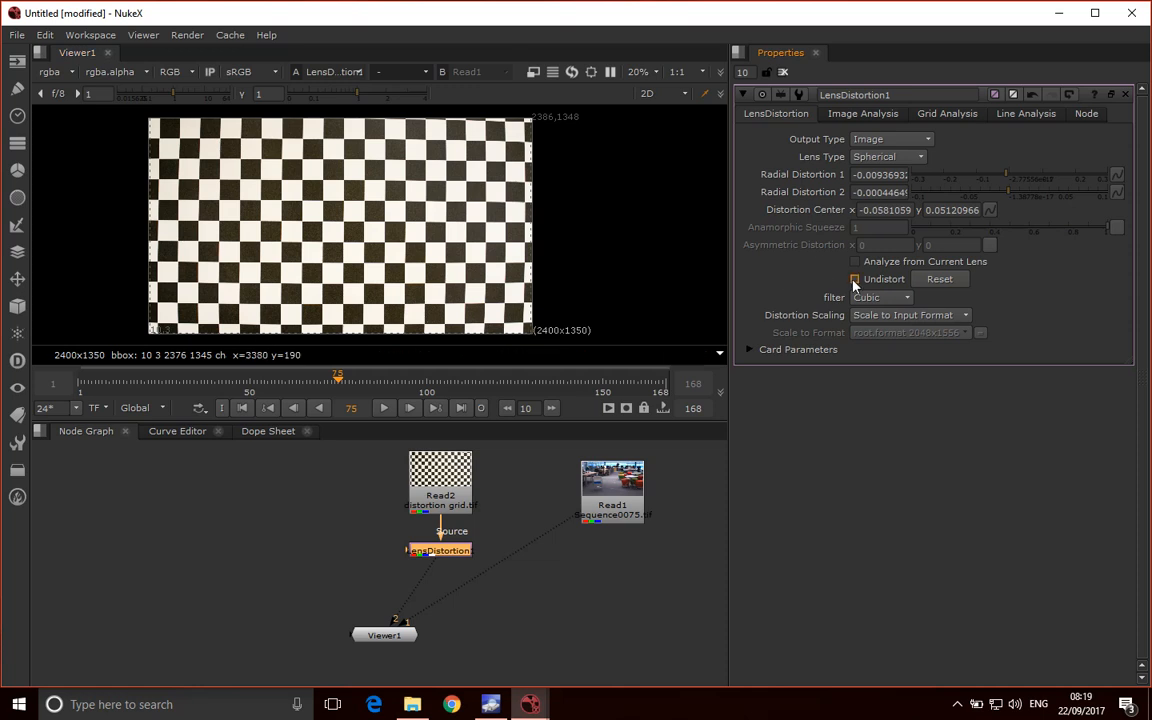
pyautogui.click(856, 280)
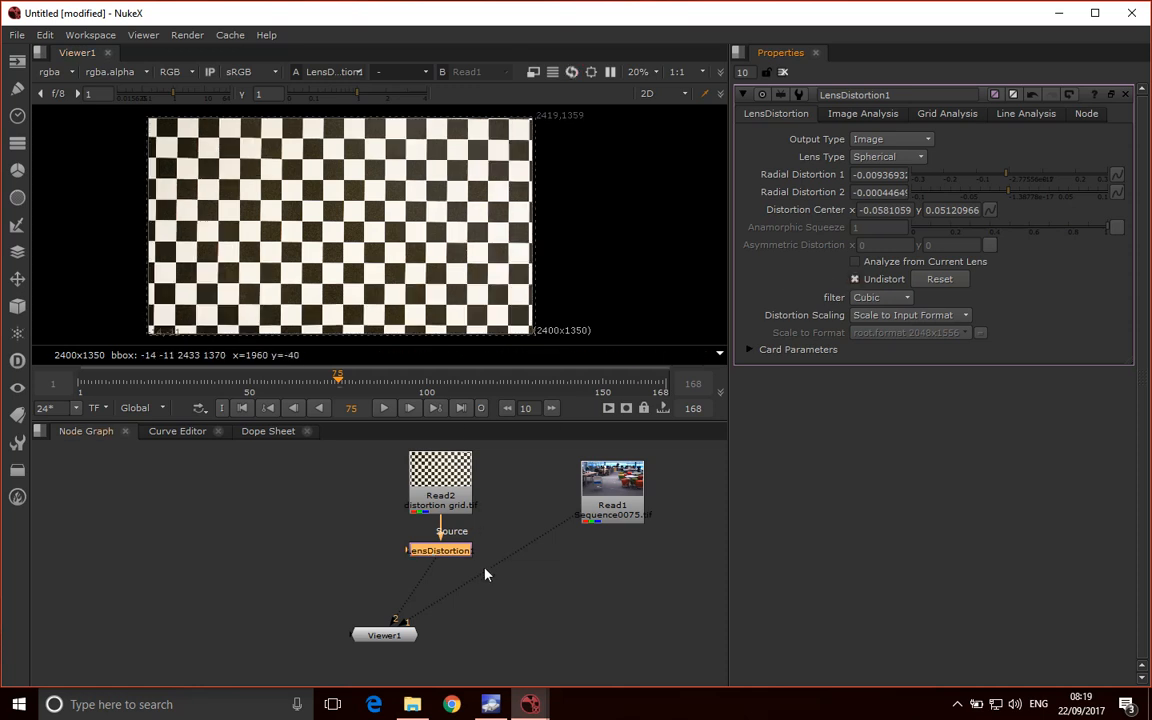
pyautogui.moveTo(460, 580)
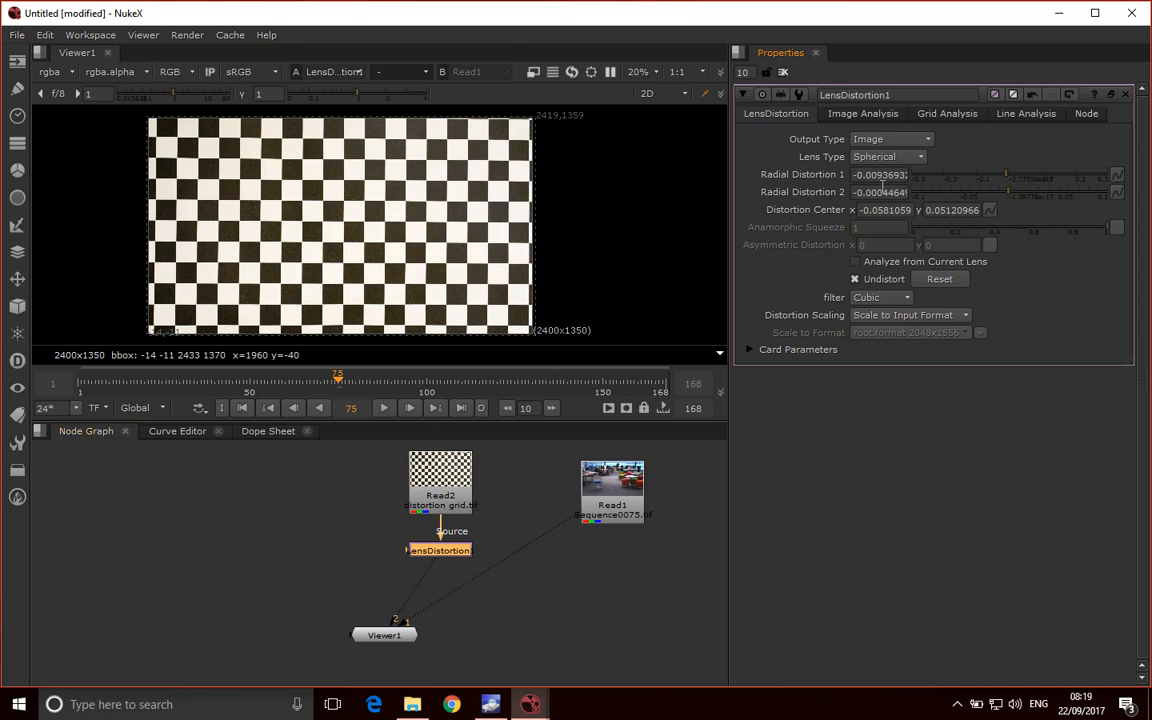
# - Move the grid Read aside and route the office plate through LensDistortion into Viewer1
pyautogui.moveTo(440, 480); pyautogui.dragTo(324, 486)
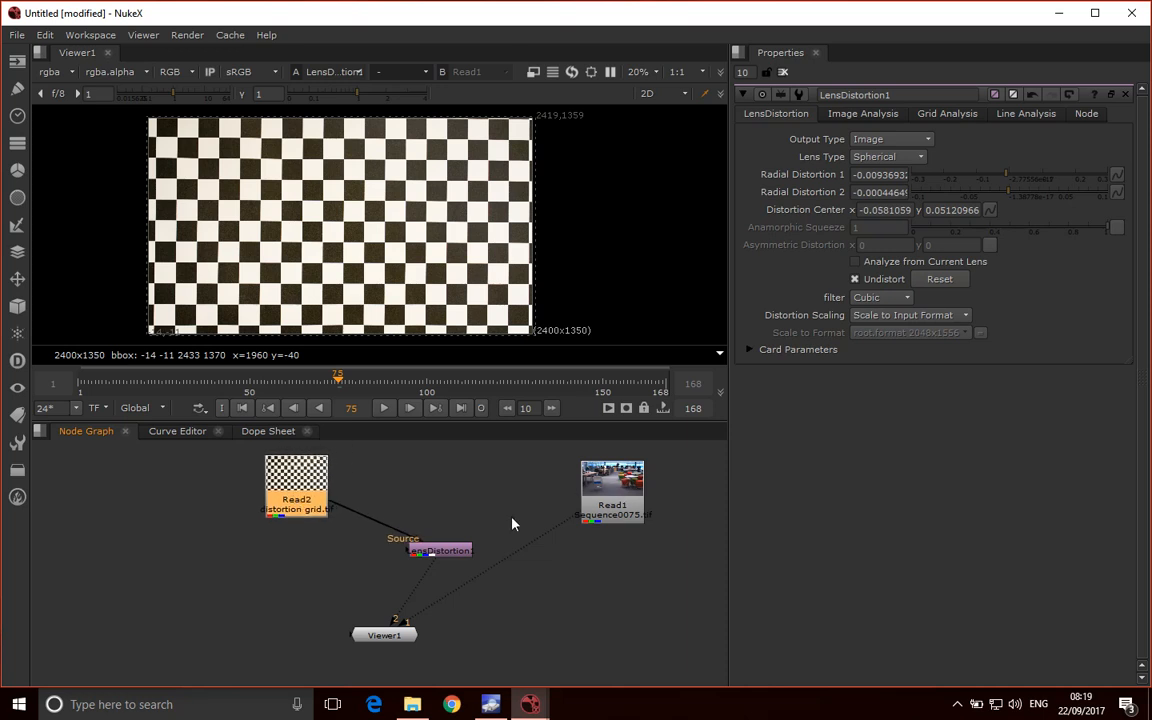
pyautogui.moveTo(420, 544)
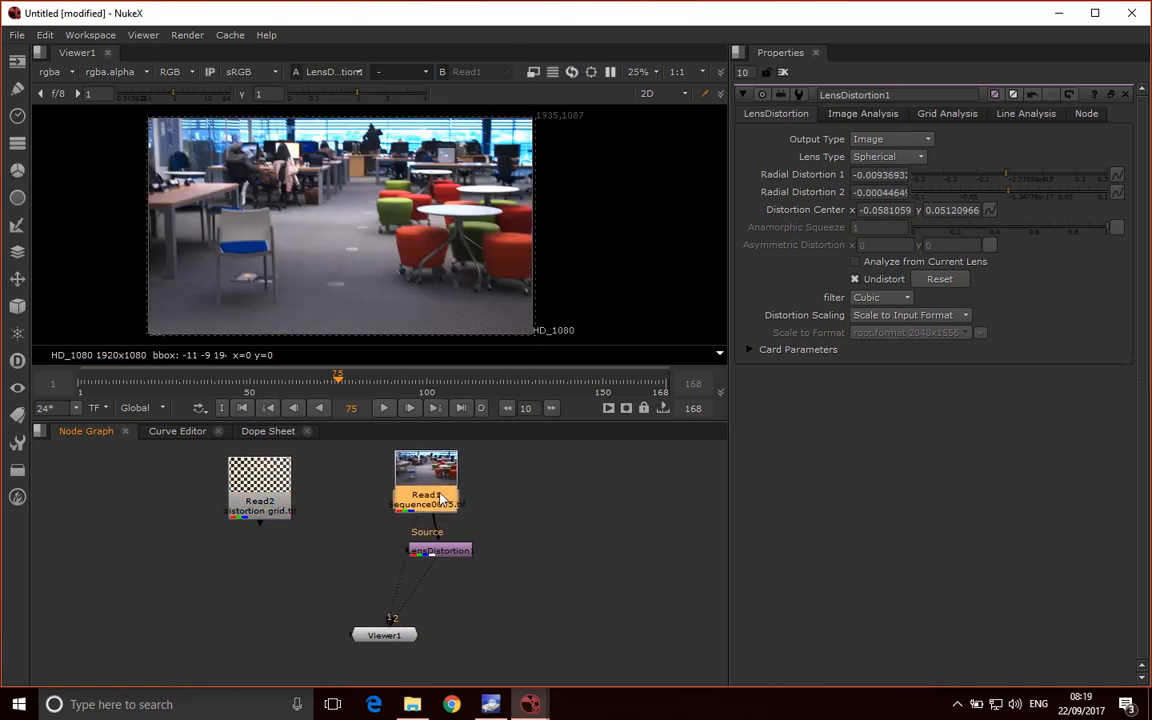
pyautogui.click(856, 278)
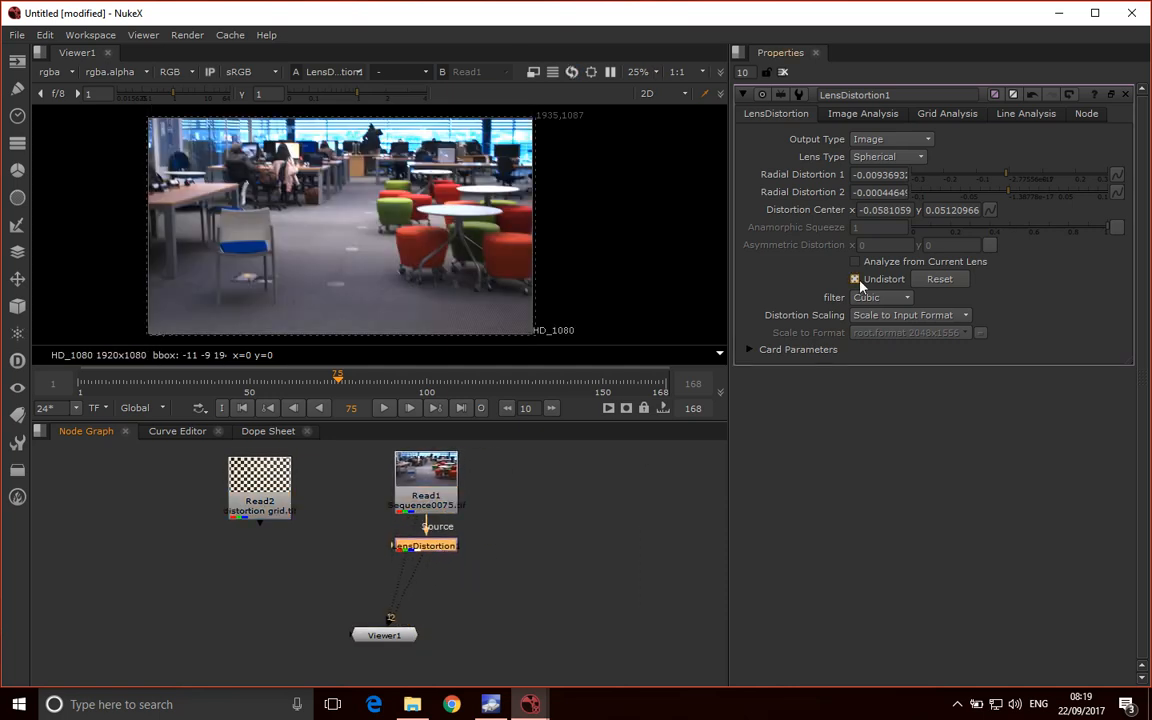
pyautogui.click(856, 280)
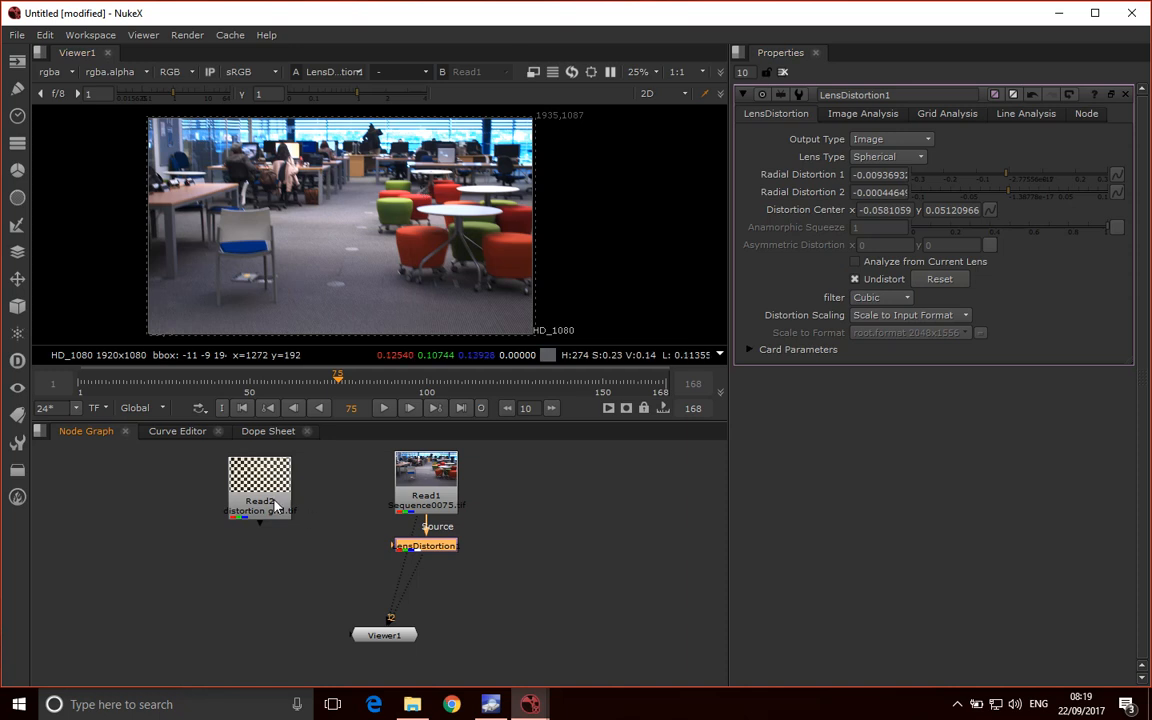
pyautogui.moveTo(260, 488); pyautogui.dragTo(132, 488)
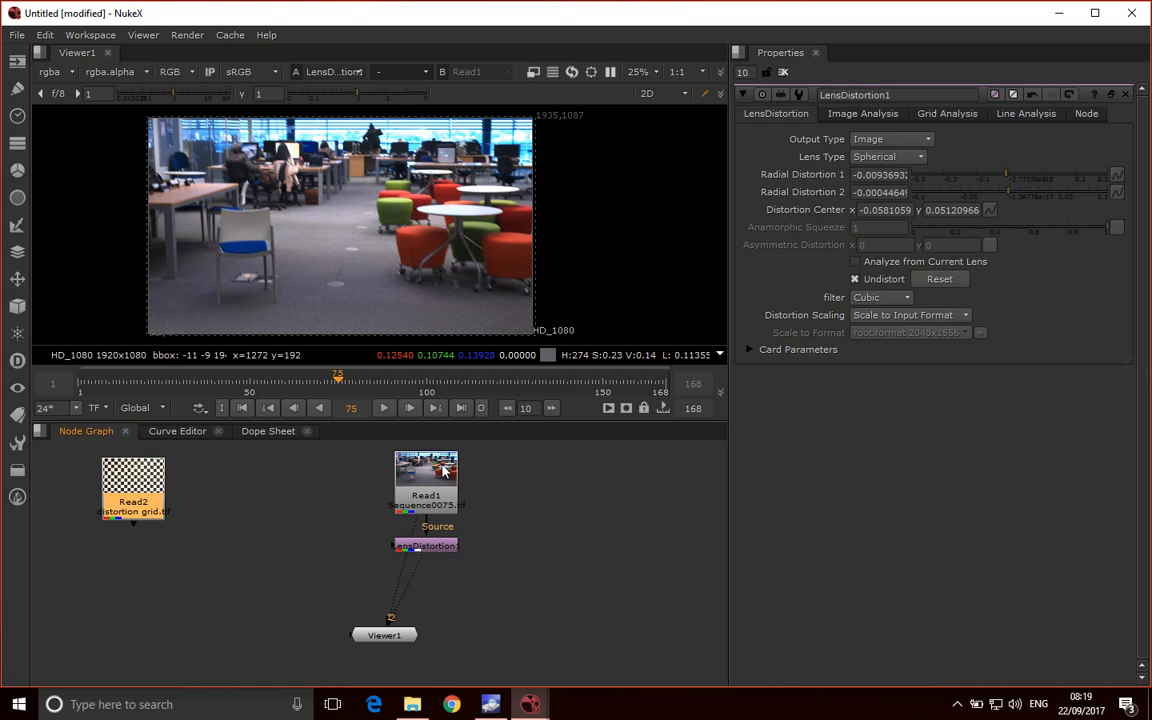
pyautogui.moveTo(440, 548)
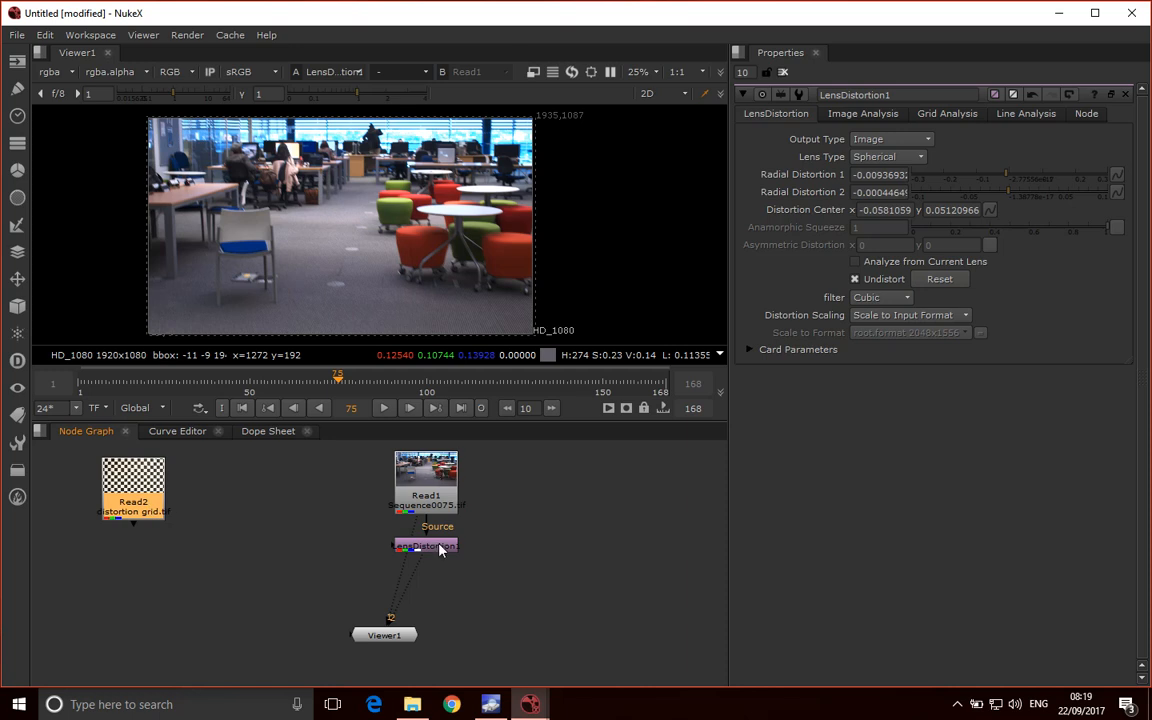
pyautogui.moveTo(444, 548)
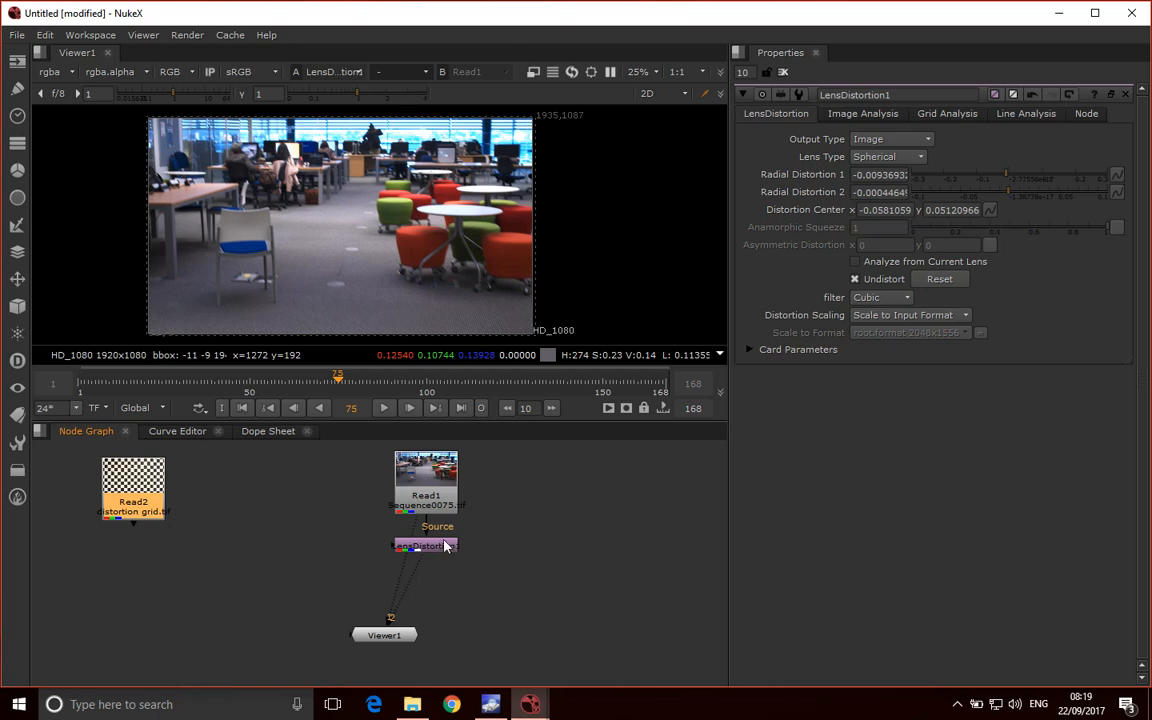
pyautogui.moveTo(424, 632)
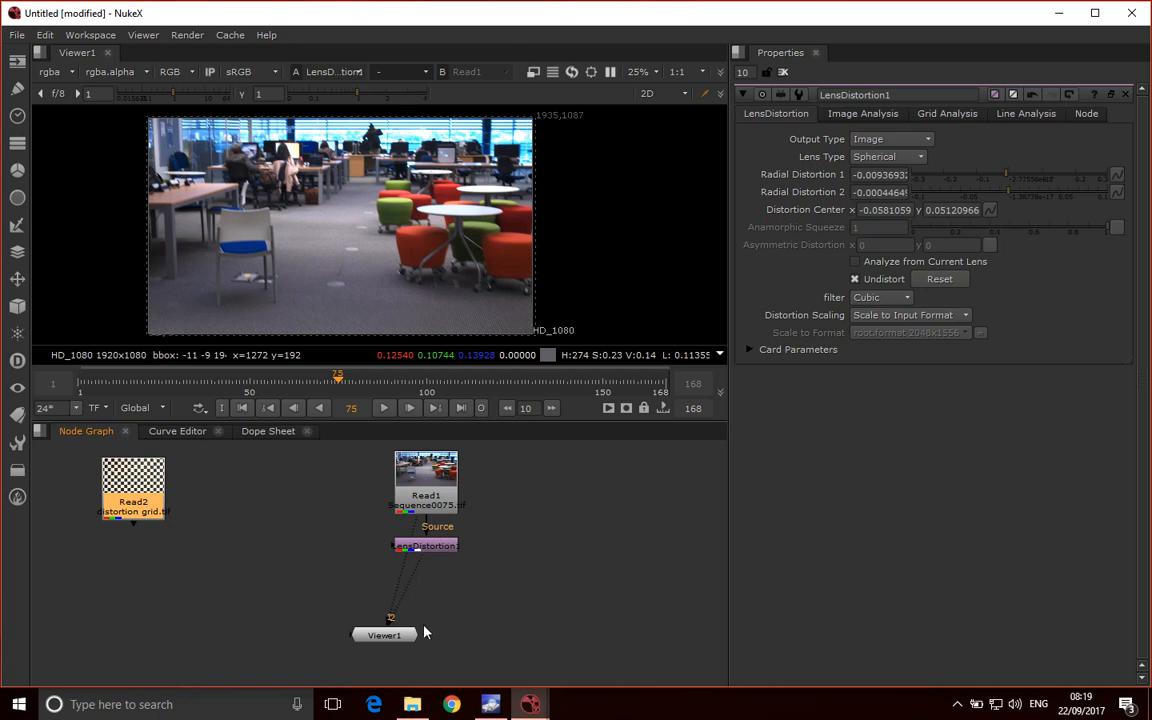
pyautogui.moveTo(436, 654)
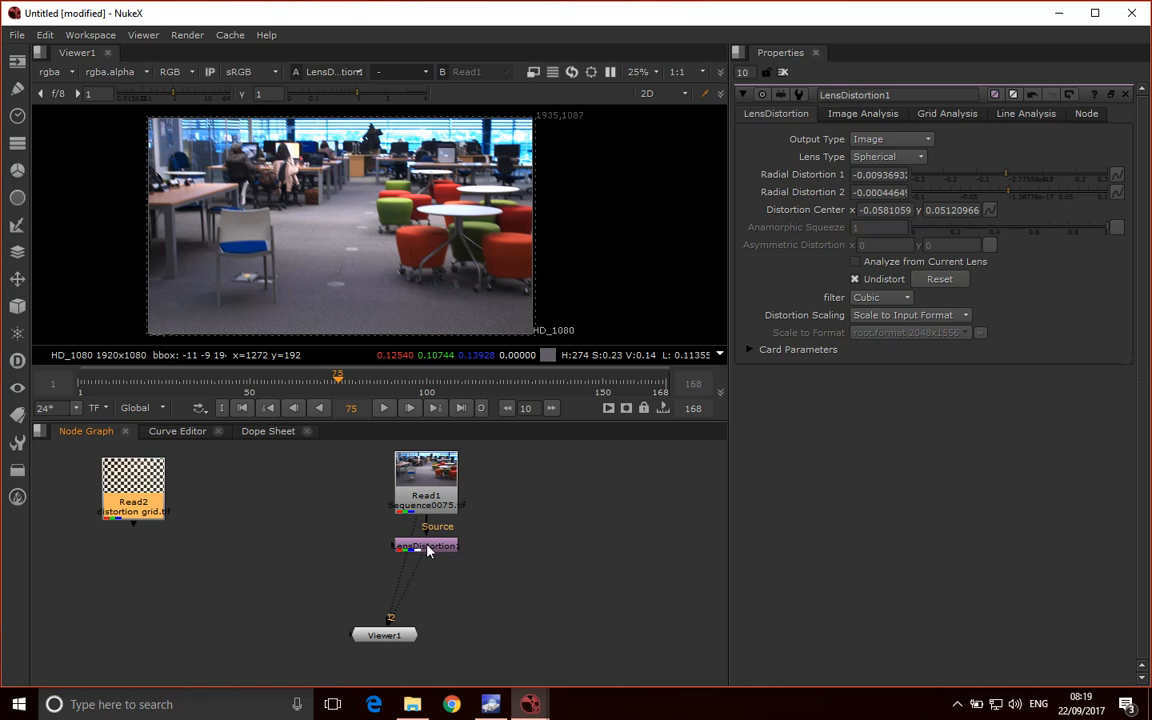
pyautogui.moveTo(424, 544); pyautogui.dragTo(432, 562)
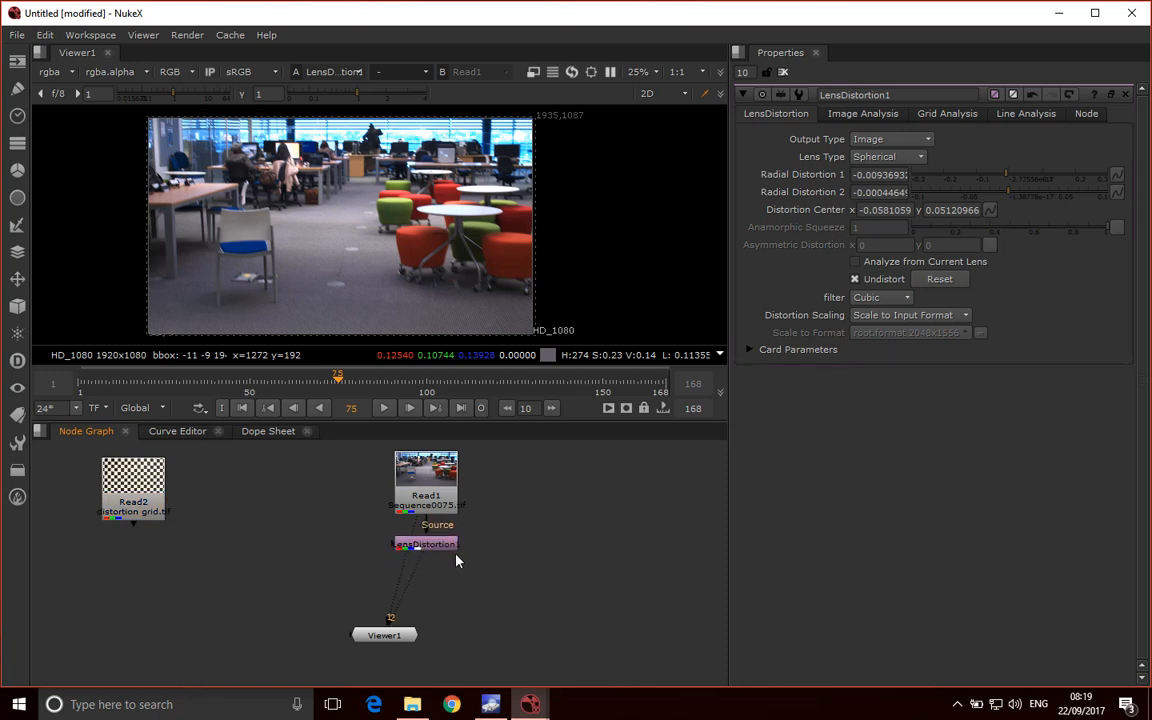
pyautogui.moveTo(448, 578)
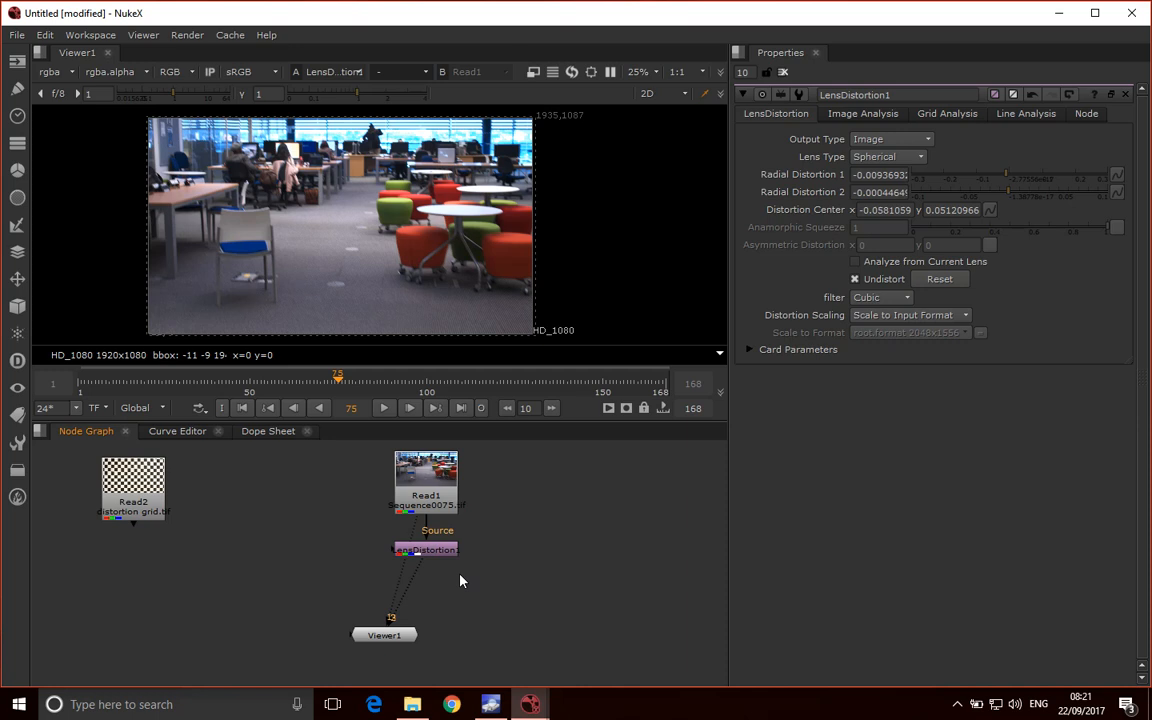
# - Add an Exposure node below LensDistortion feeding the viewer, RGB at 0.18
pyautogui.write('ex')
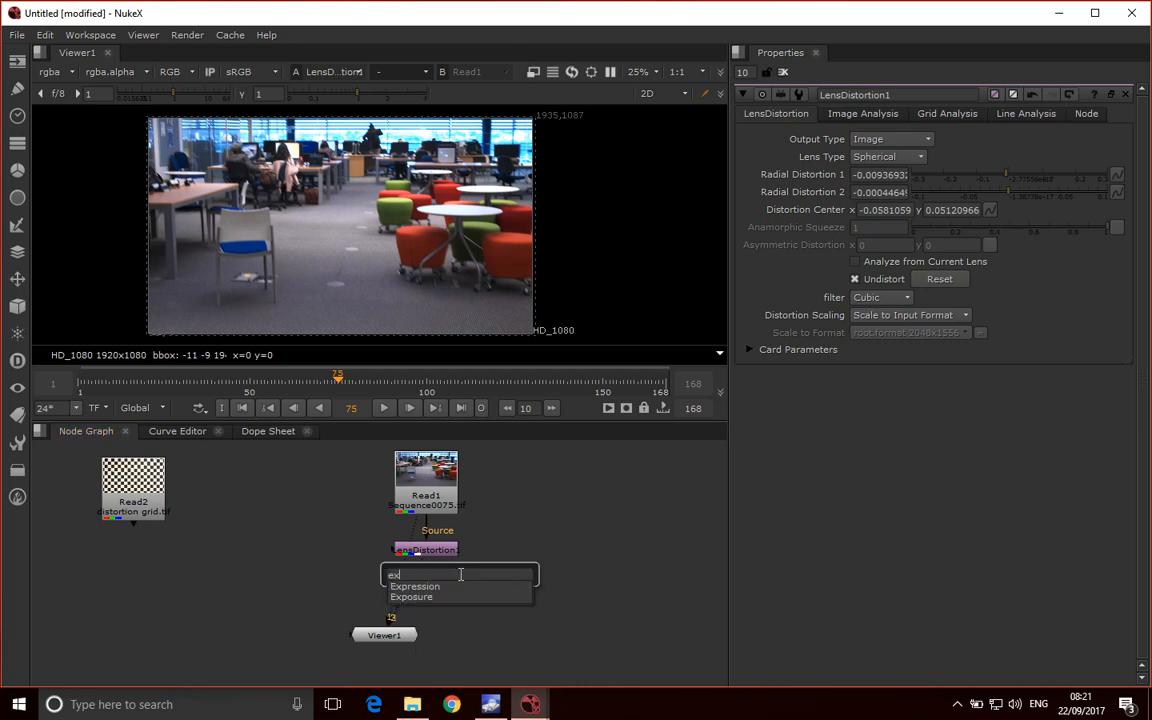
pyautogui.click(410, 596)
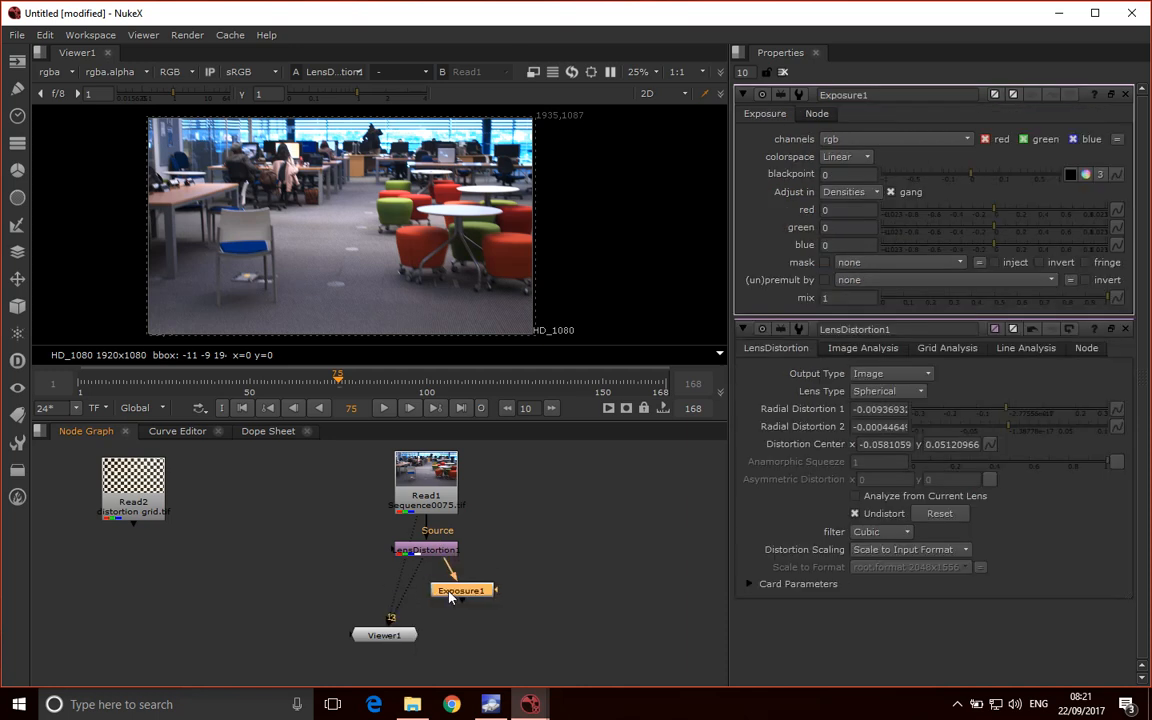
pyautogui.moveTo(460, 590); pyautogui.dragTo(392, 640)
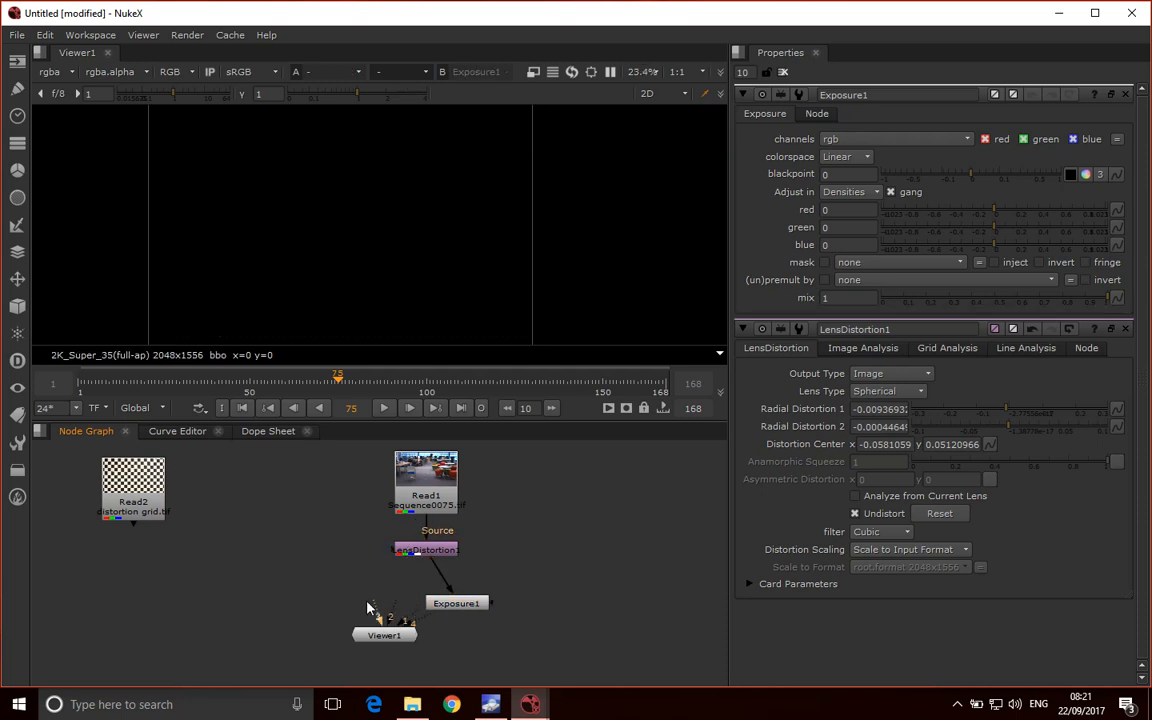
pyautogui.moveTo(456, 602); pyautogui.dragTo(444, 584)
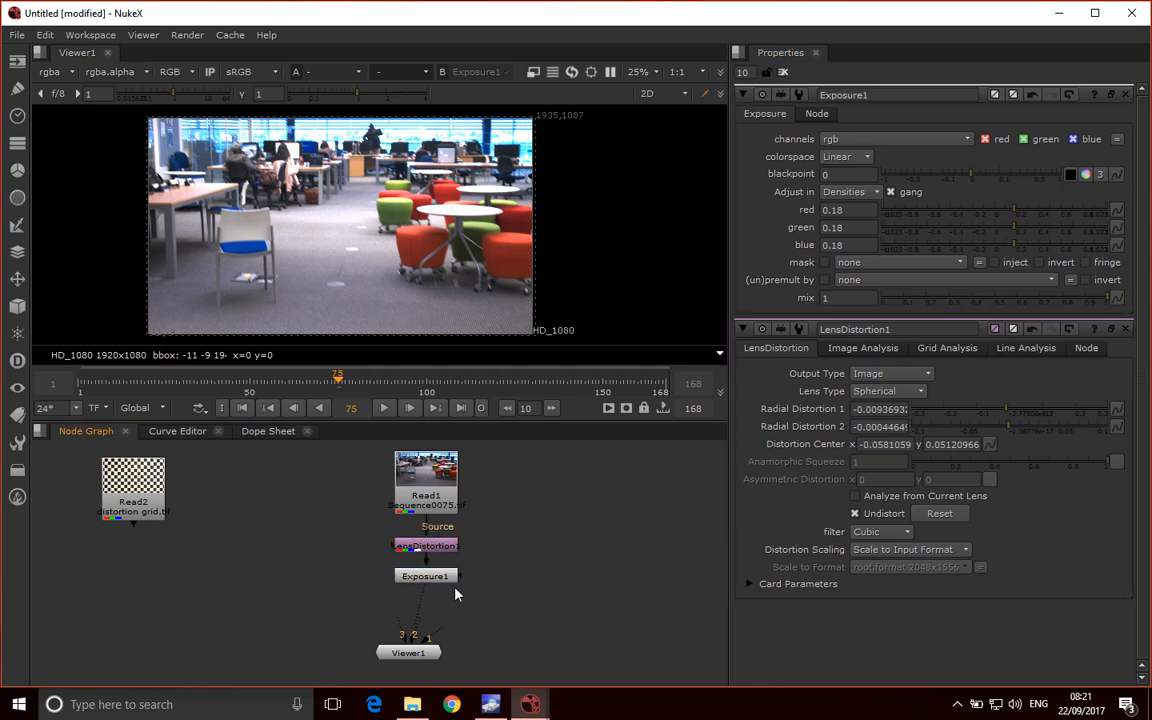
# - Add a Grade node after Exposure1 with gain 1.18 and gamma 0.8
pyautogui.click(424, 576)
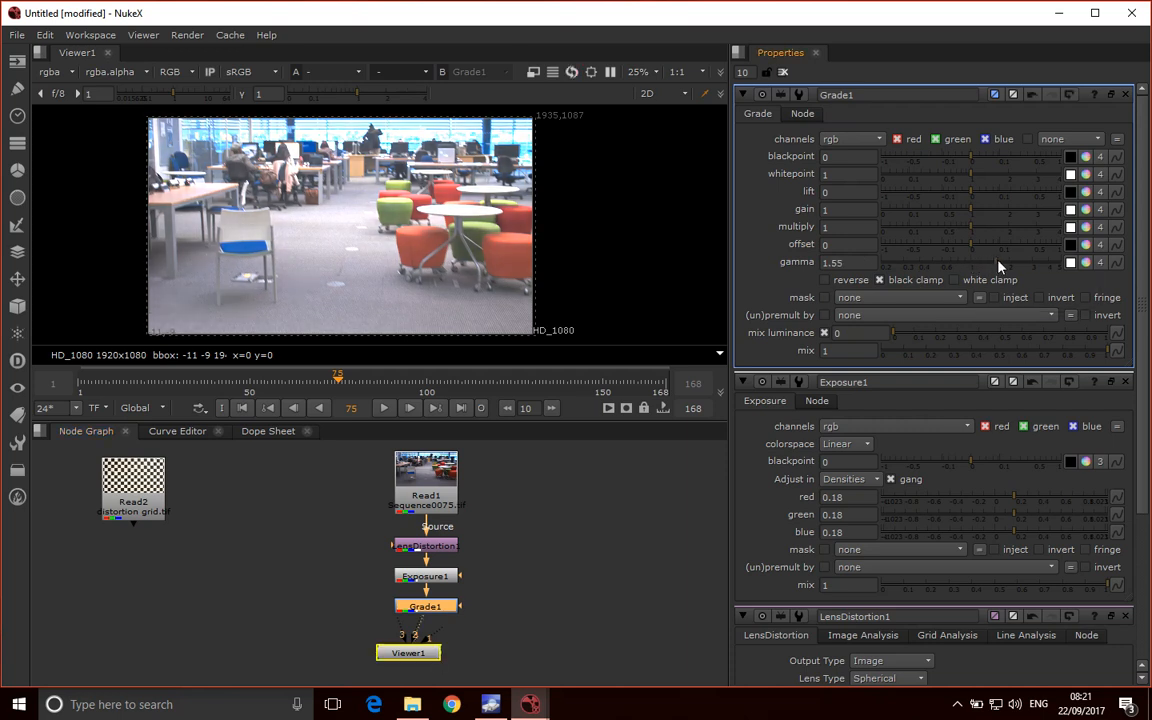
pyautogui.moveTo(990, 262); pyautogui.dragTo(940, 262)
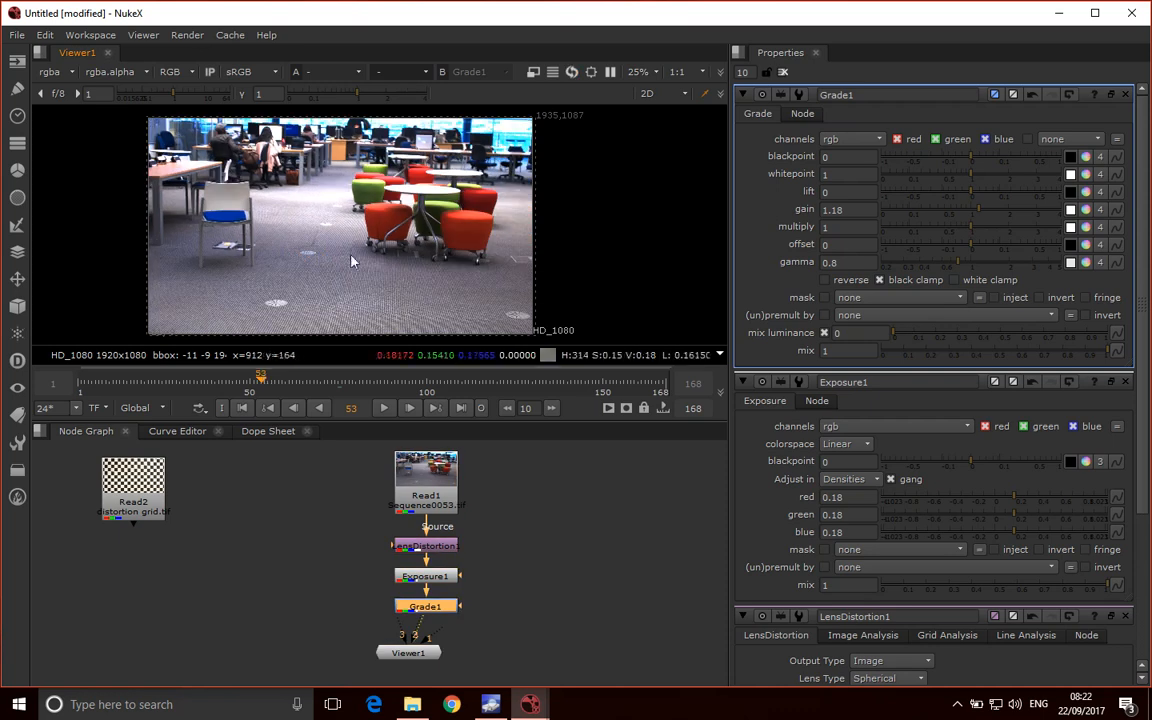
pyautogui.moveTo(444, 206)
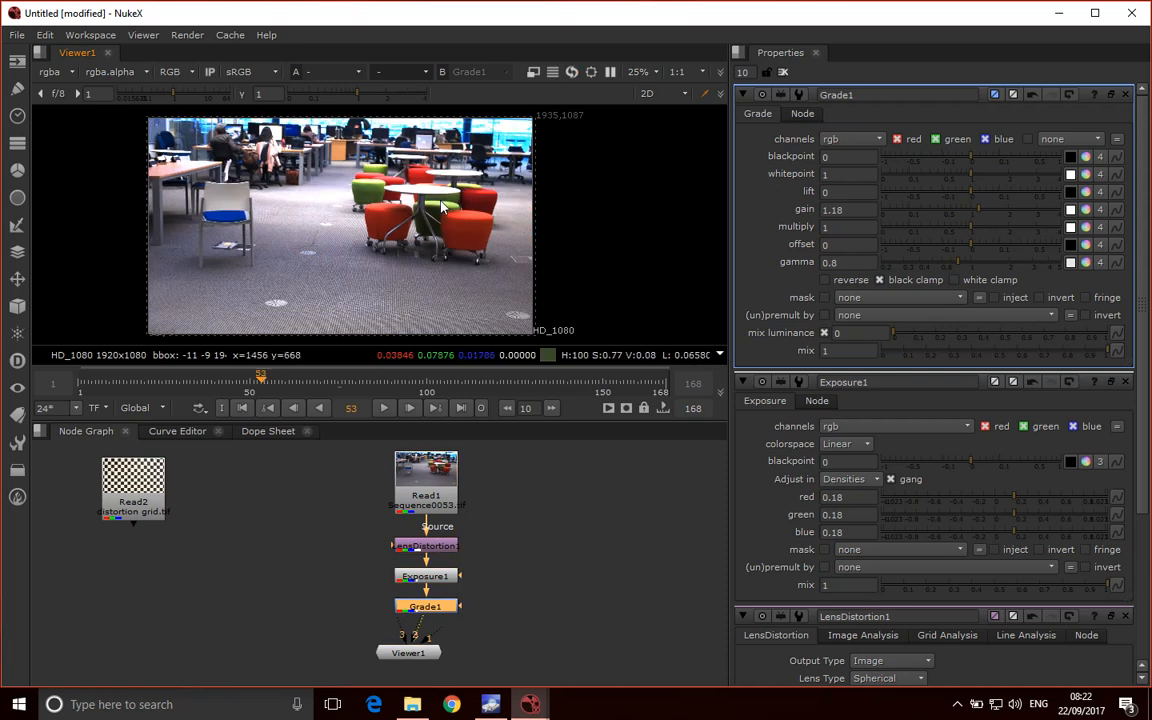
pyautogui.moveTo(678, 62)
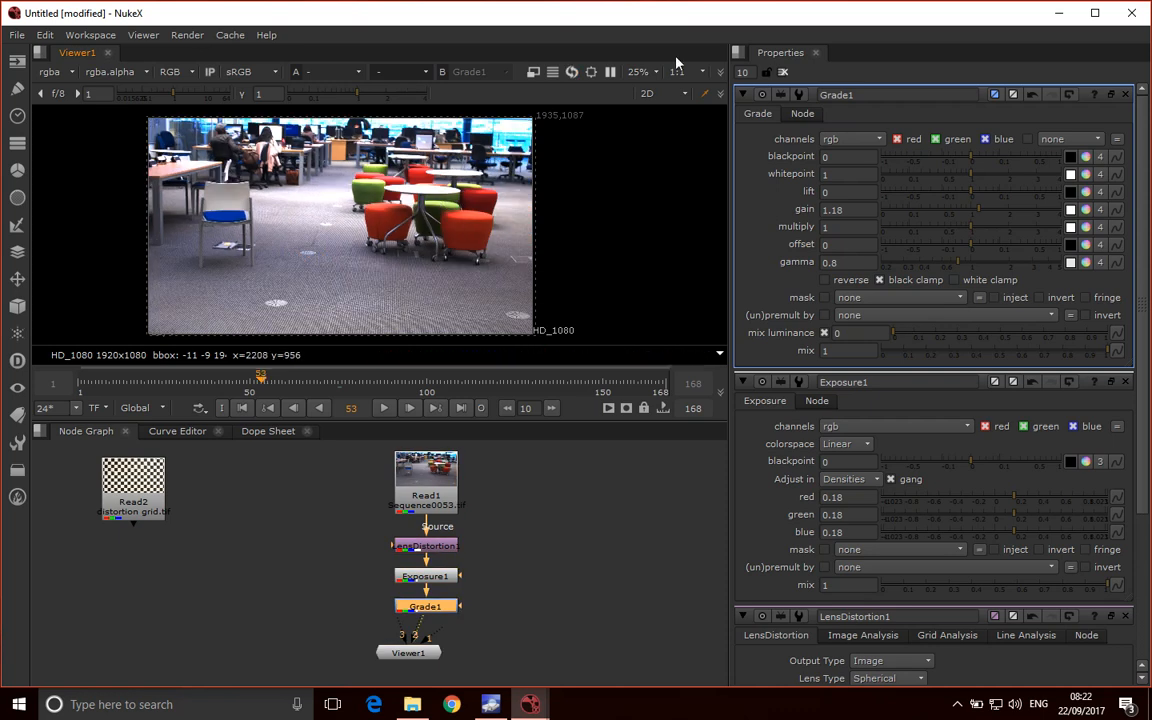
# - Set the viewer zoom to 100% to inspect the graded plate's detail
pyautogui.click(640, 72)
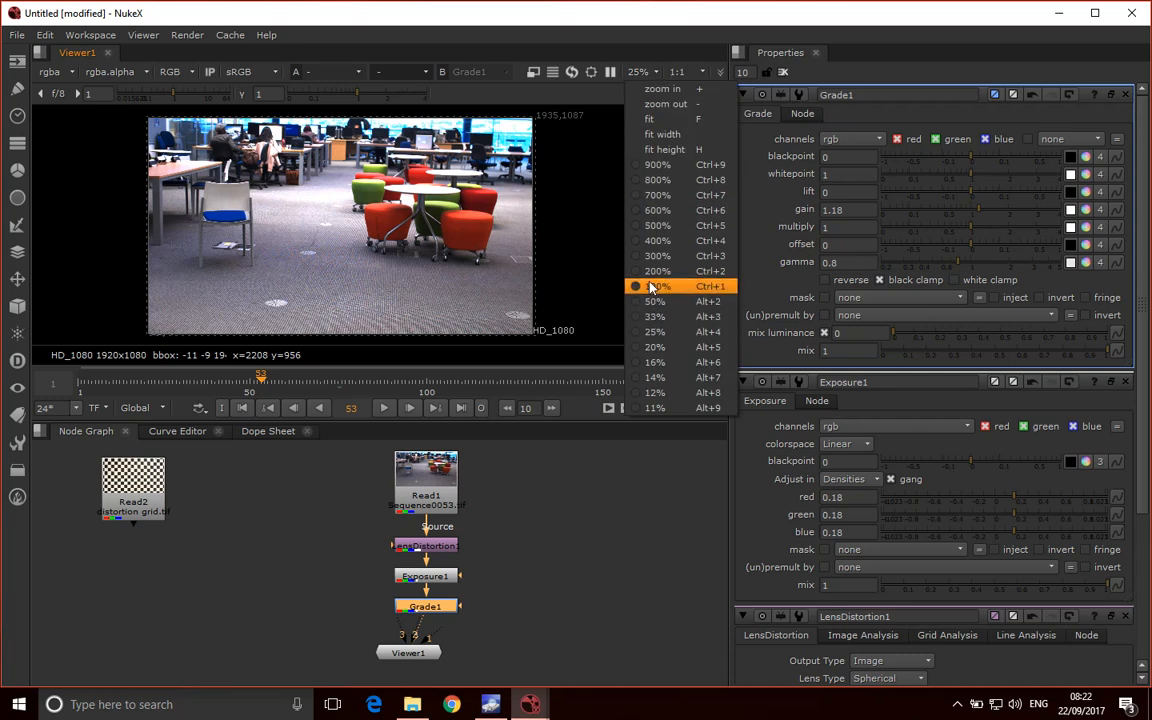
pyautogui.click(656, 286)
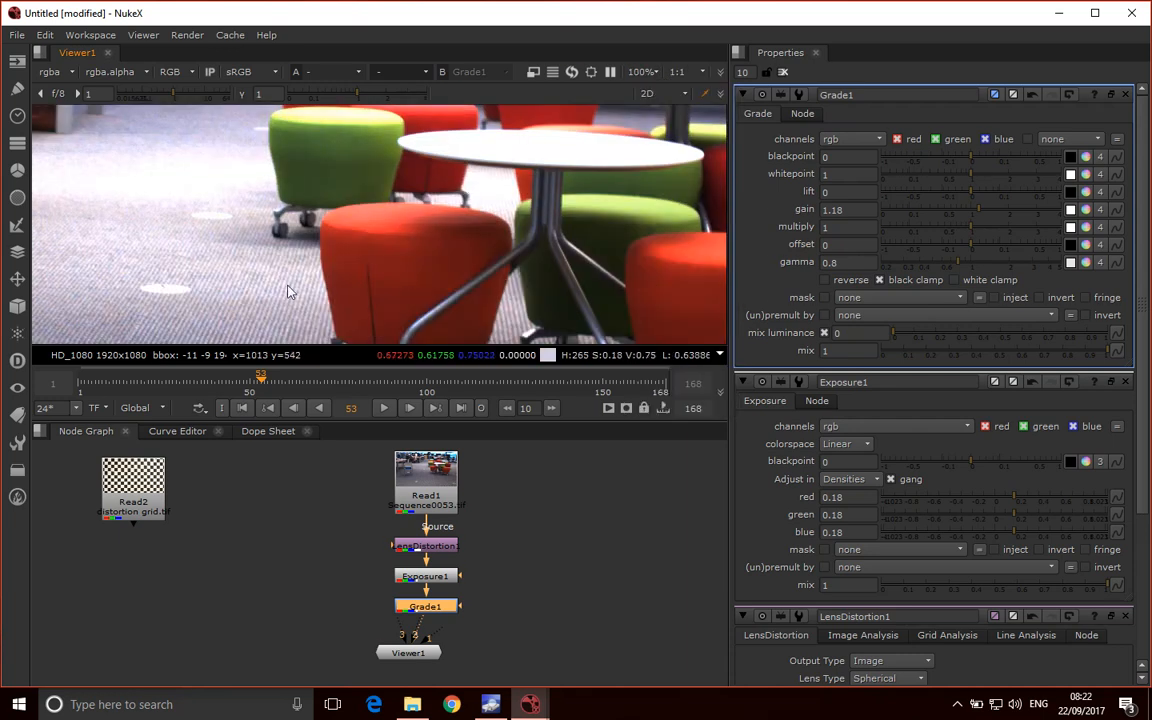
pyautogui.moveTo(380, 220)
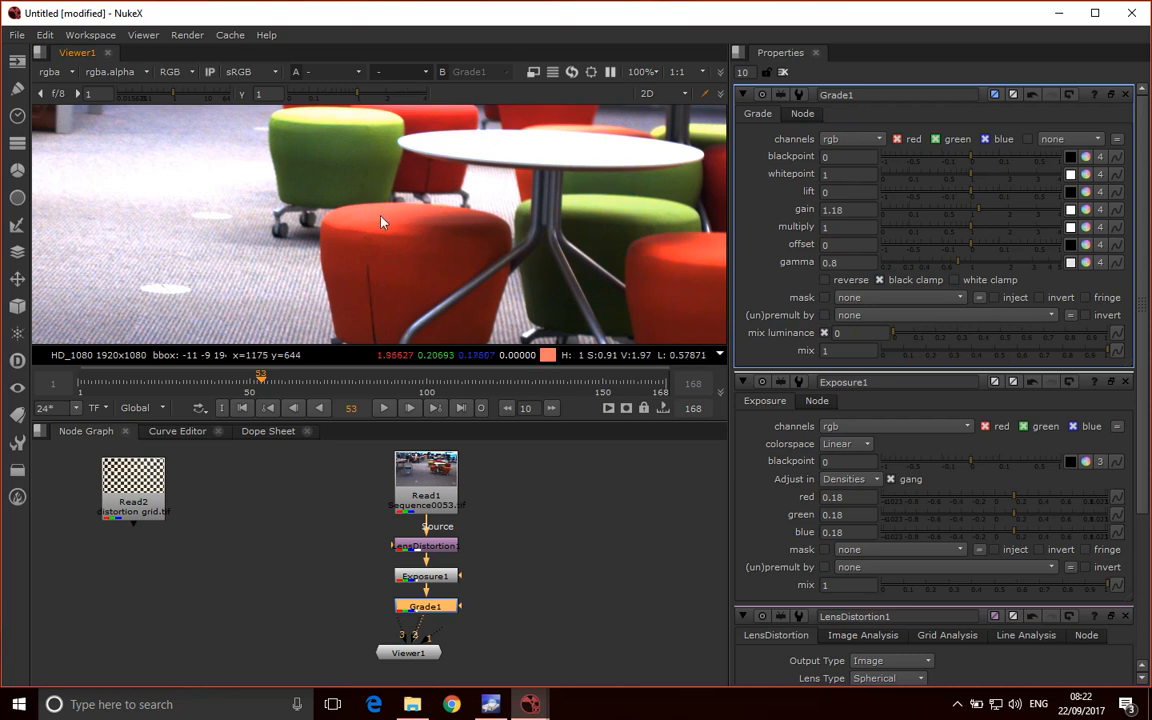
pyautogui.moveTo(524, 188)
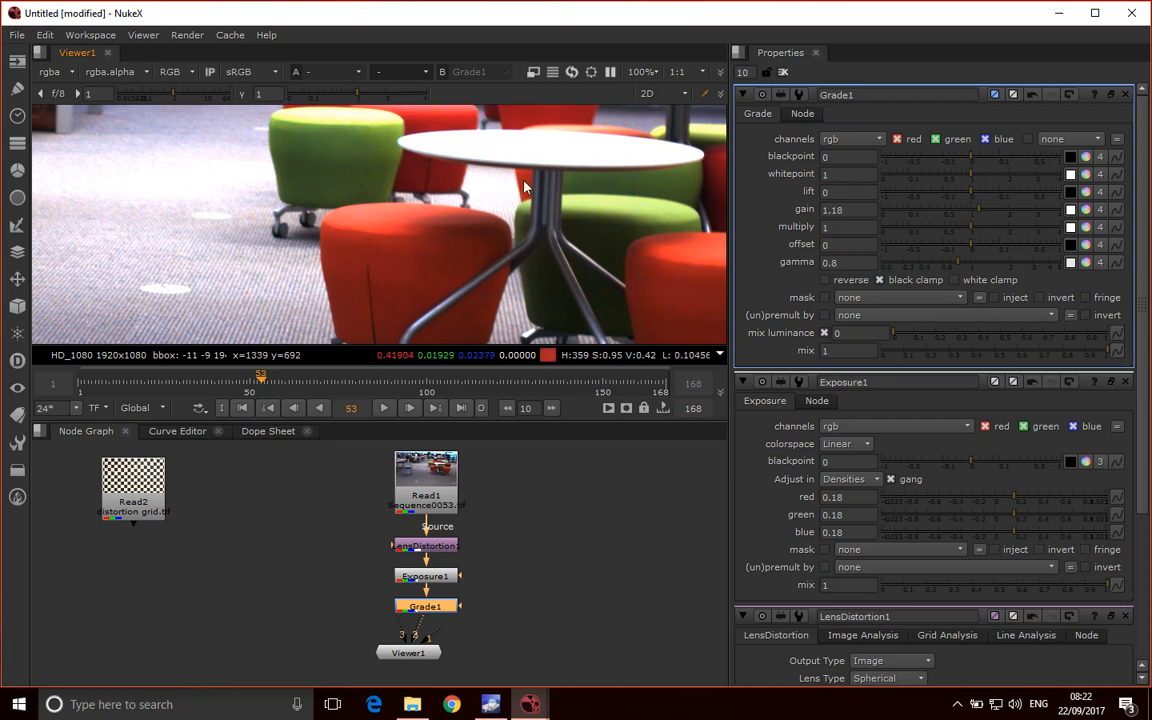
pyautogui.moveTo(460, 230)
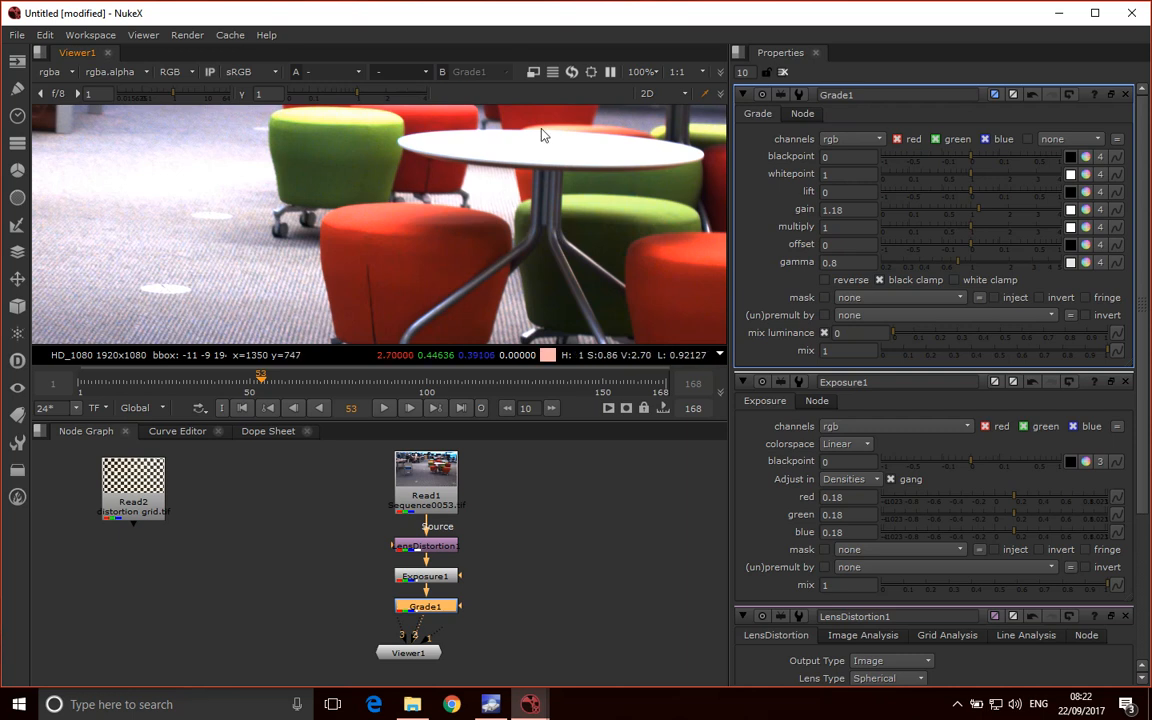
pyautogui.moveTo(662, 138)
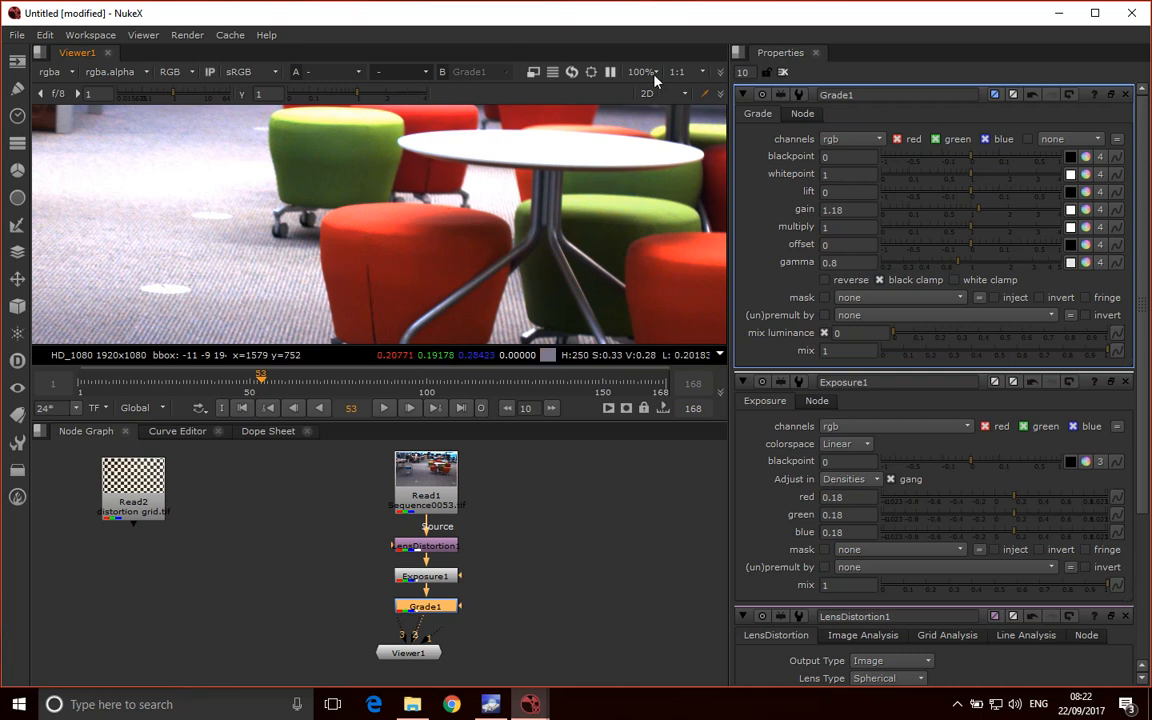
# - Set the viewer zoom to 33% so the whole frame fits again
pyautogui.click(642, 72)
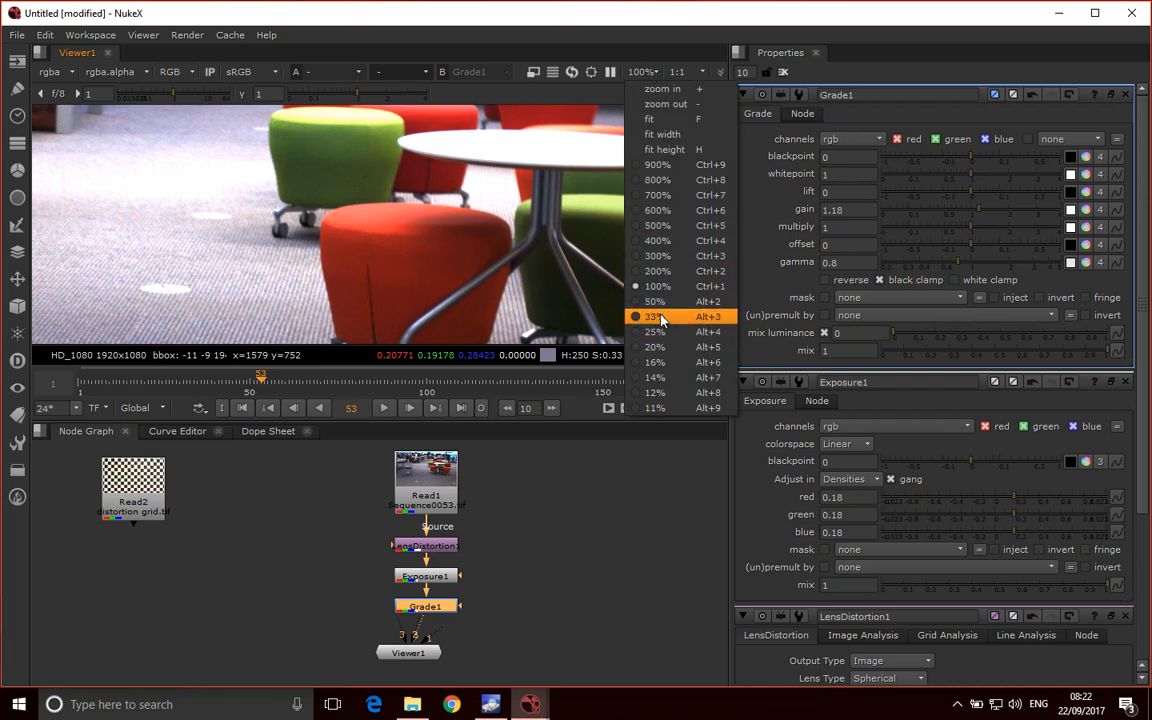
pyautogui.click(654, 316)
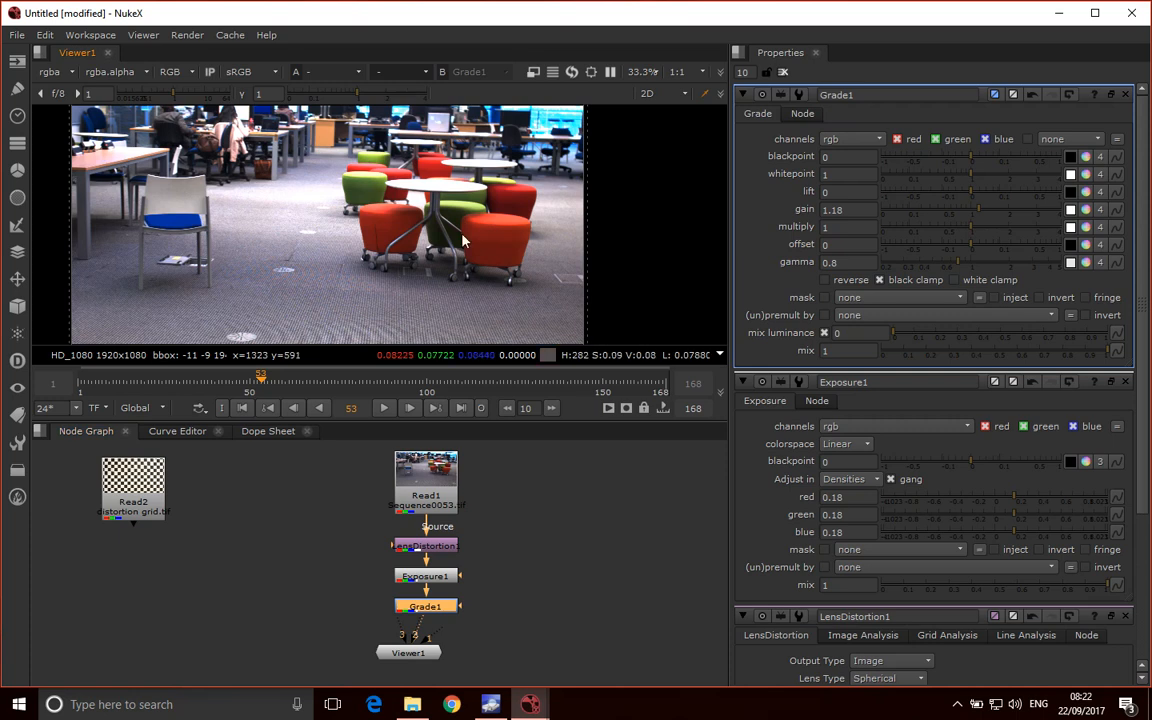
pyautogui.moveTo(530, 228)
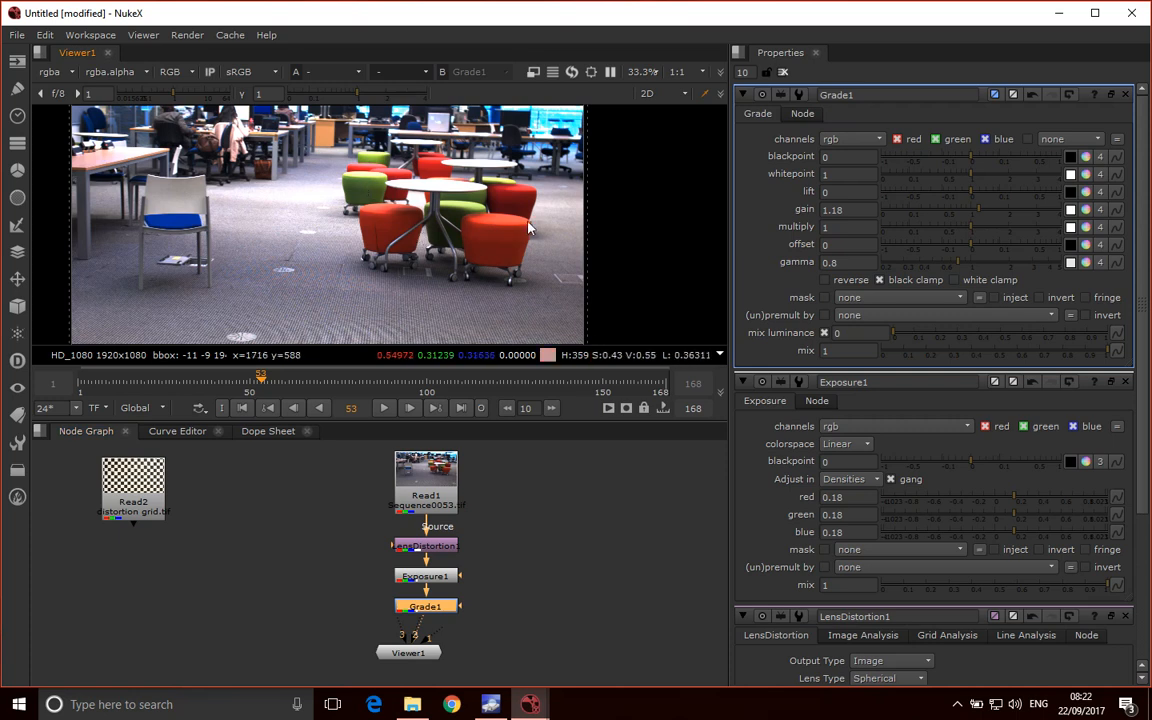
pyautogui.moveTo(576, 512)
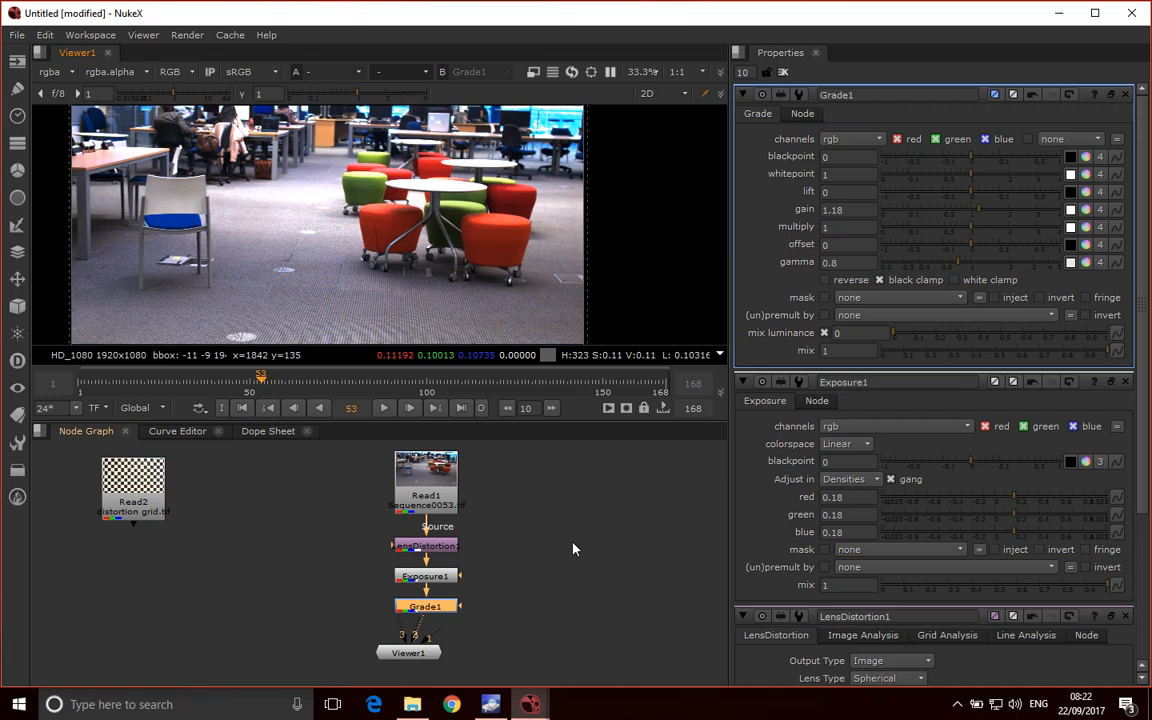
pyautogui.moveTo(464, 558)
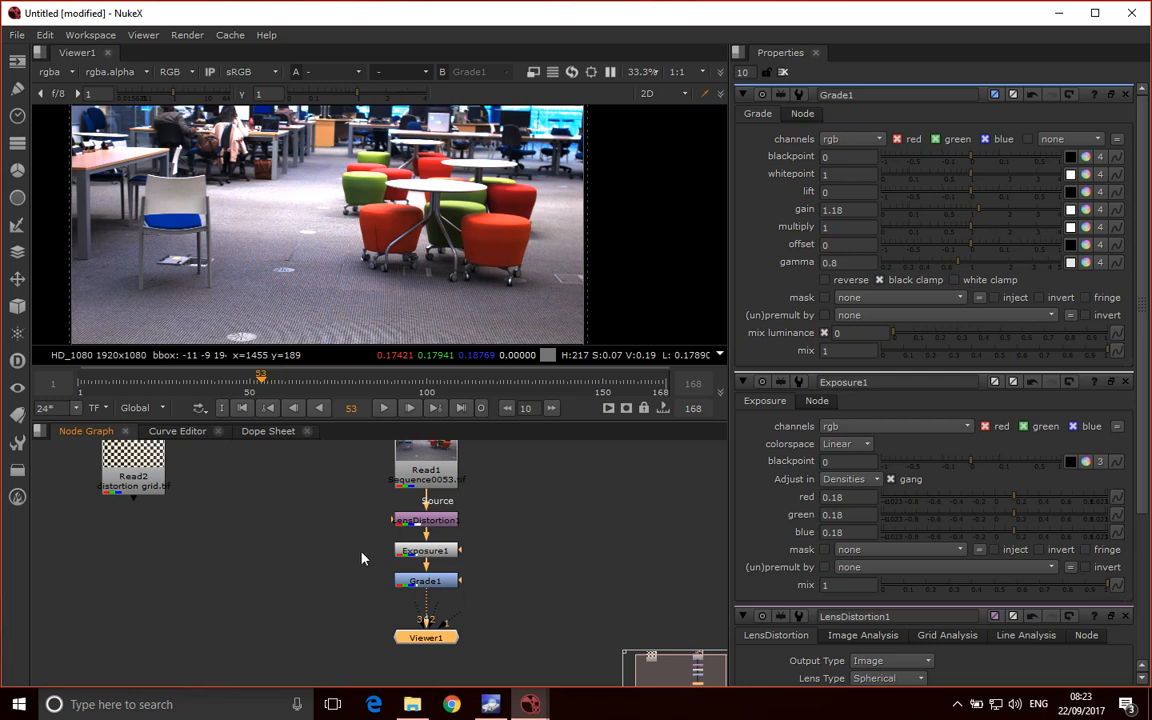
pyautogui.moveTo(406, 618)
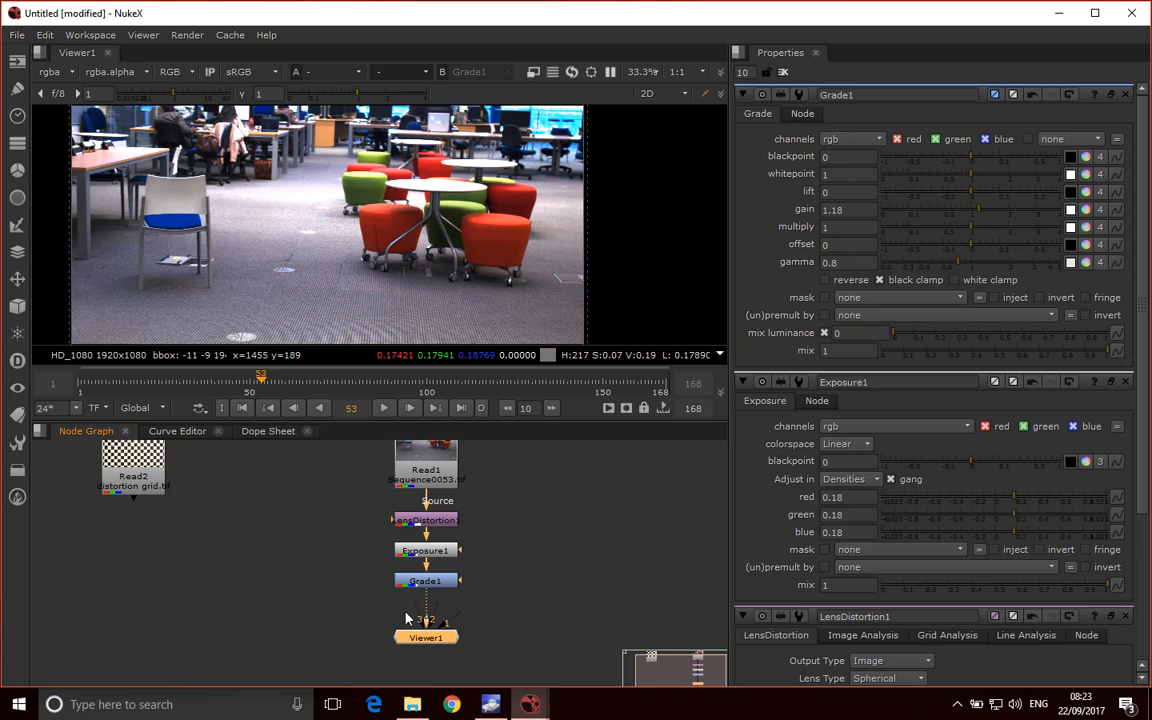
pyautogui.moveTo(370, 596)
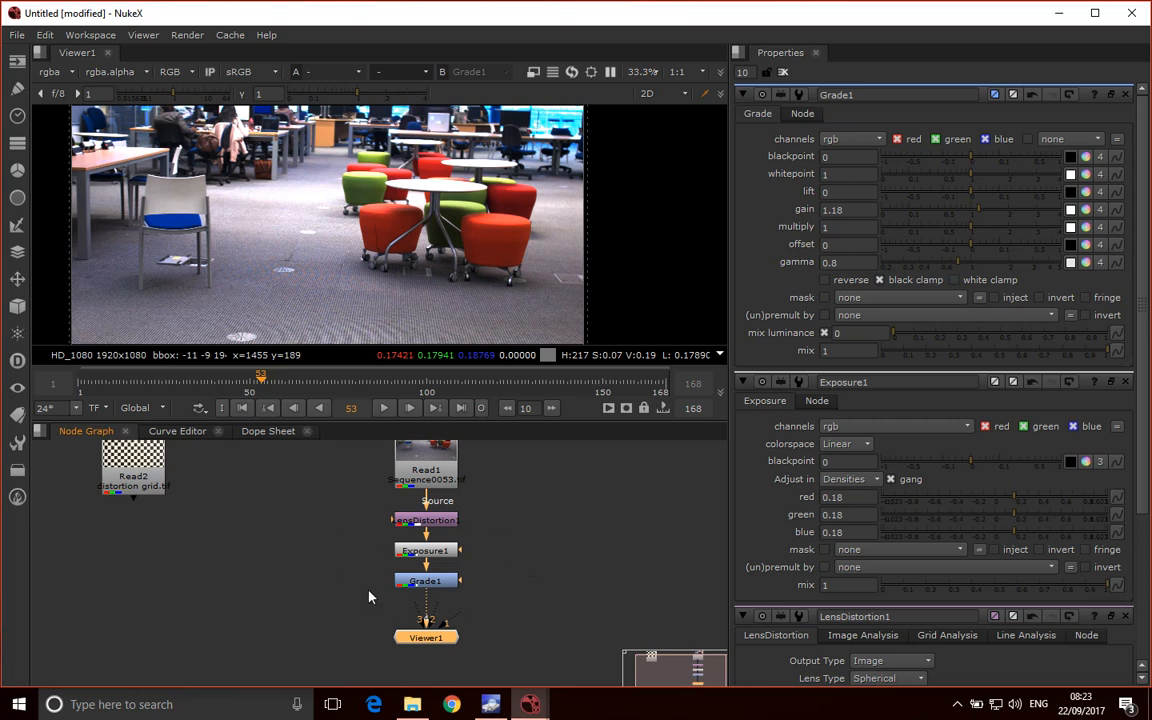
pyautogui.moveTo(376, 536)
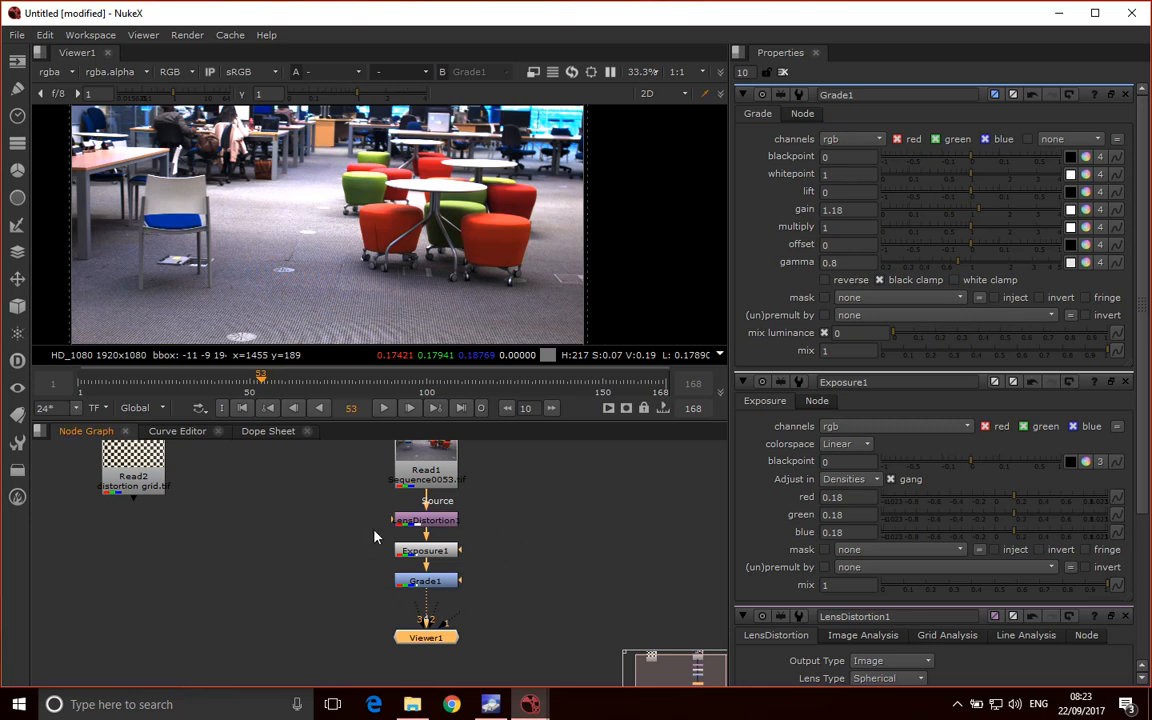
pyautogui.moveTo(450, 612)
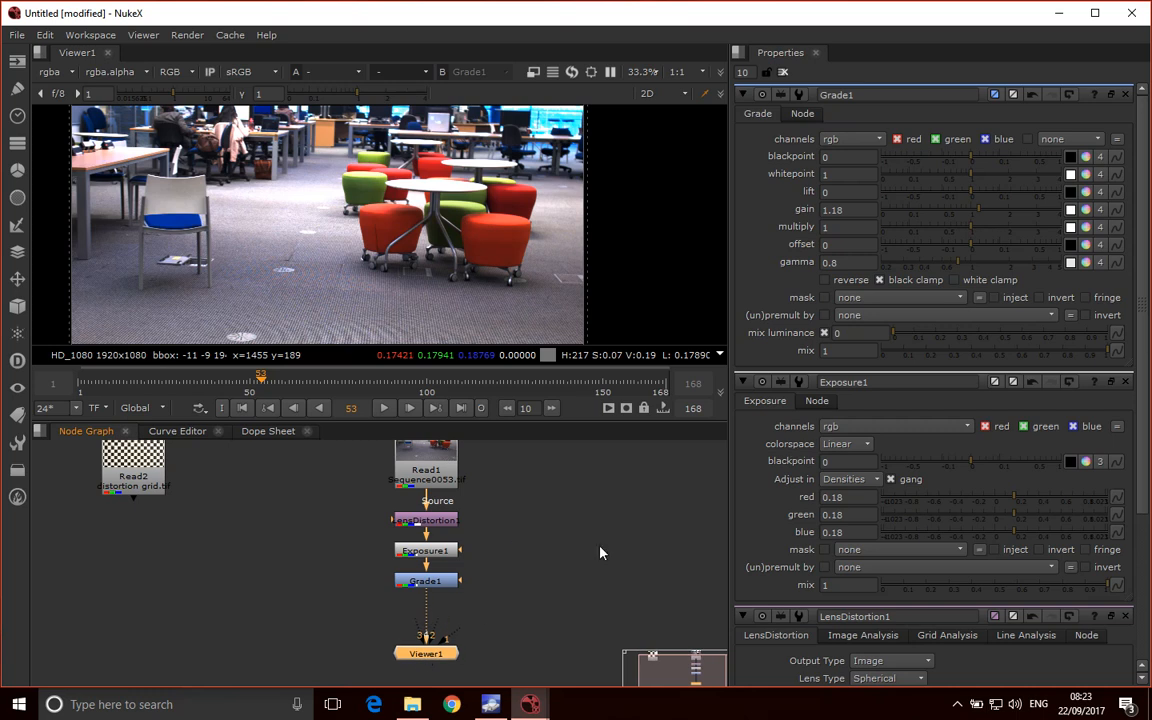
pyautogui.moveTo(576, 516)
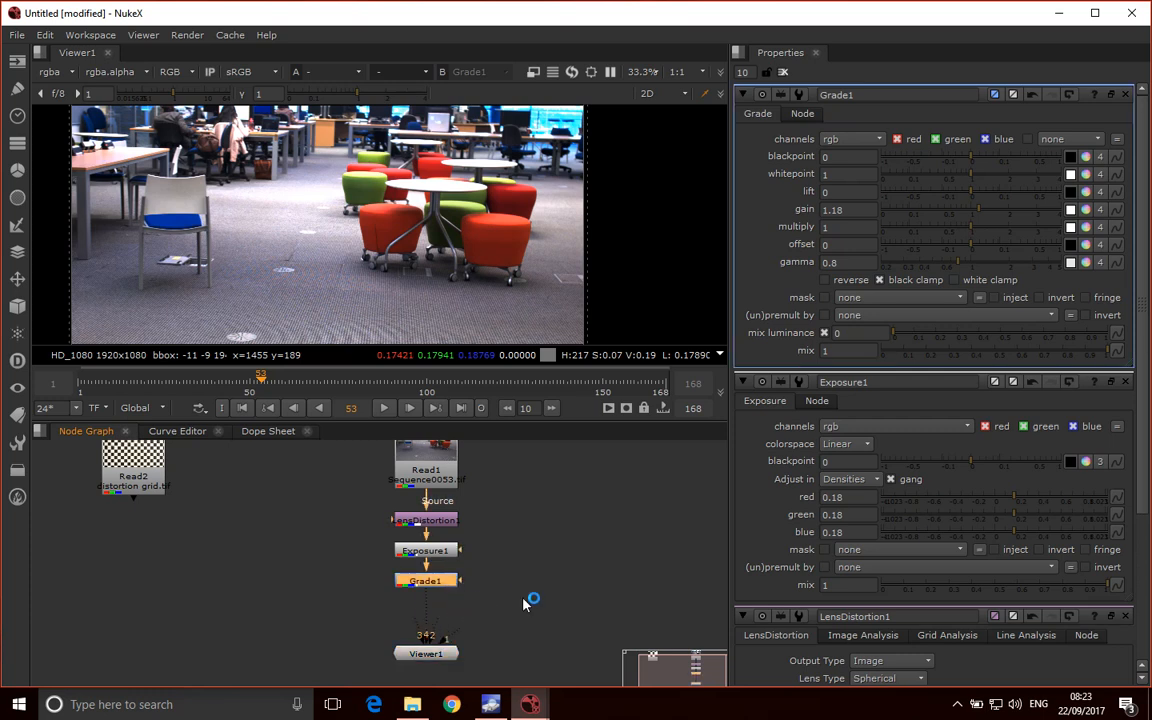
# - Add a Write node after Grade1 and select it to show its properties
pyautogui.write('wrl')
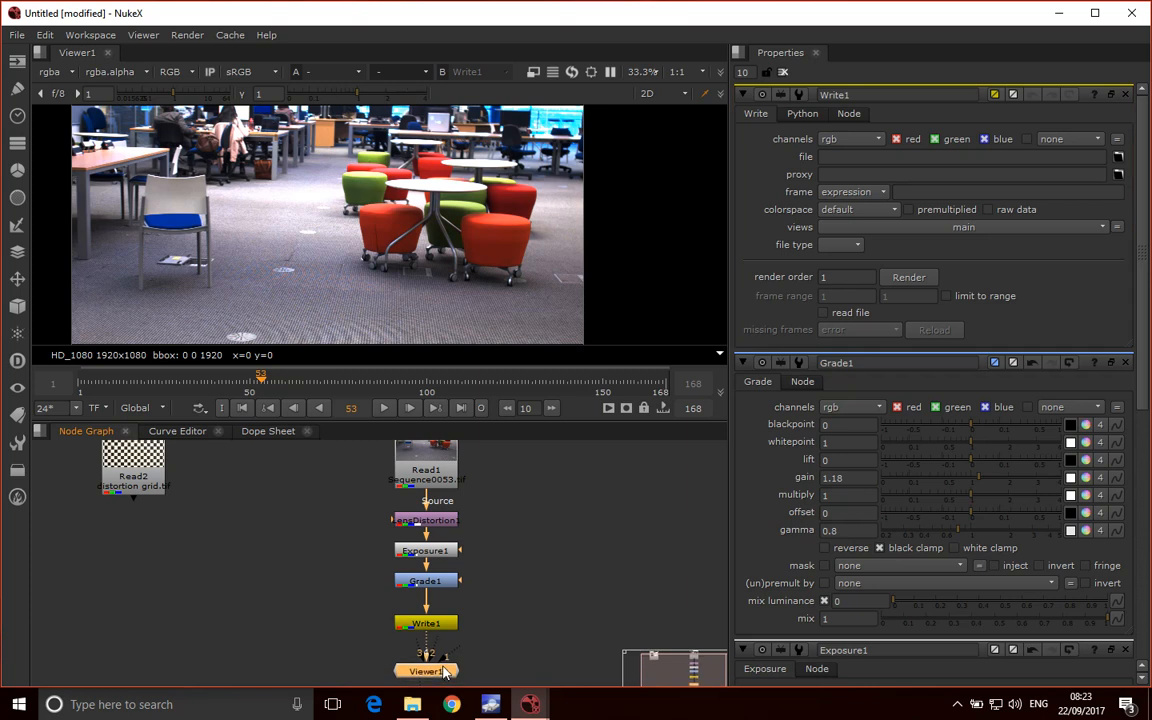
pyautogui.click(424, 582)
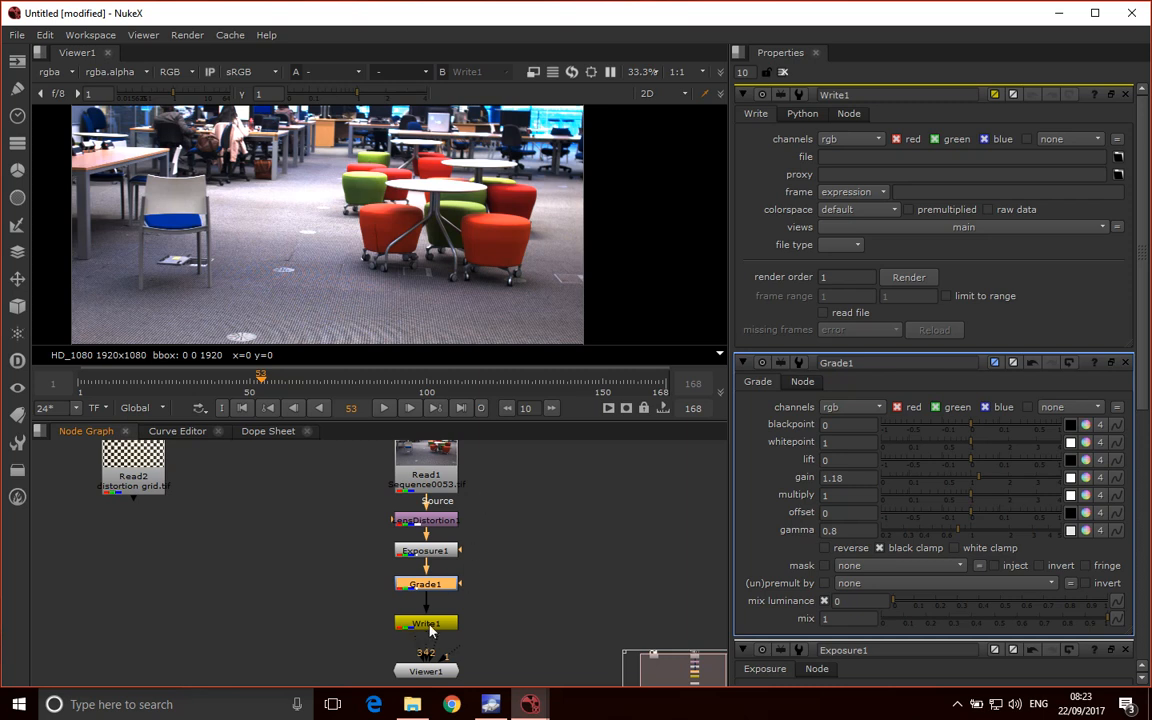
pyautogui.moveTo(430, 150)
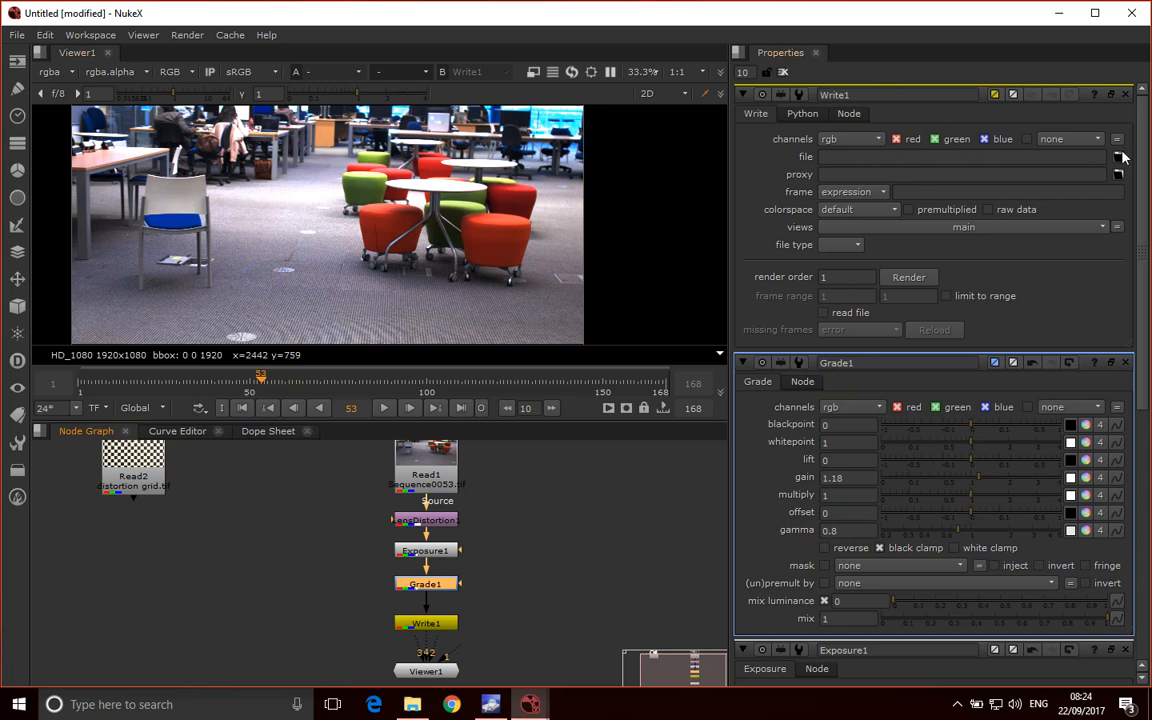
pyautogui.moveTo(1120, 160)
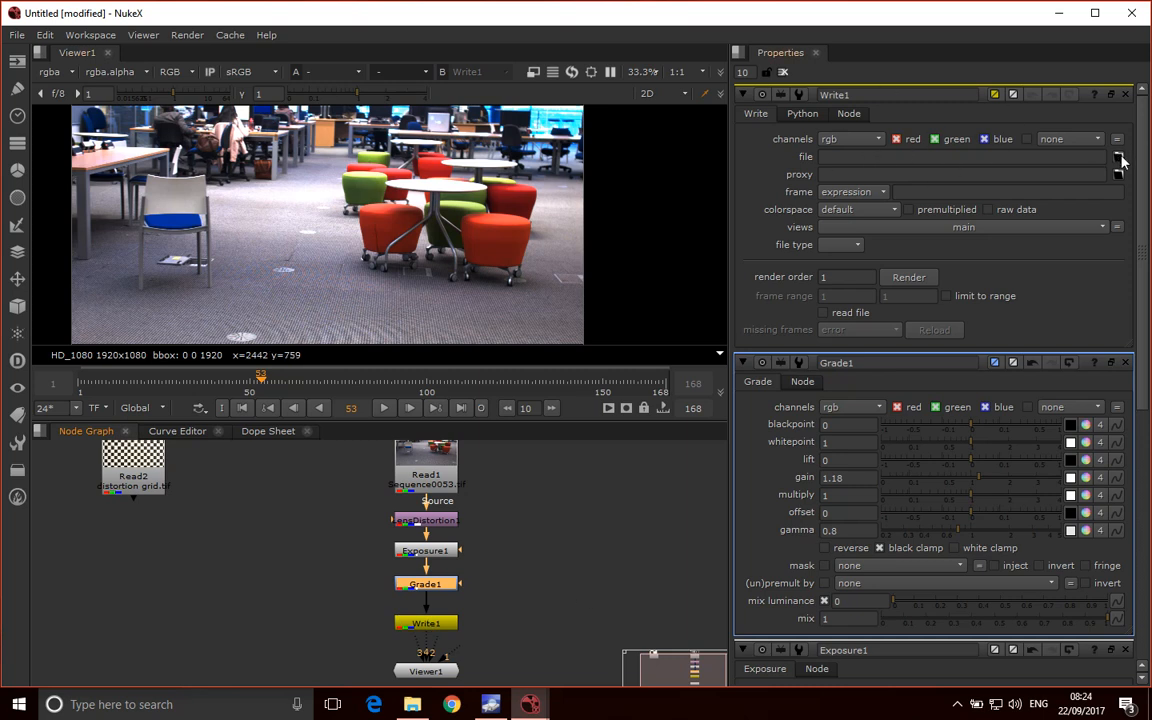
# - Enter the output path Output/UndistorSeq.####.jpg in the Write file browser
pyautogui.click(1118, 156)
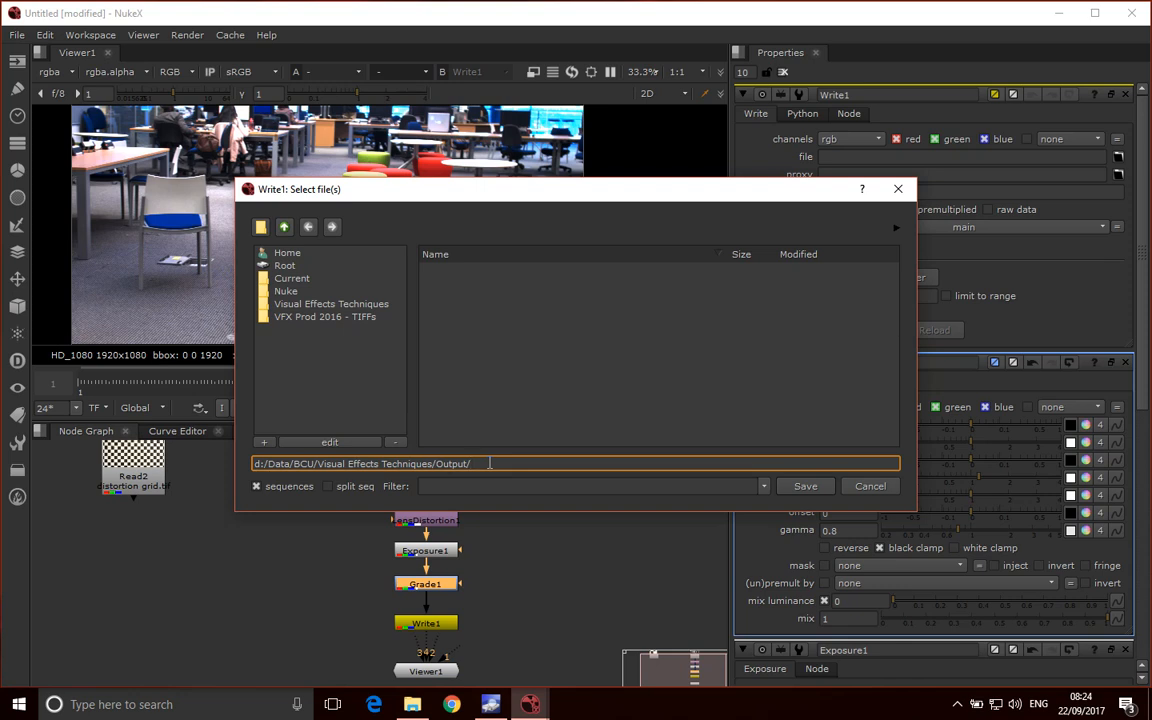
pyautogui.write('tracks')
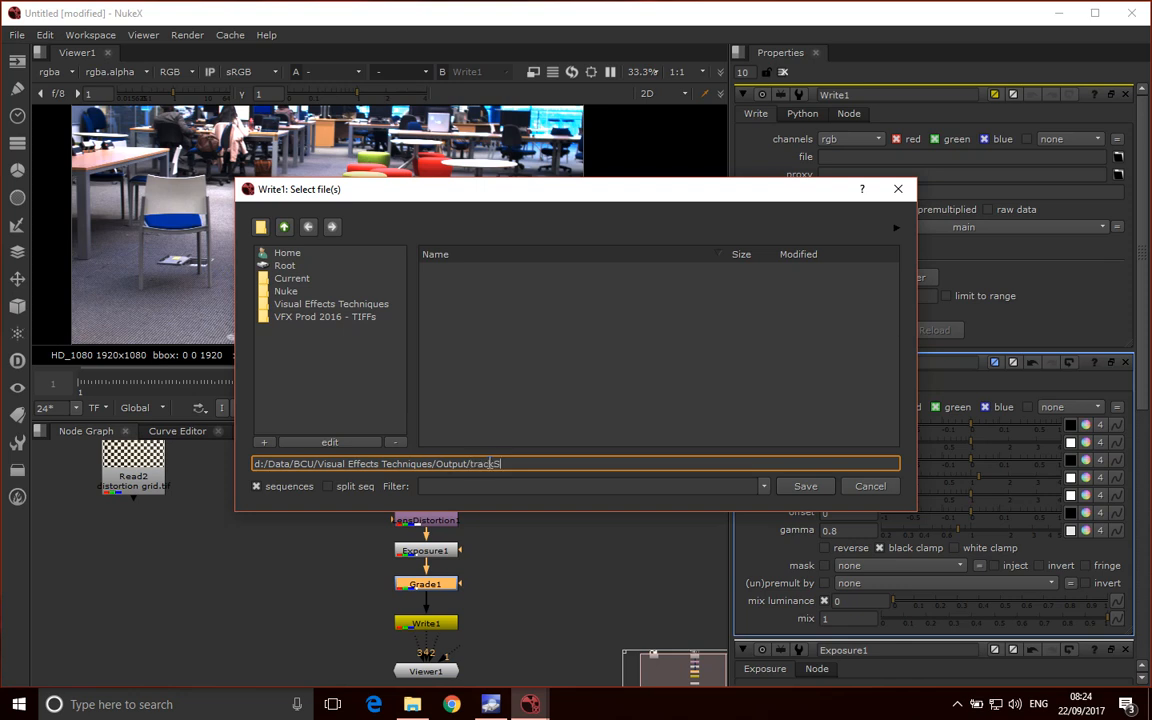
pyautogui.press('Backspace')
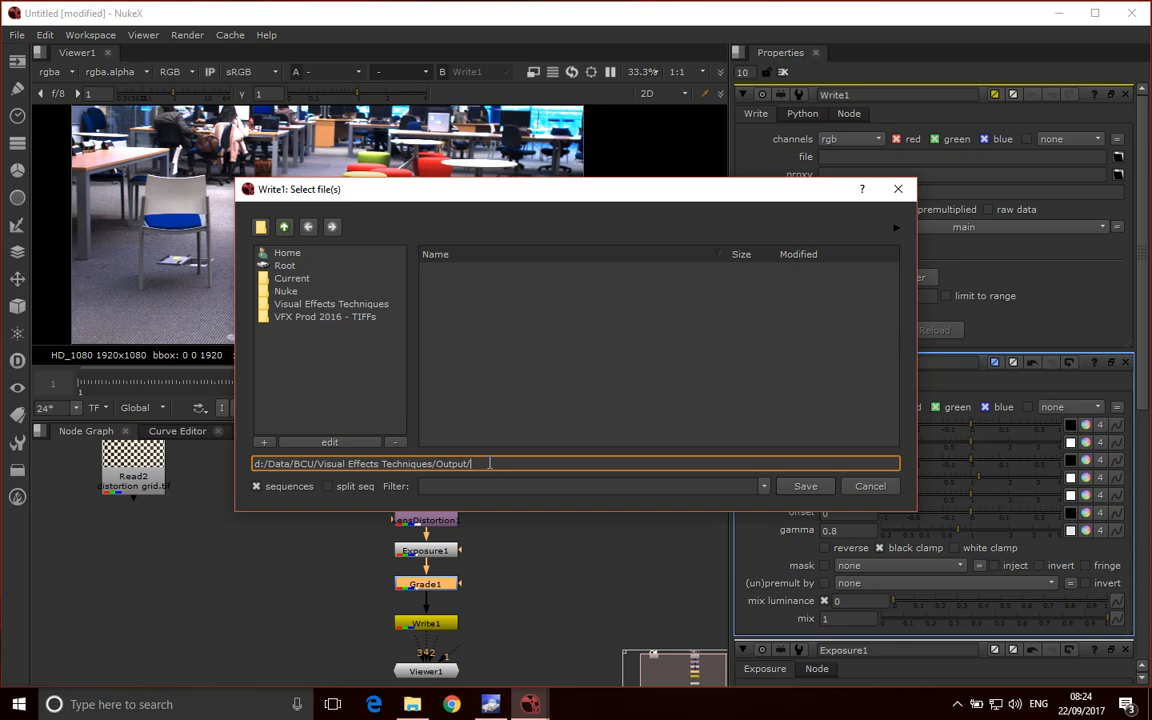
pyautogui.write('UndistorS')
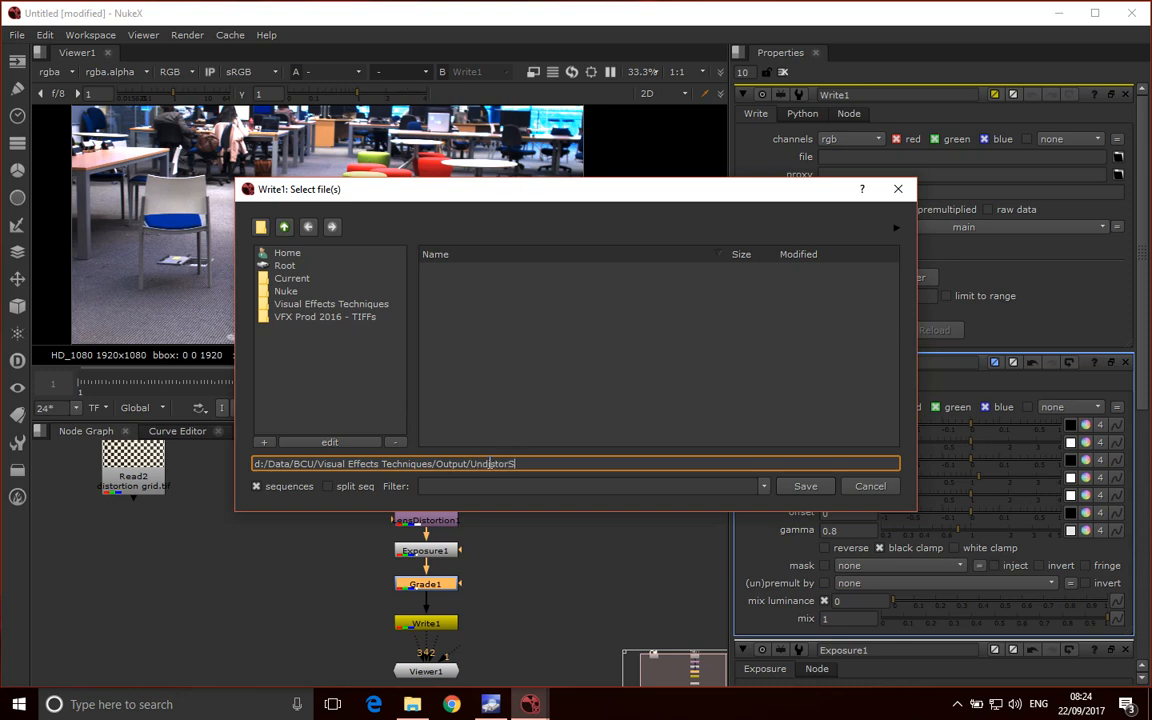
pyautogui.write('eq')
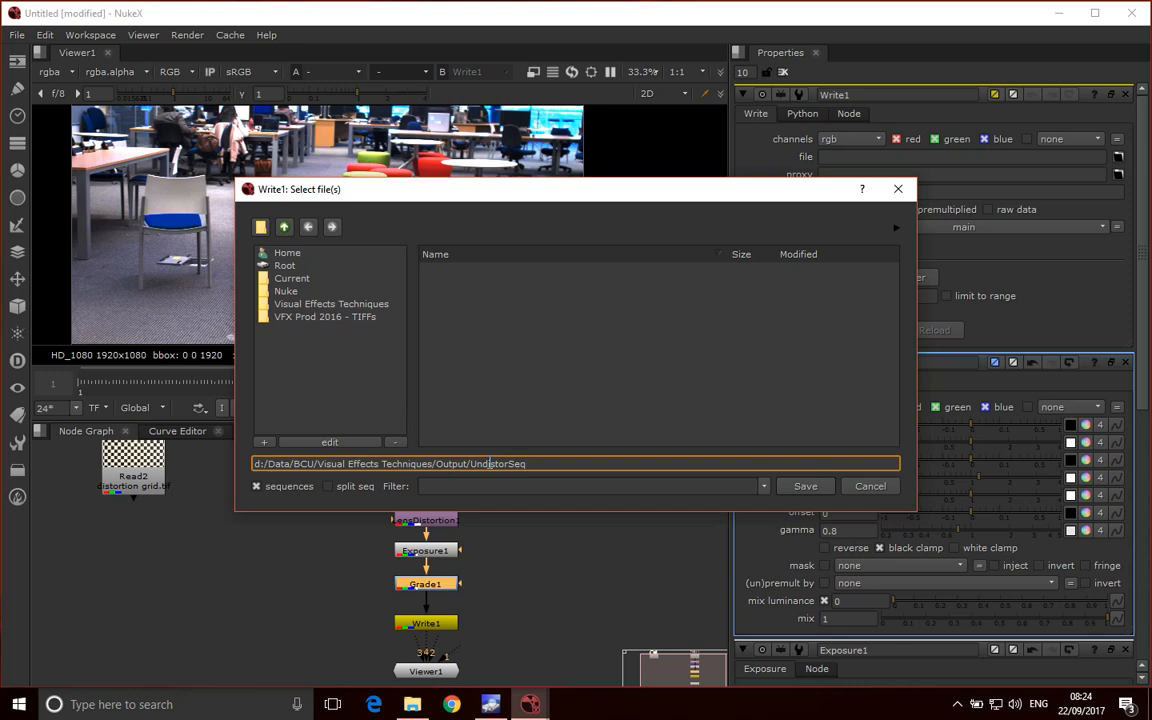
pyautogui.write('.###')
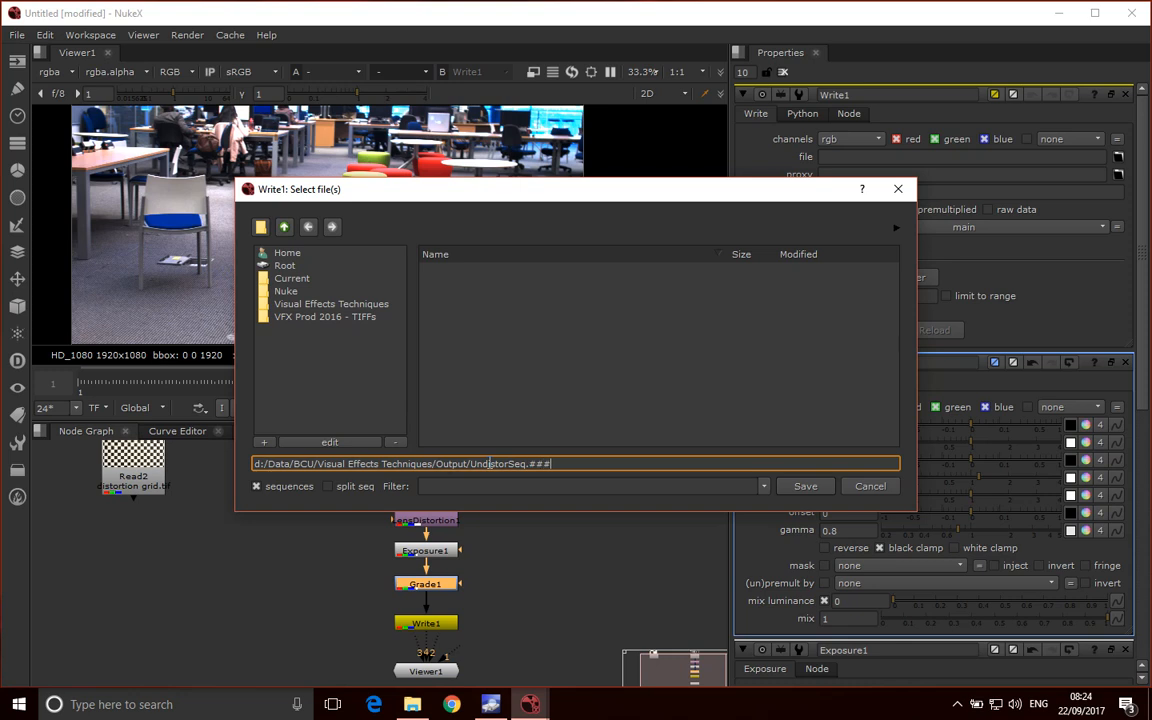
pyautogui.write('#.jpg')
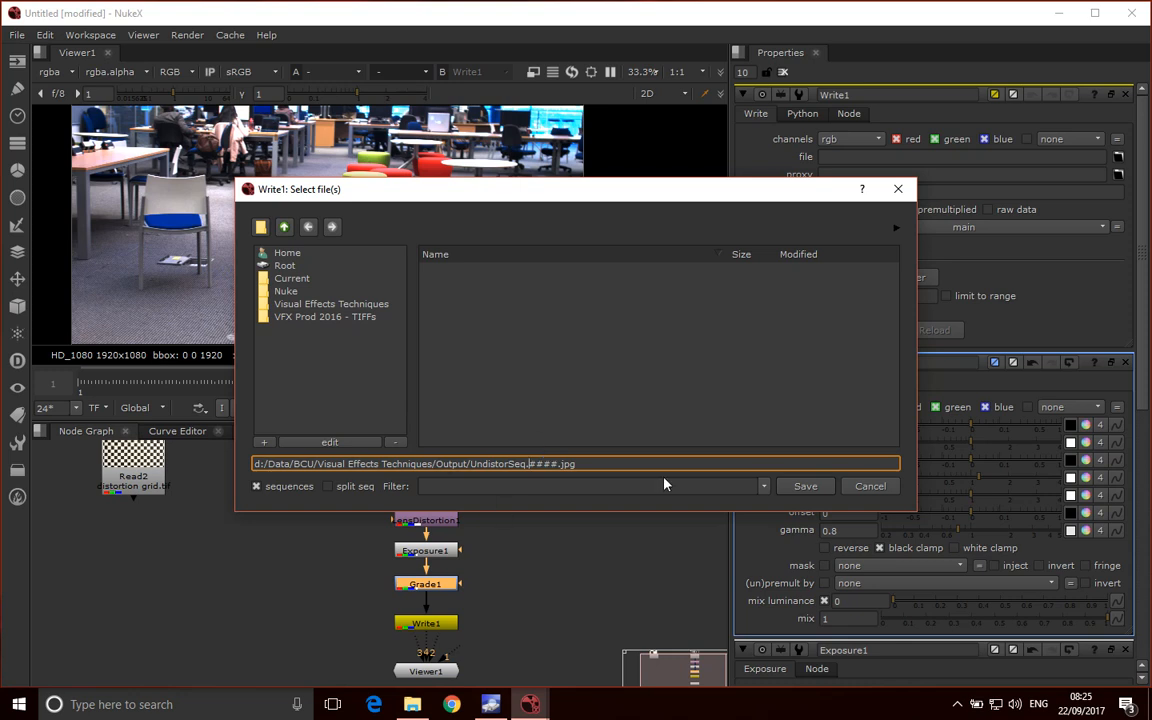
# - Save the UndistorSeq.####.jpg path and drag the JPEG quality slider above 0.75
pyautogui.click(804, 486)
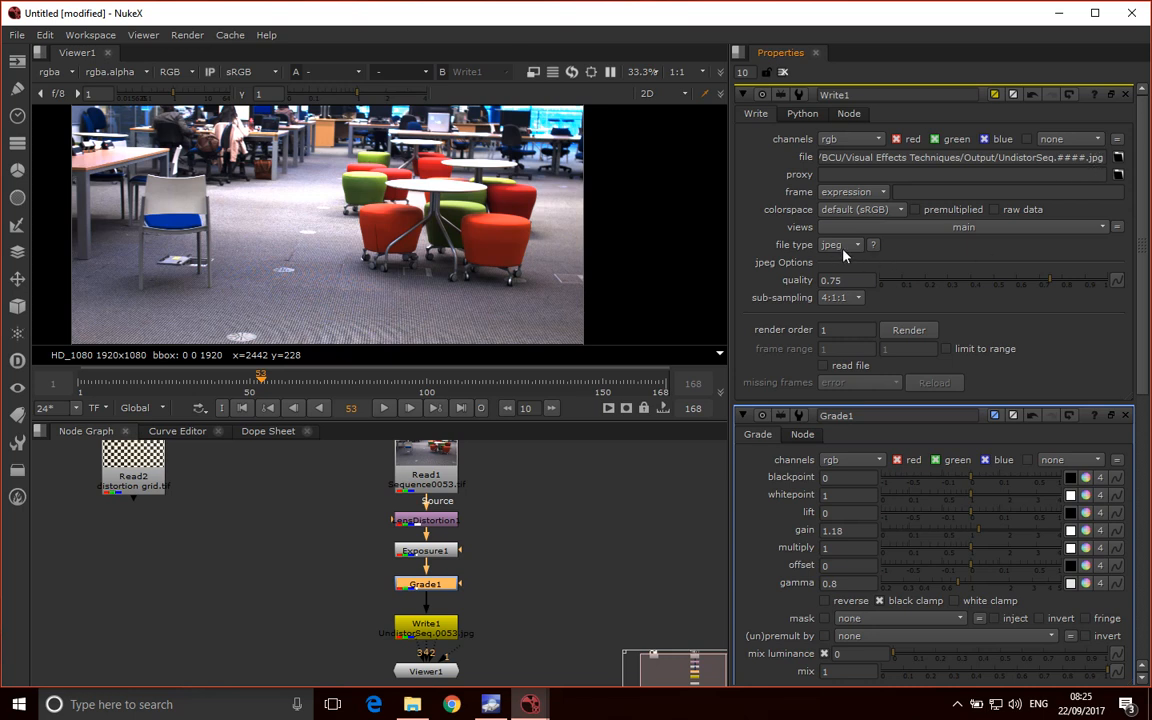
pyautogui.moveTo(858, 248)
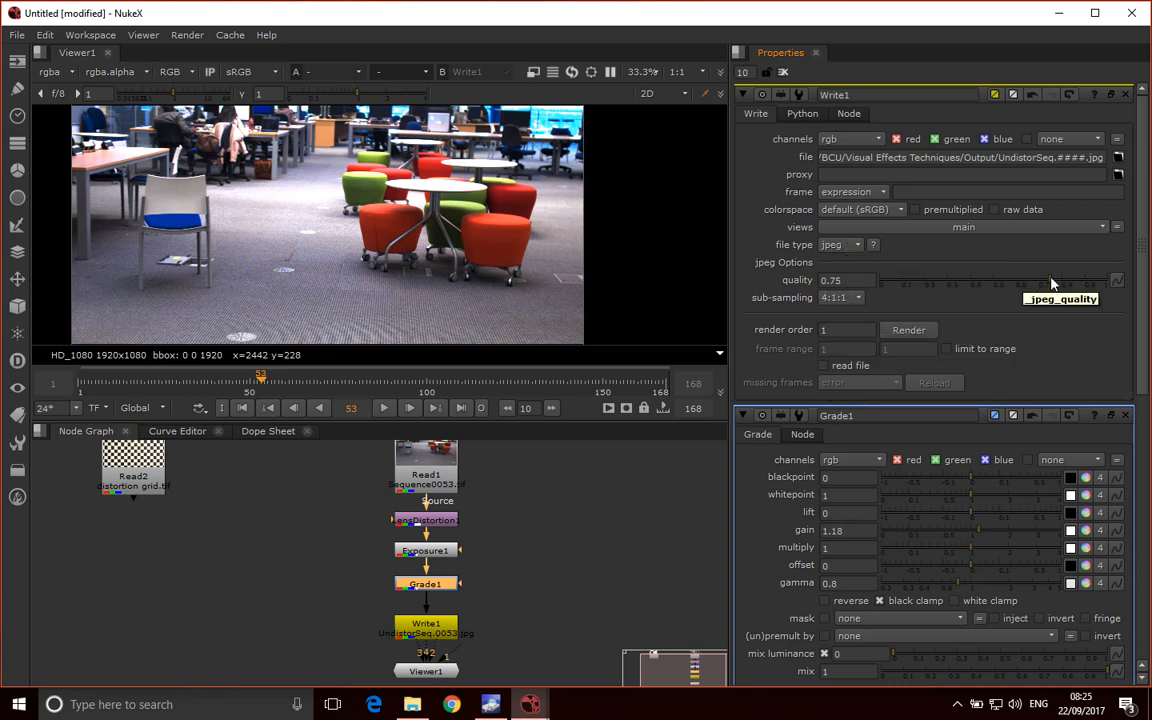
pyautogui.moveTo(1050, 280); pyautogui.dragTo(1064, 280)
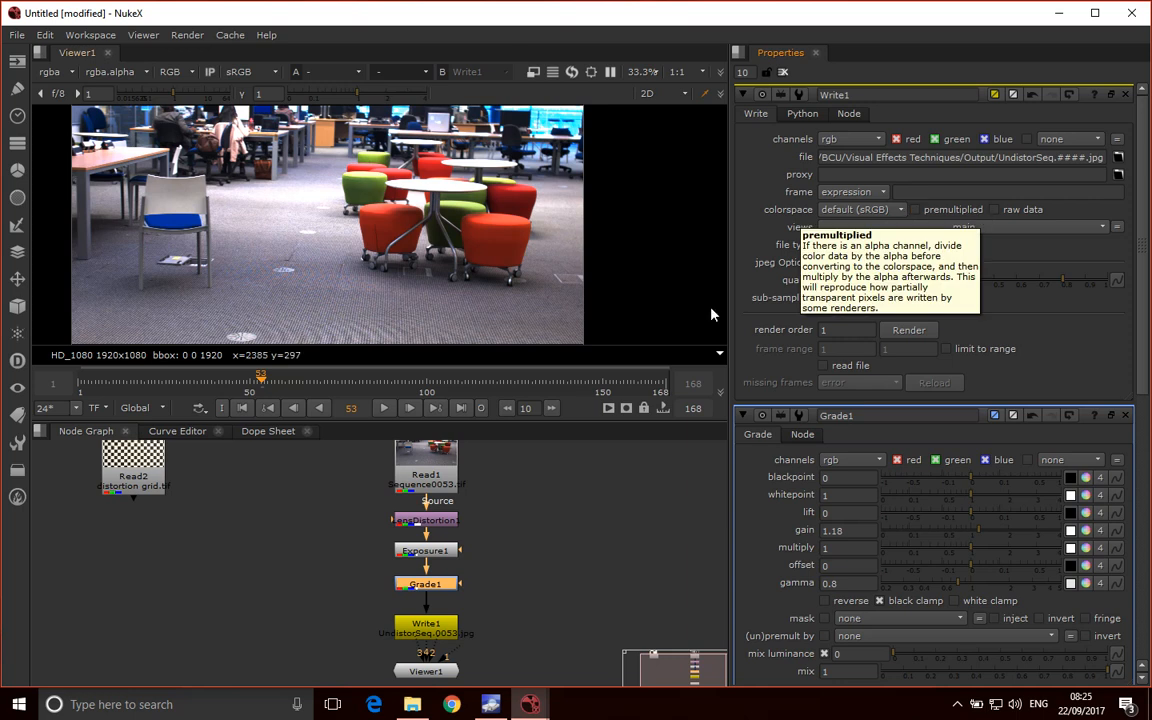
# - Start rendering Write1 for the full frame range 1-168
pyautogui.click(908, 330)
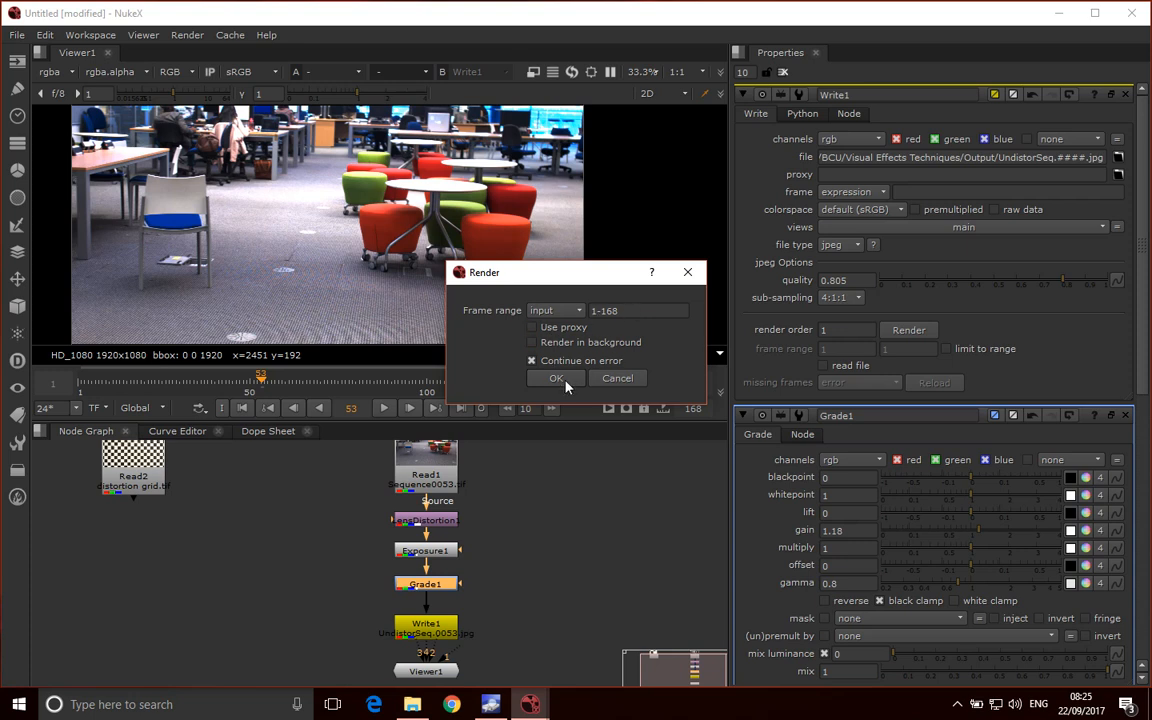
pyautogui.click(556, 378)
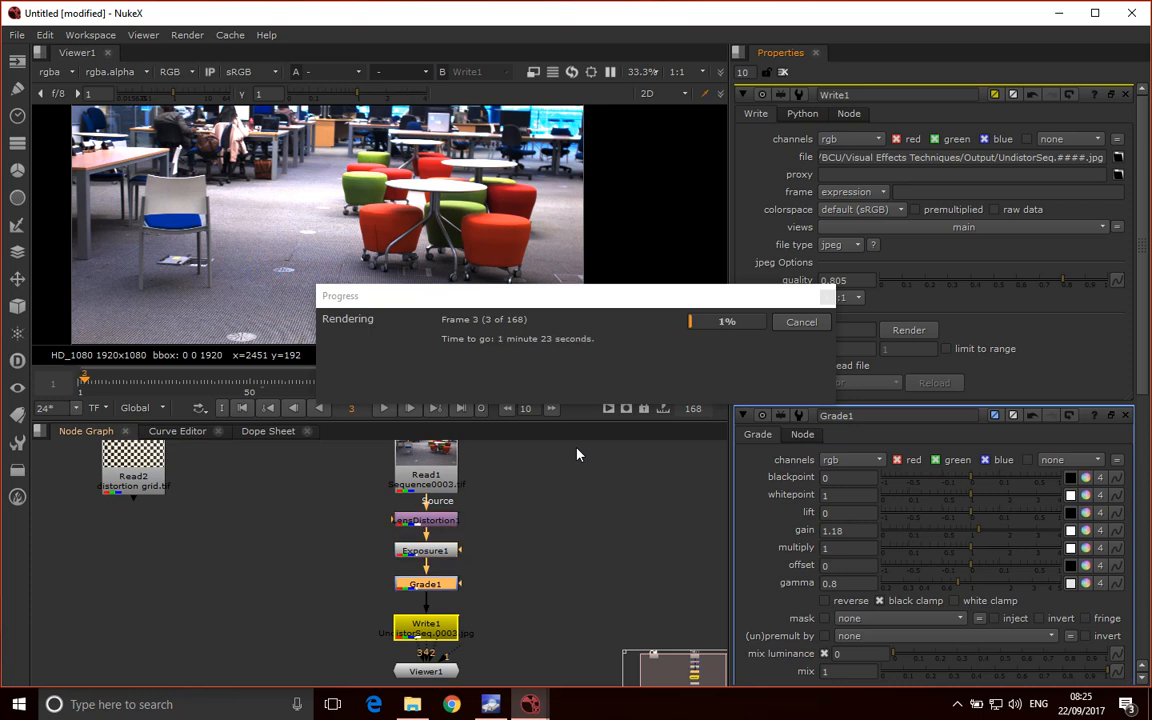